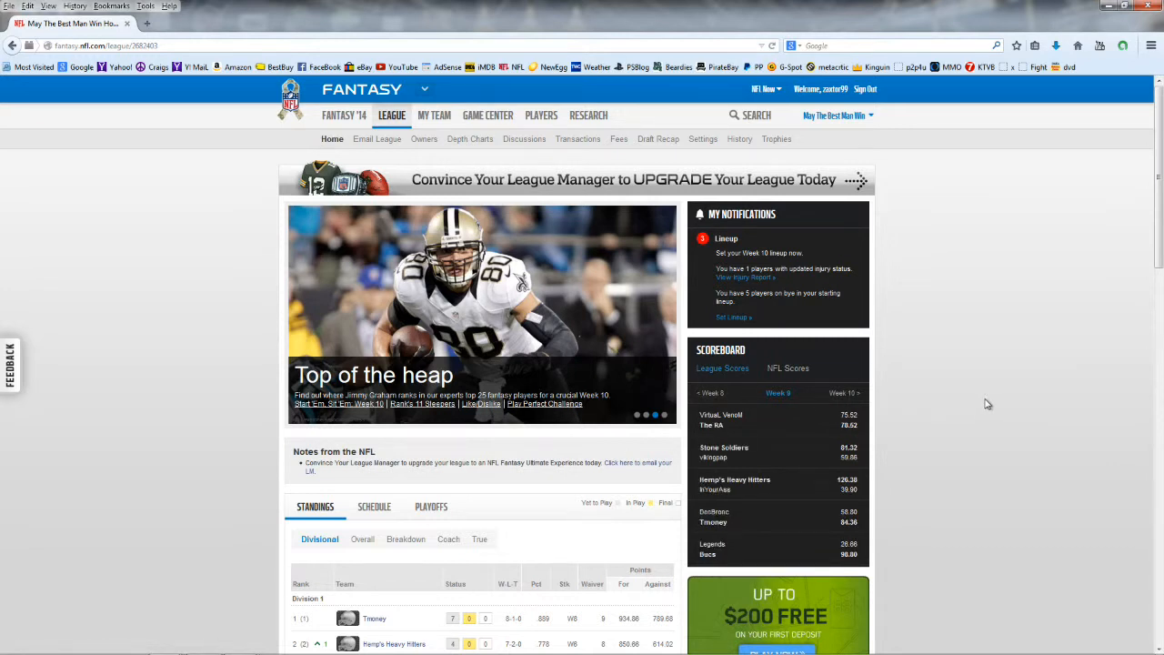
mouse_move(958, 414)
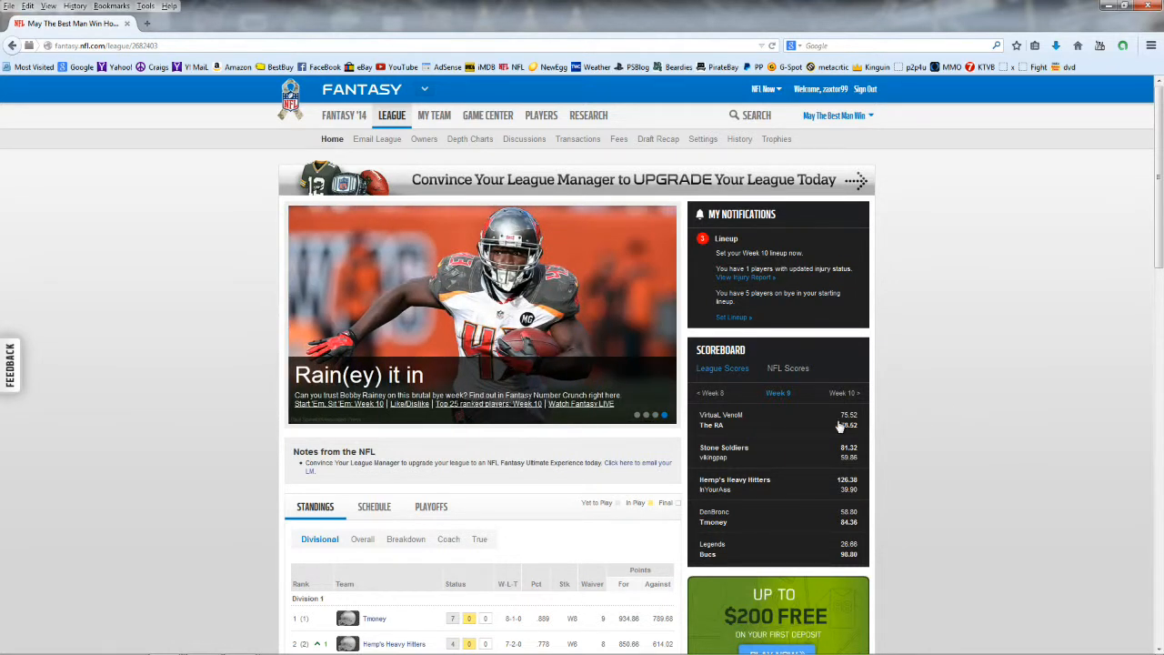
mouse_move(835, 425)
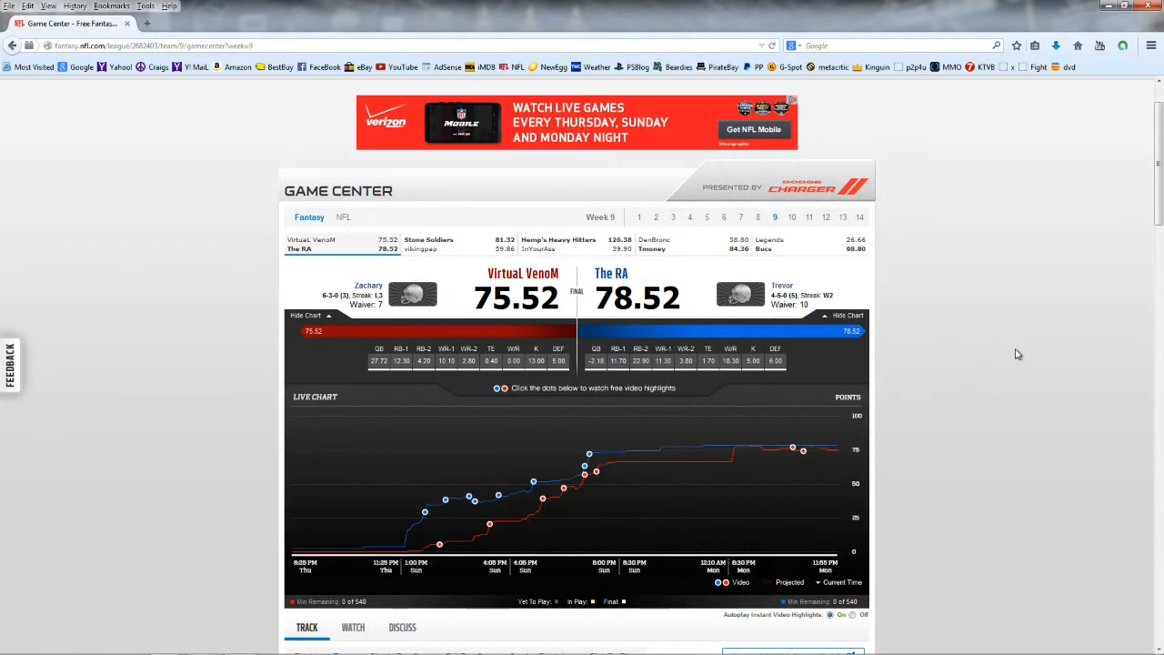
mouse_move(1015, 354)
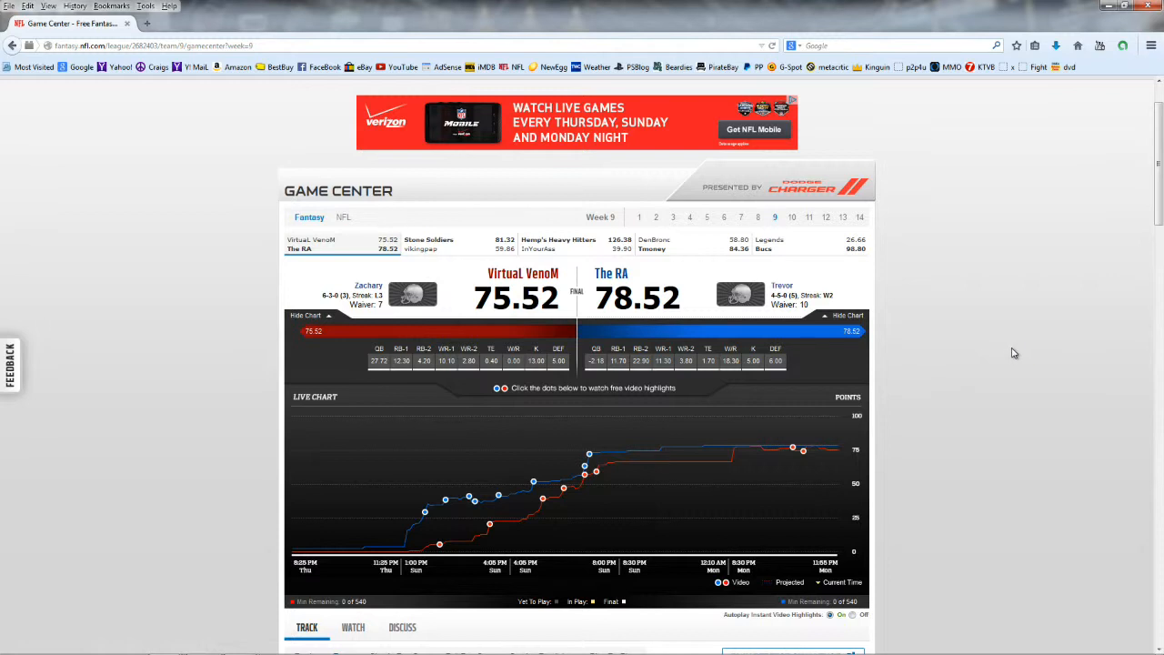
scroll(down, 3)
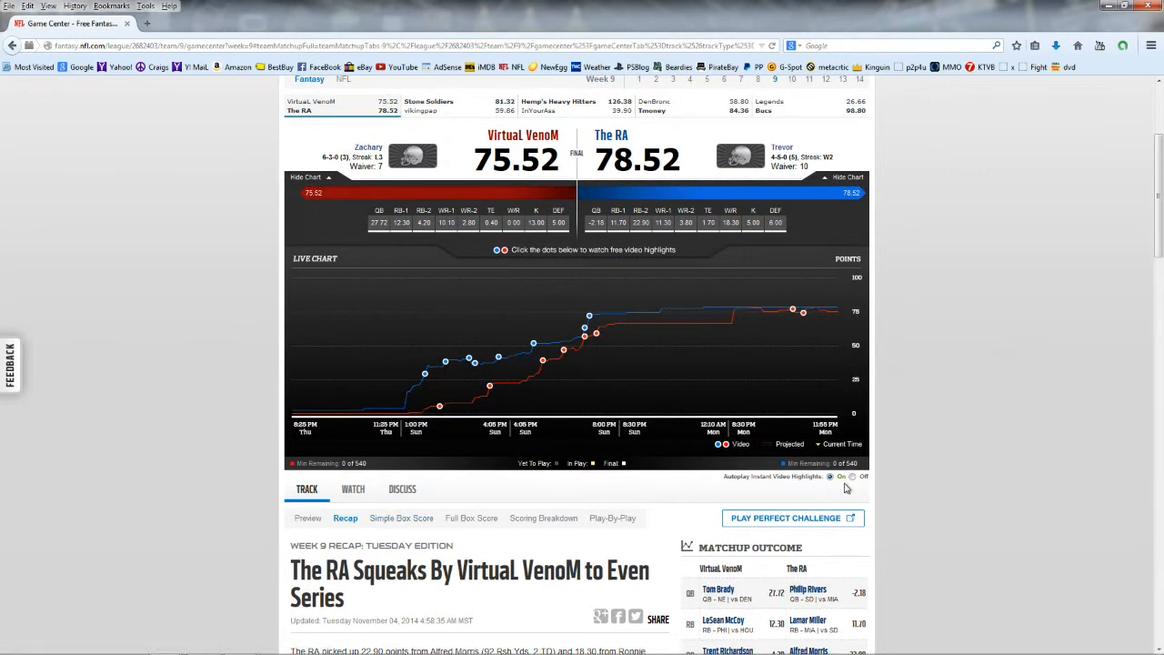
Show the Week 9 Simple Box Score with both teams' starters, totalling 75.52 and 78.52
click(401, 517)
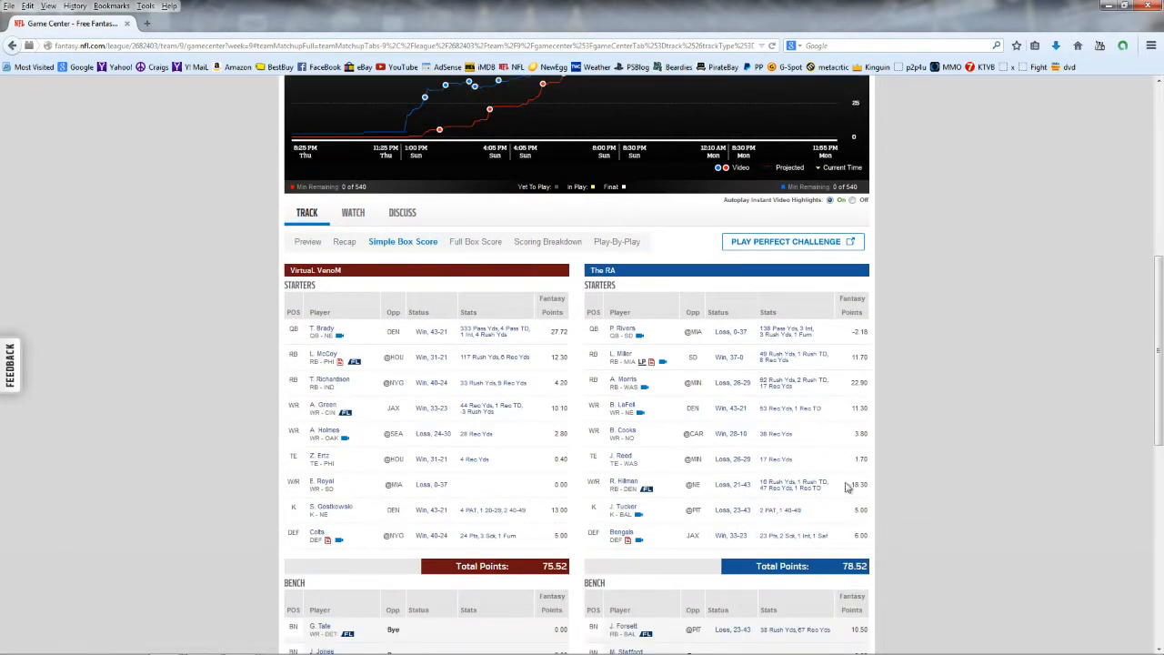
mouse_move(449, 543)
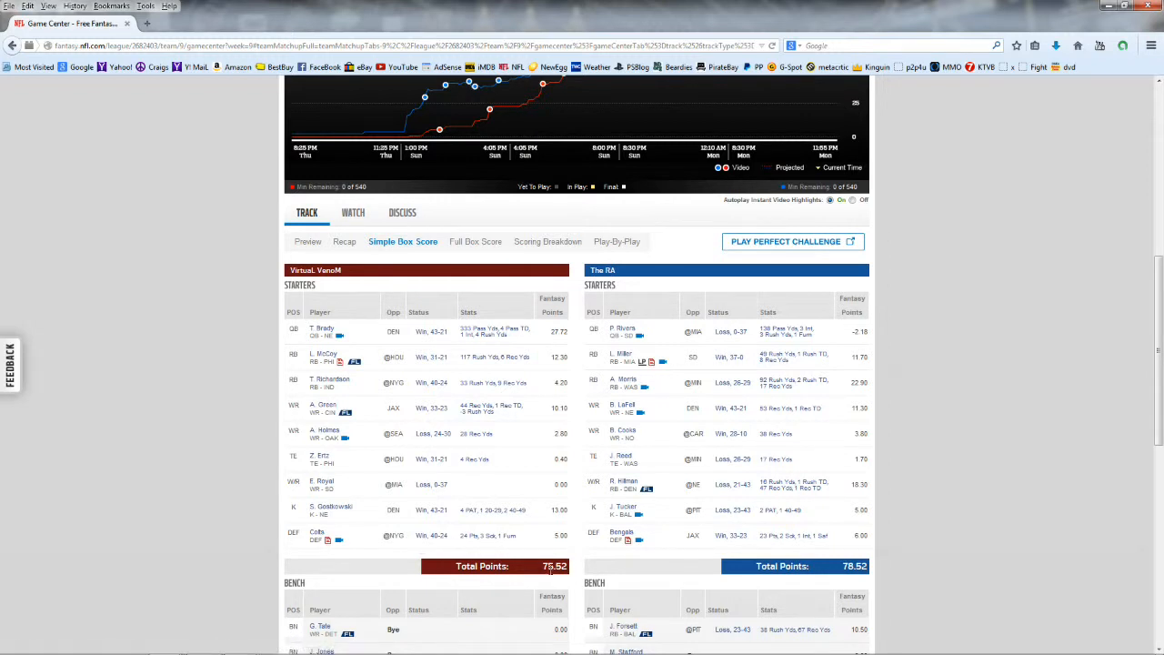
mouse_move(566, 587)
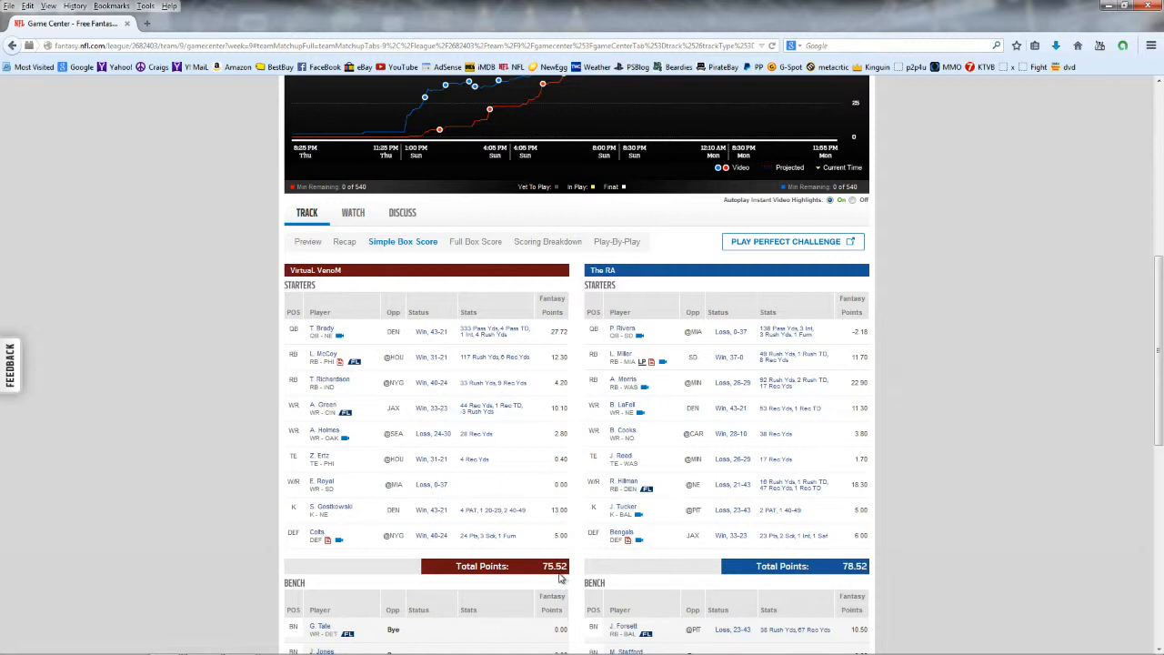
mouse_move(865, 482)
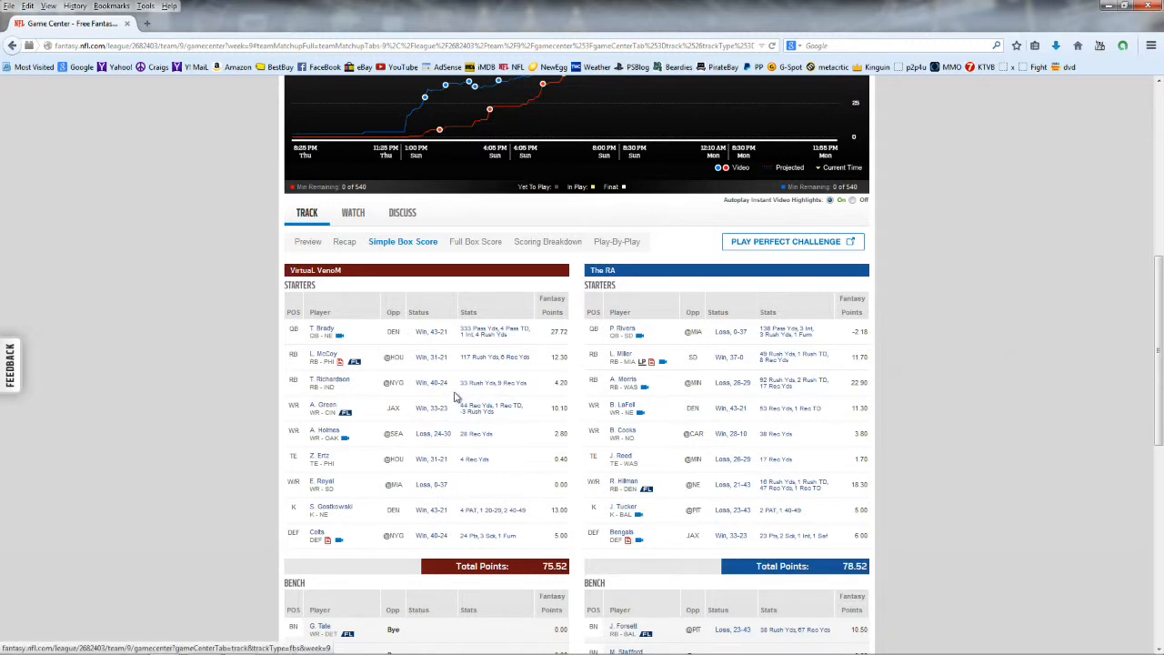
mouse_move(575, 534)
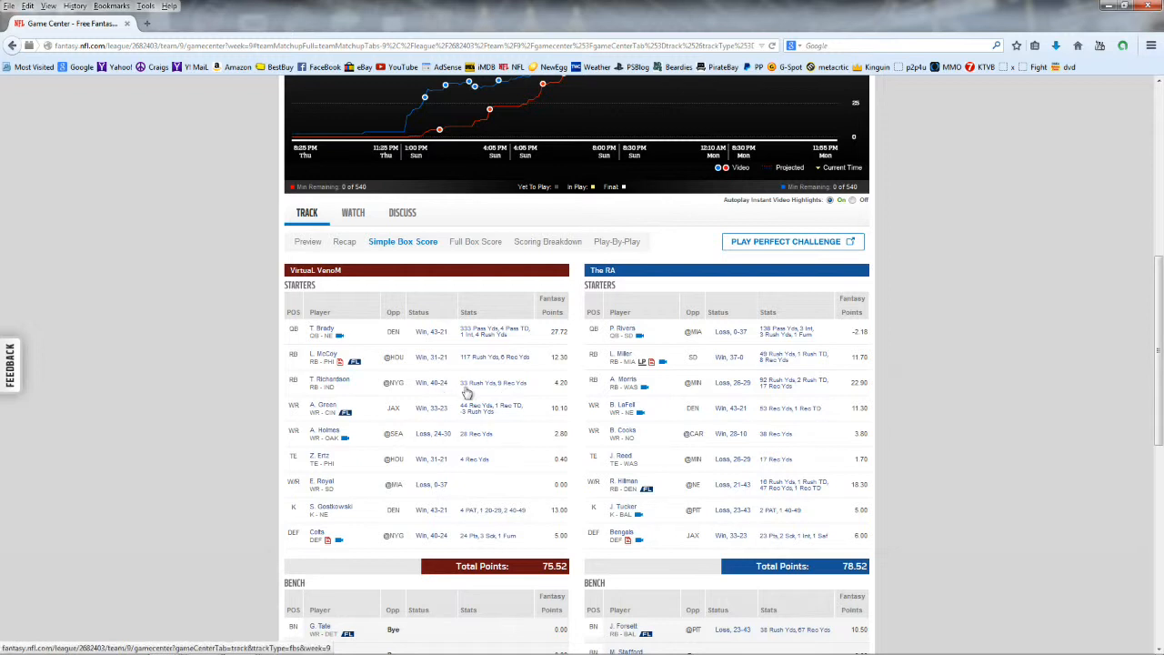
mouse_move(488, 393)
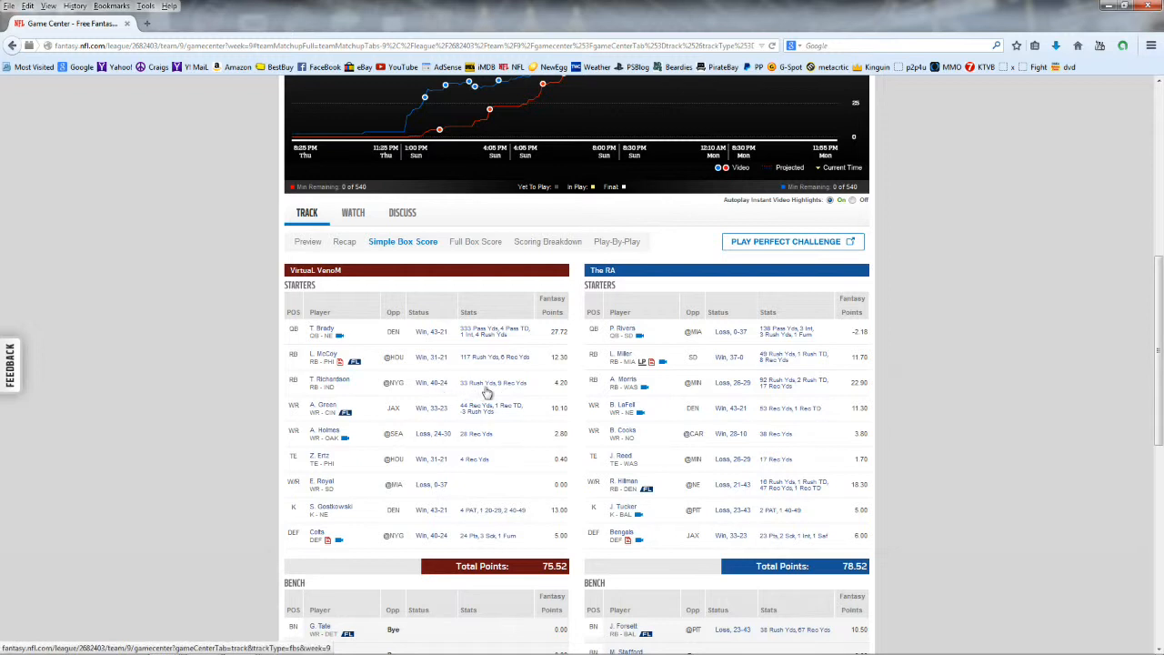
mouse_move(898, 488)
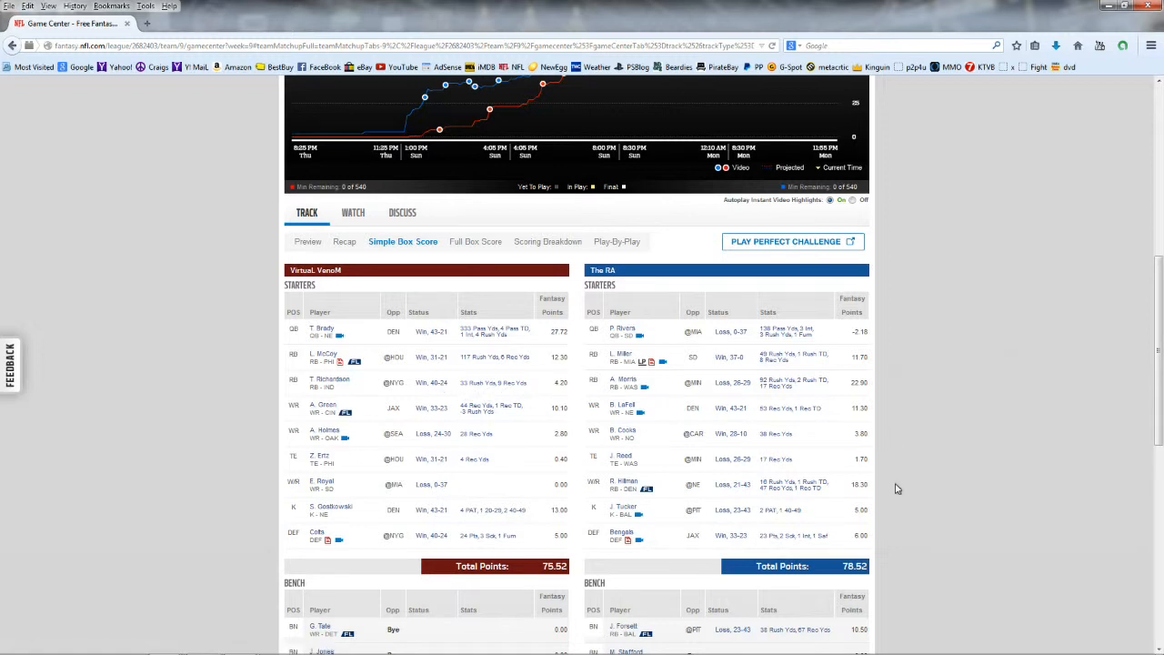
mouse_move(877, 561)
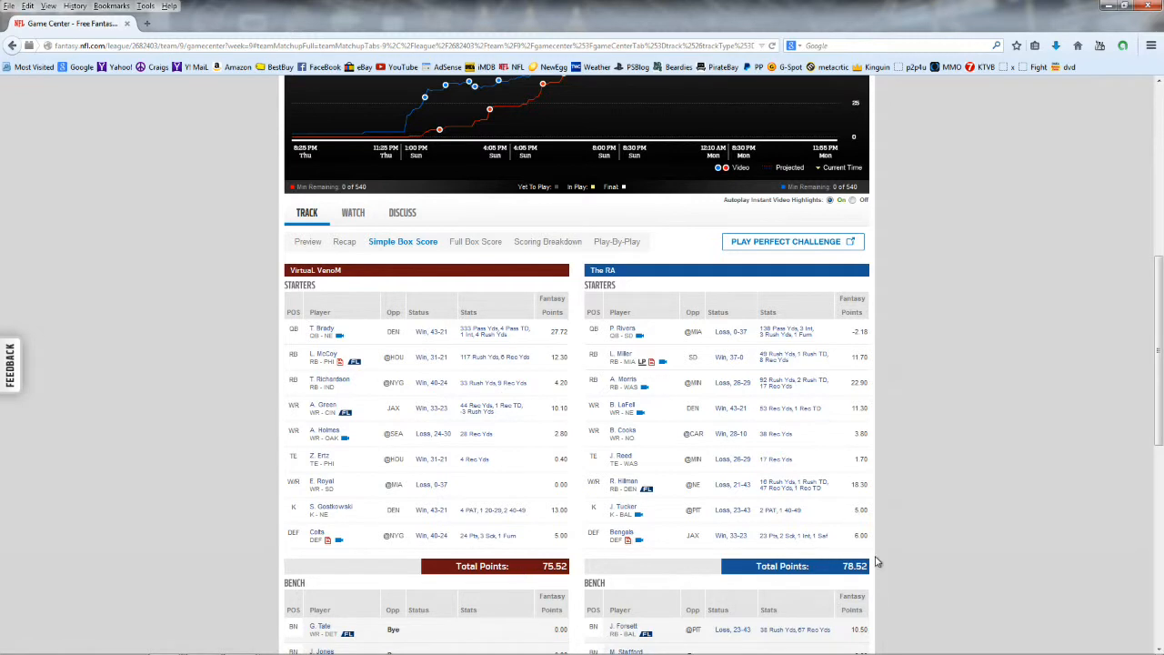
mouse_move(561, 356)
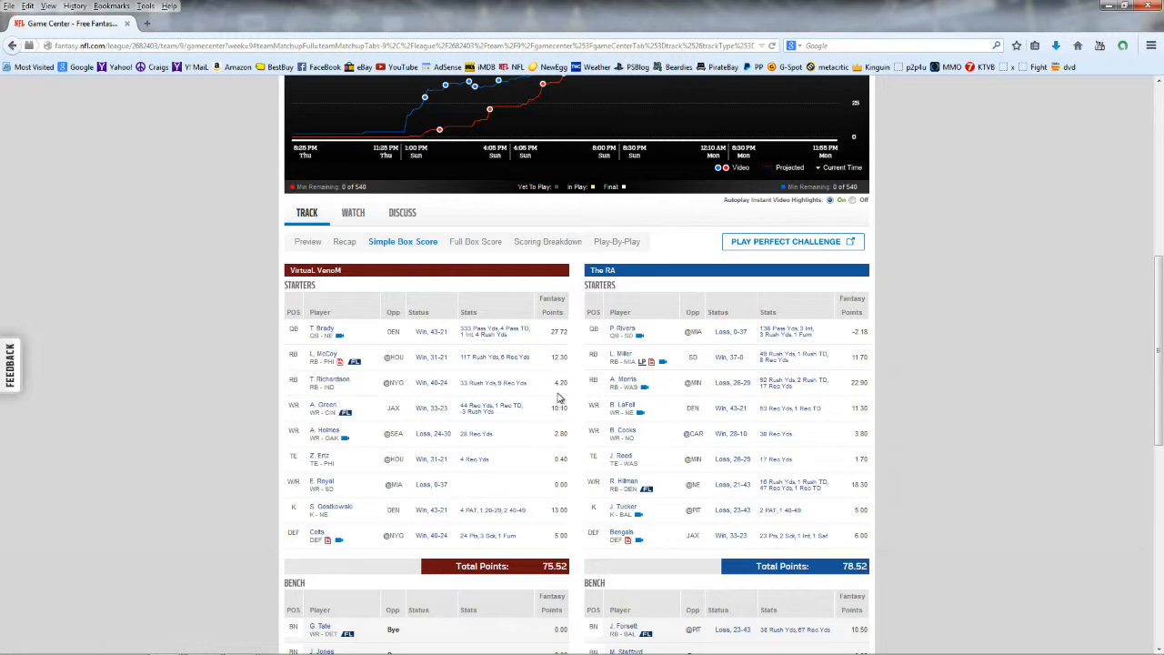
mouse_move(559, 421)
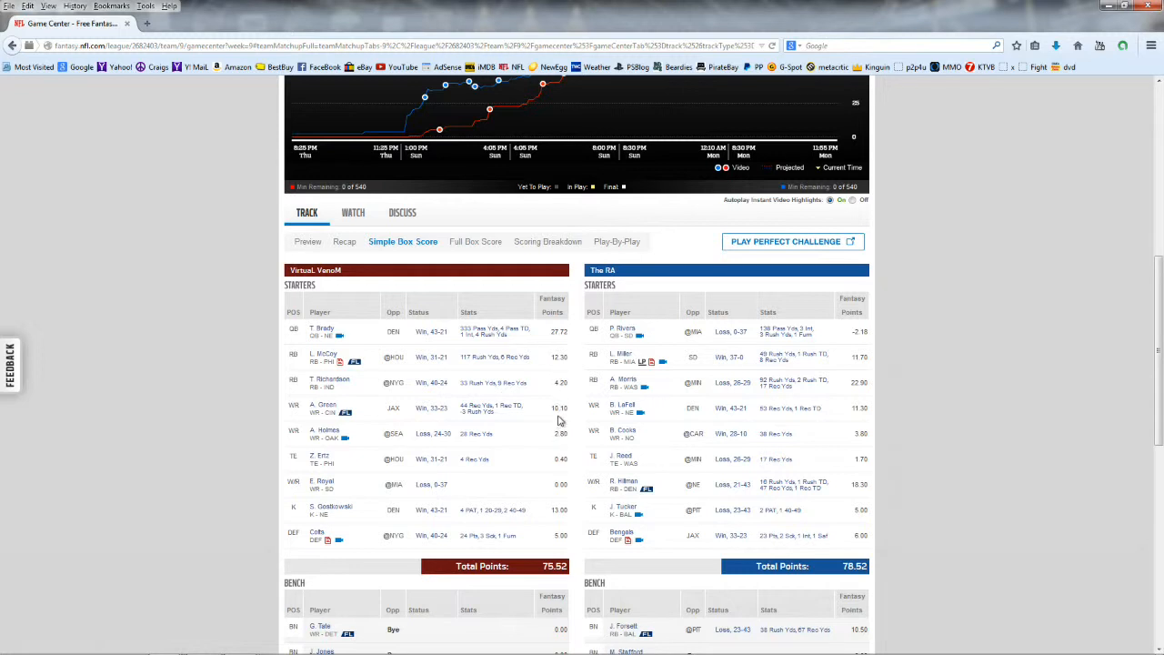
mouse_move(560, 442)
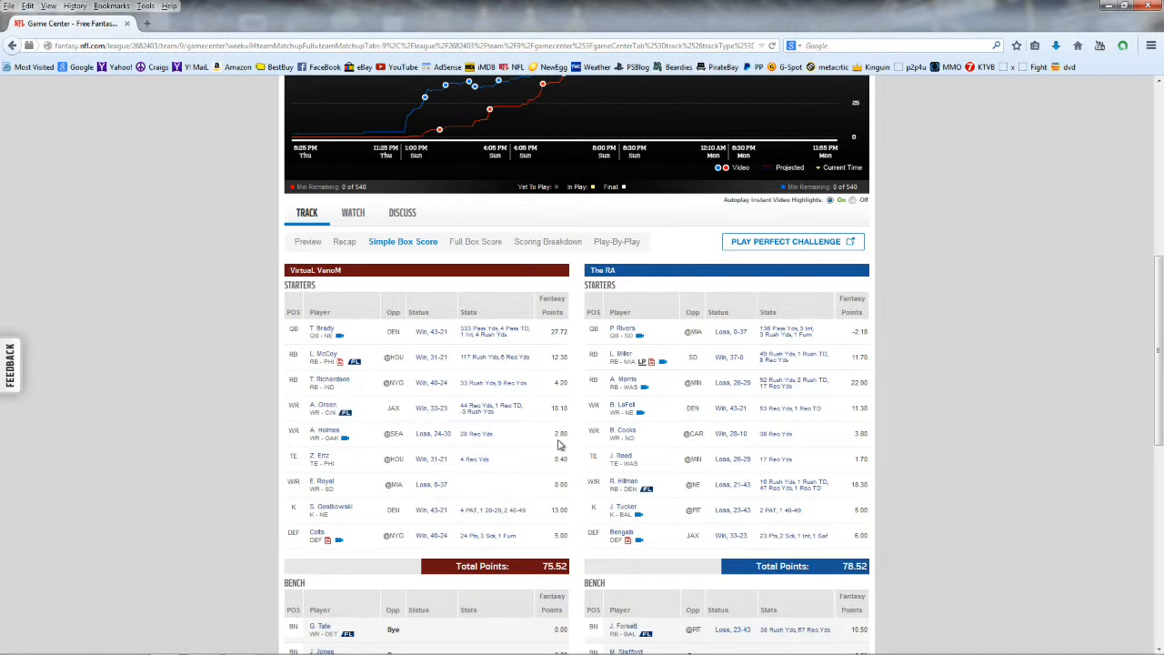
Scroll down to both teams' bench players, with bench totals of 12.50 and 38.90
scroll(down, 3)
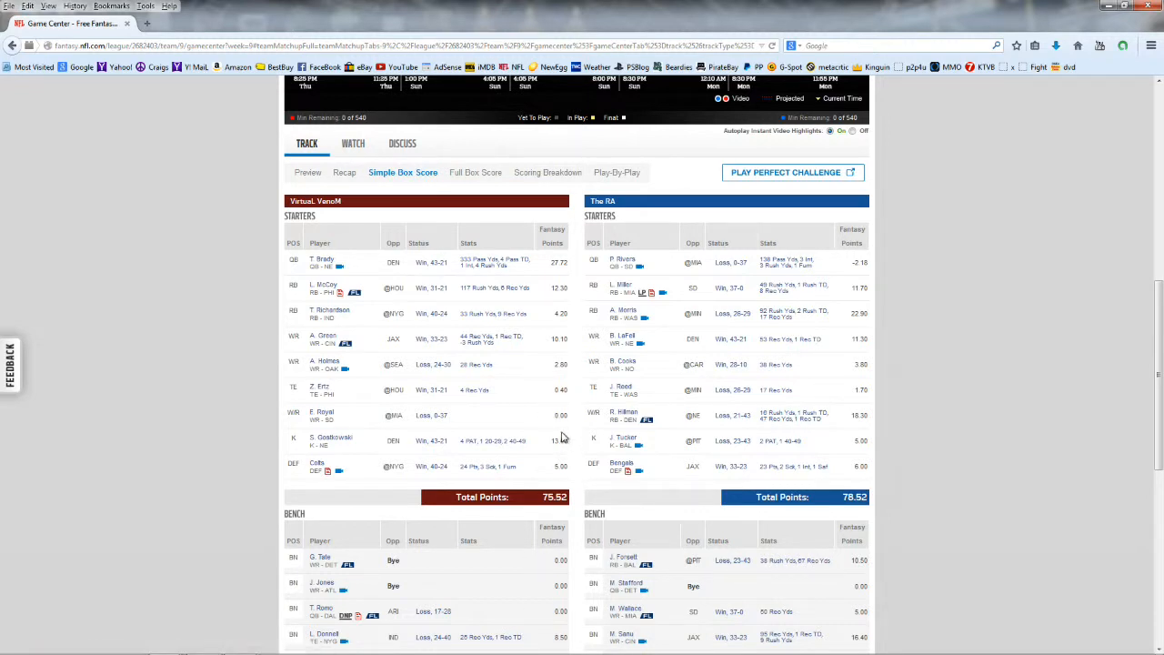
mouse_move(546, 423)
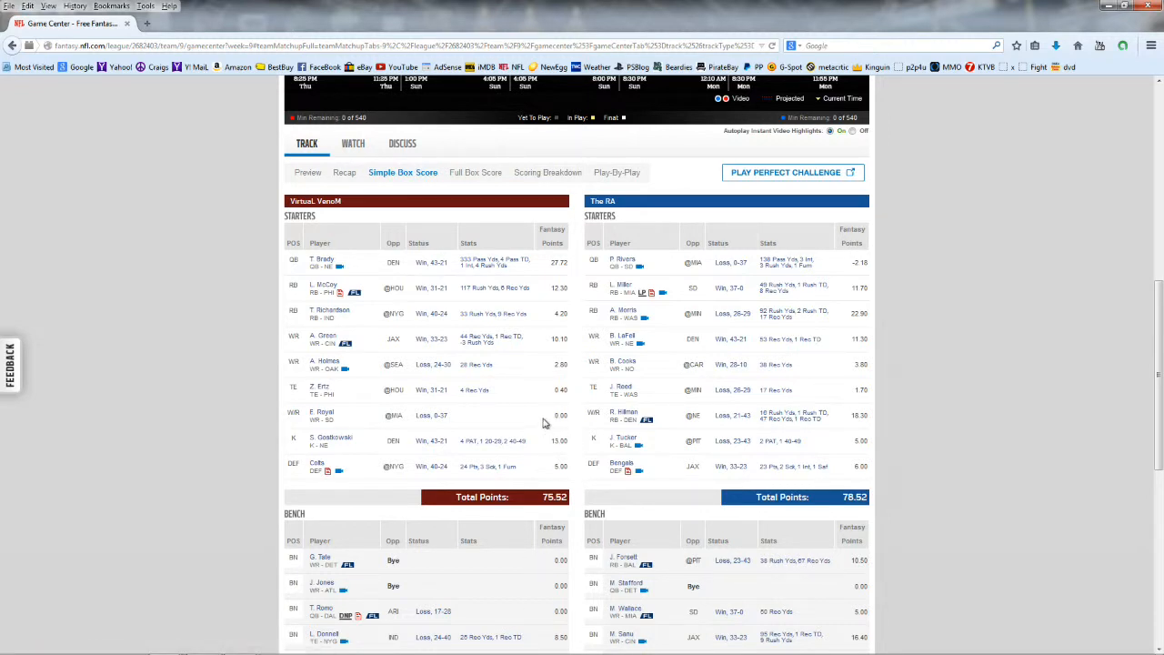
scroll(down, 3)
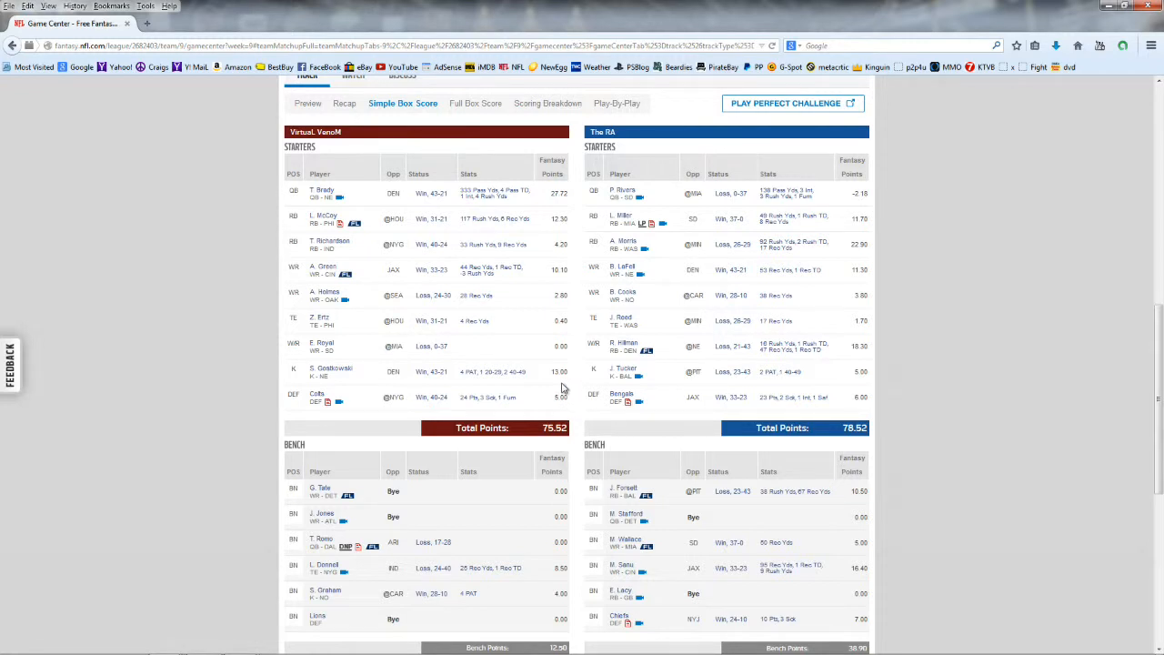
mouse_move(416, 352)
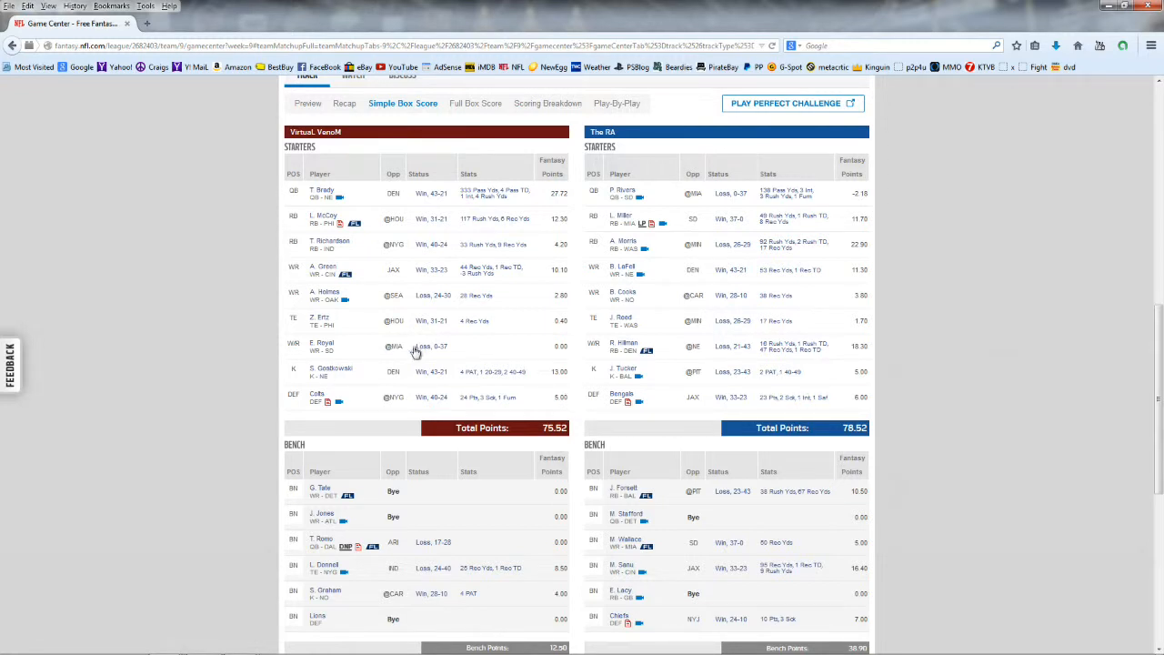
mouse_move(807, 301)
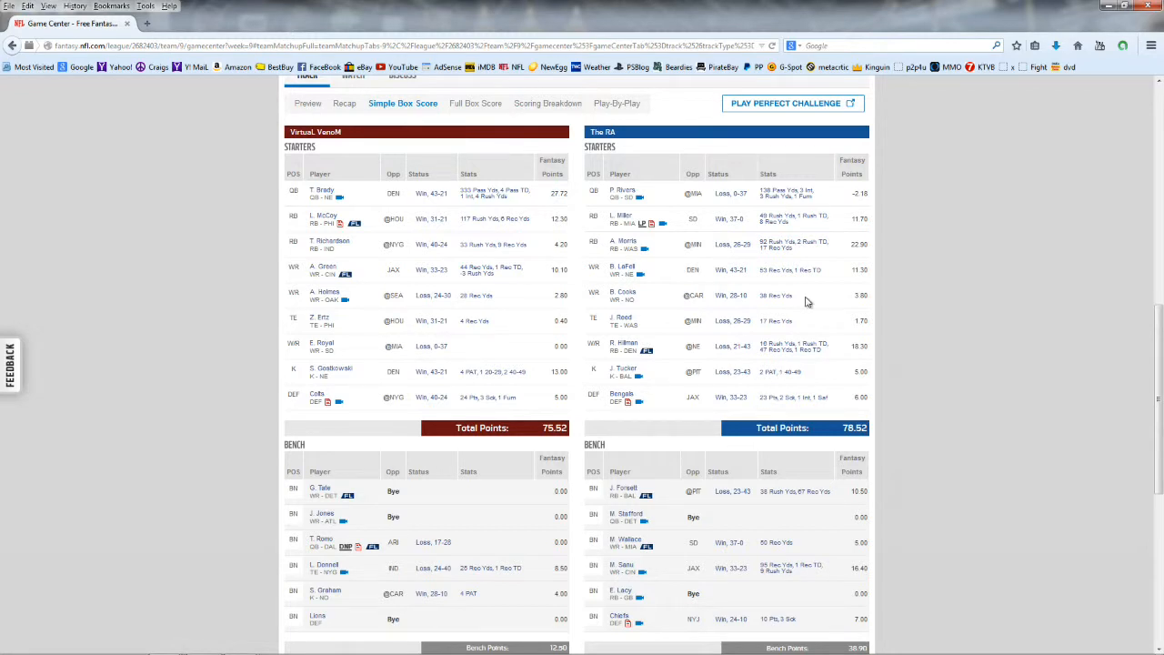
mouse_move(737, 194)
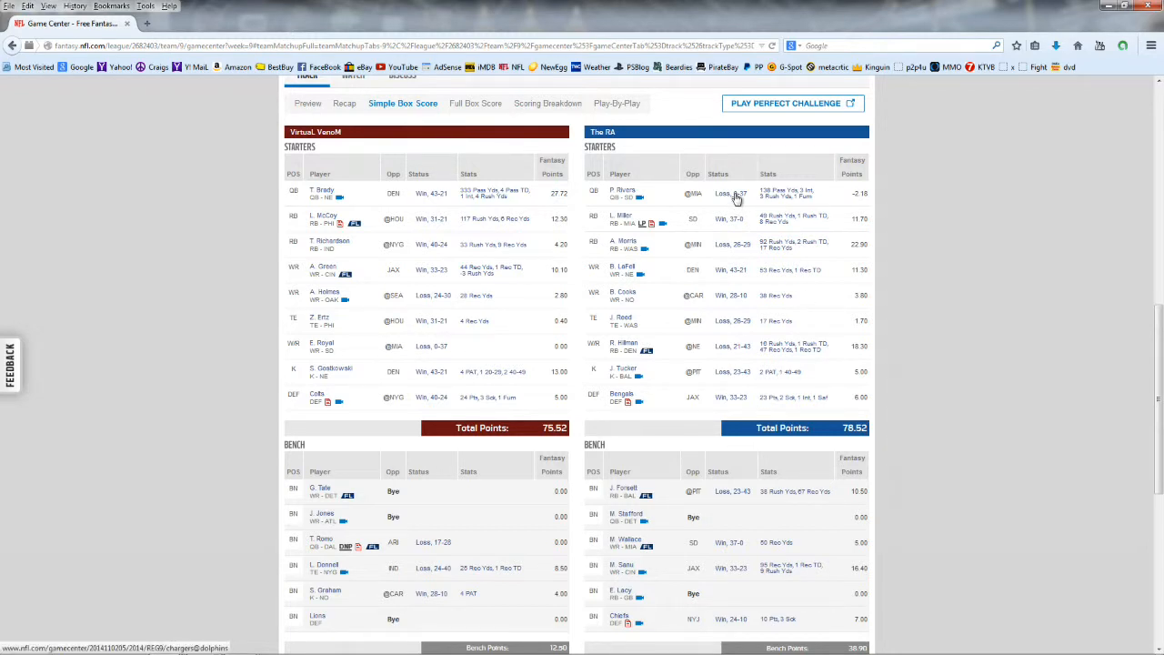
mouse_move(794, 206)
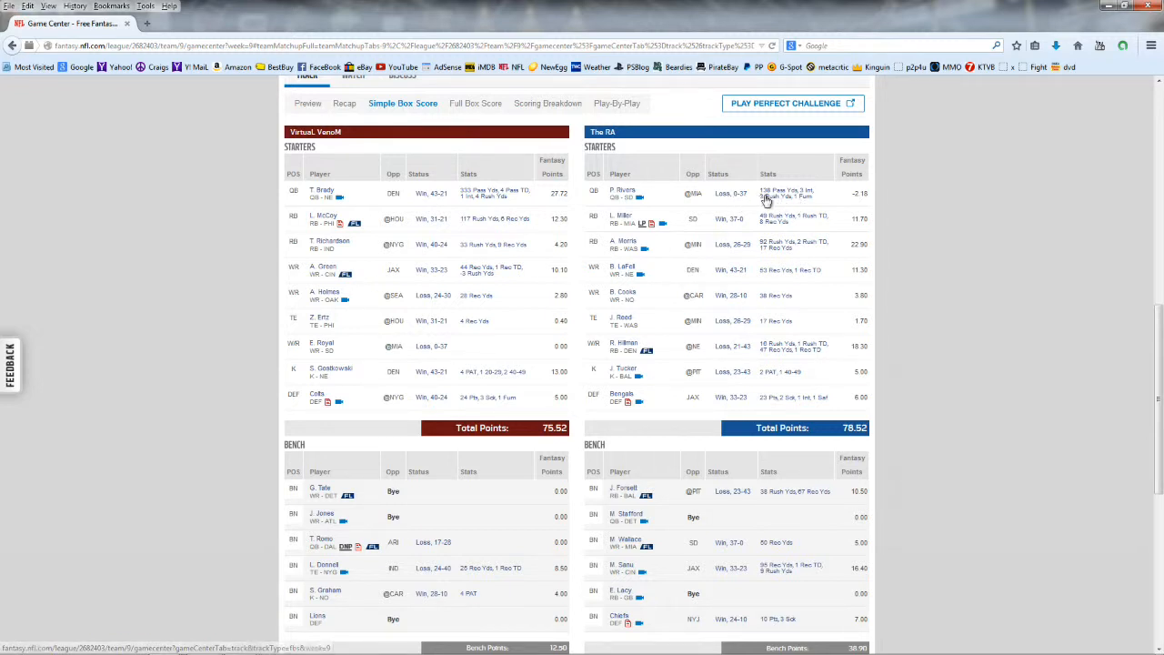
mouse_move(756, 196)
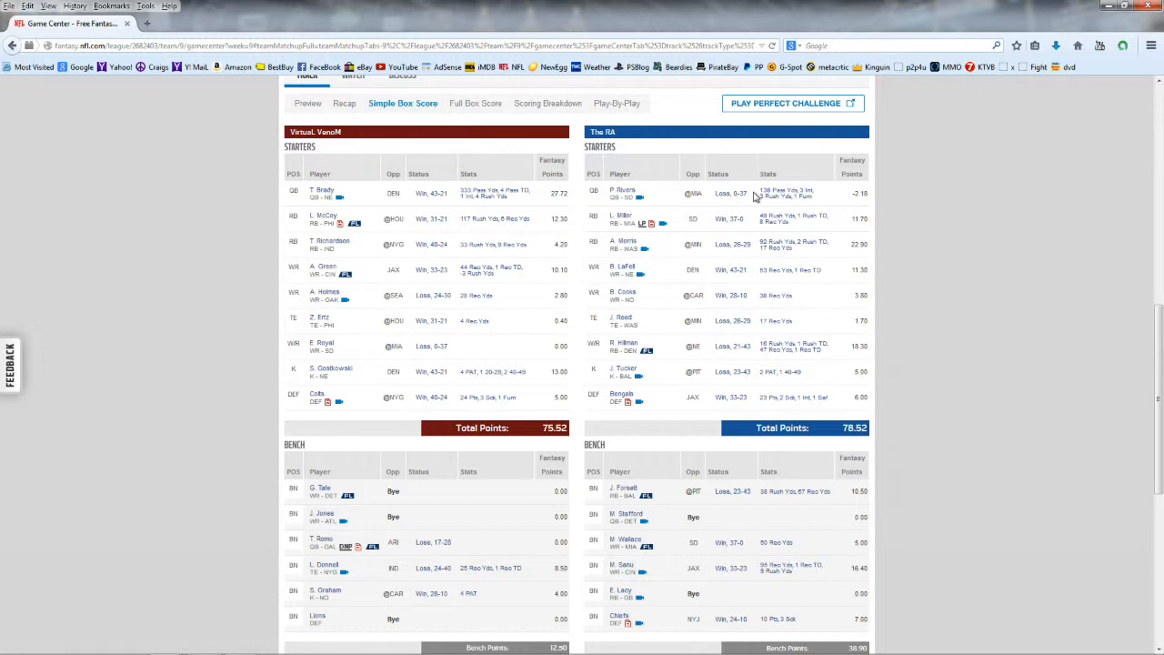
mouse_move(830, 232)
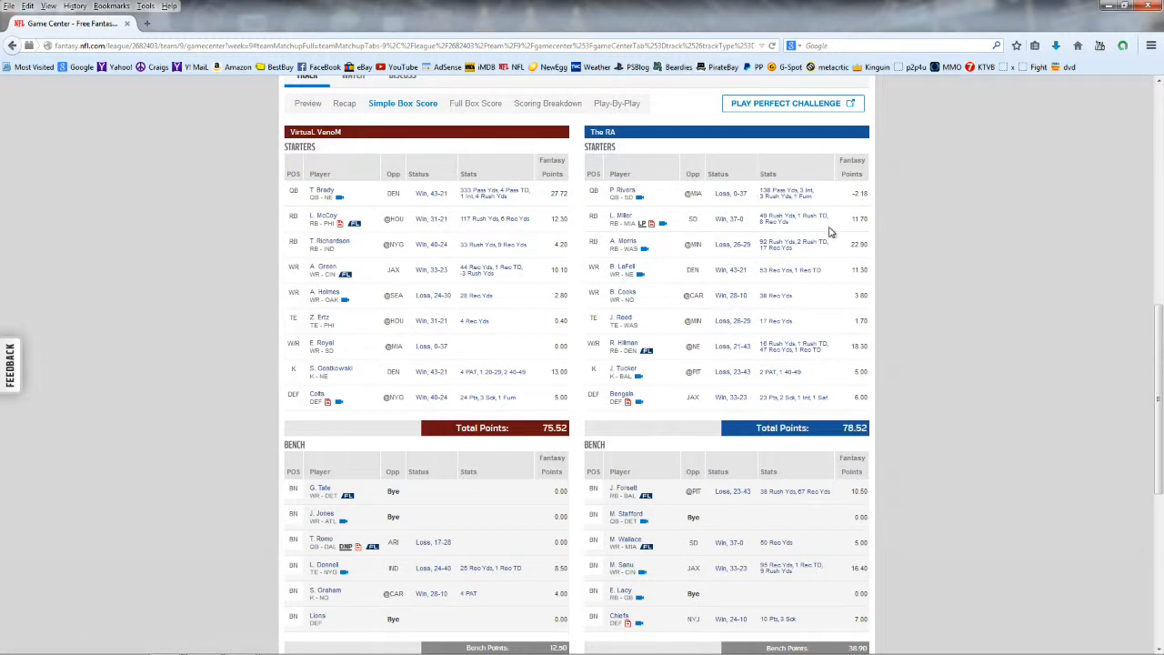
mouse_move(713, 234)
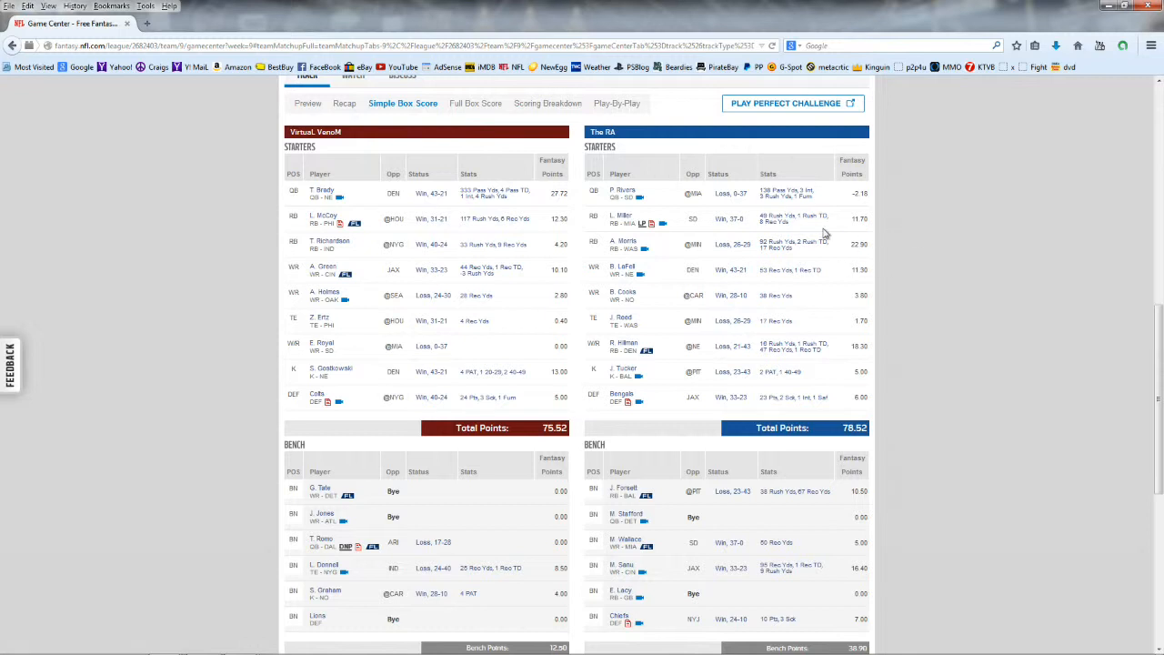
mouse_move(853, 268)
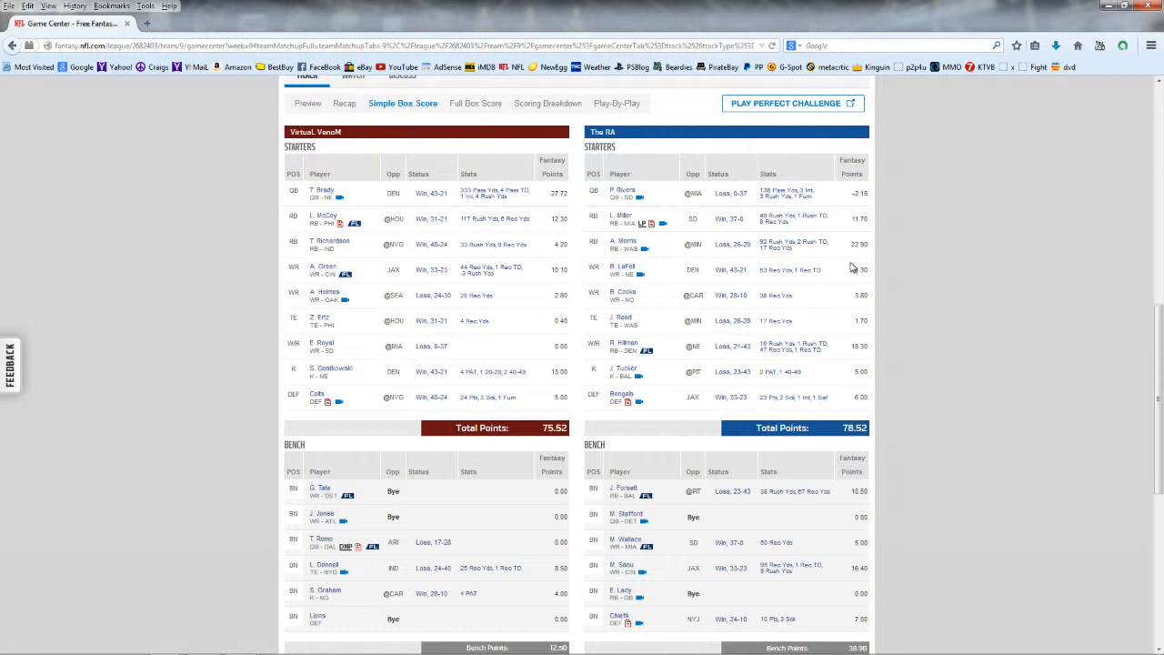
mouse_move(926, 346)
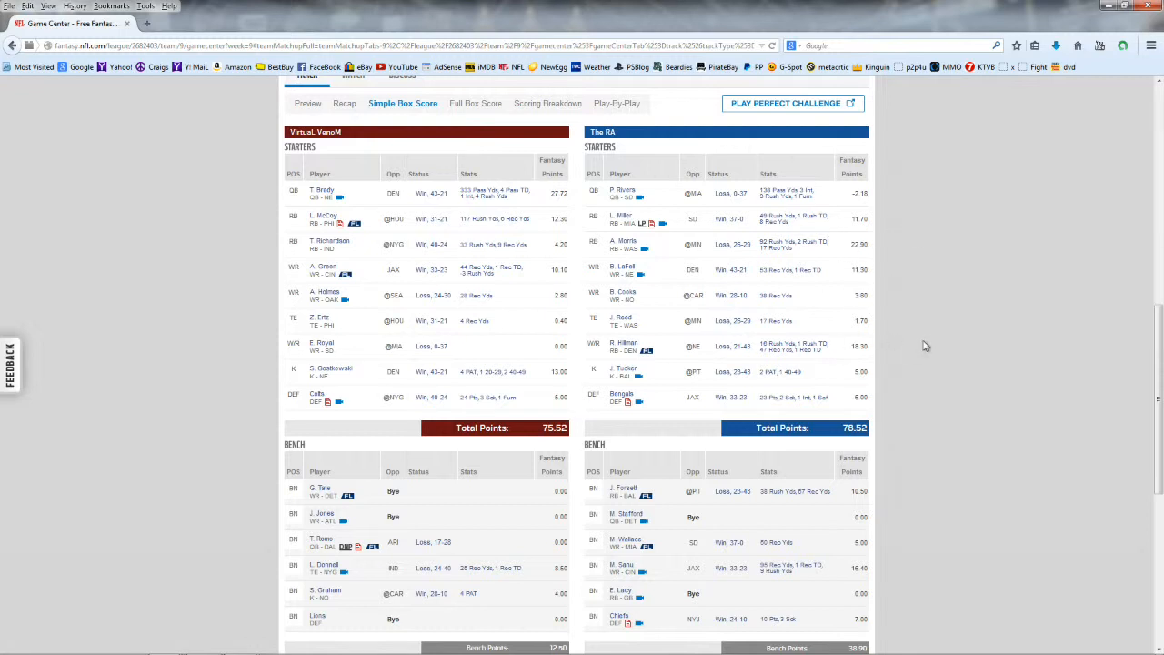
mouse_move(901, 338)
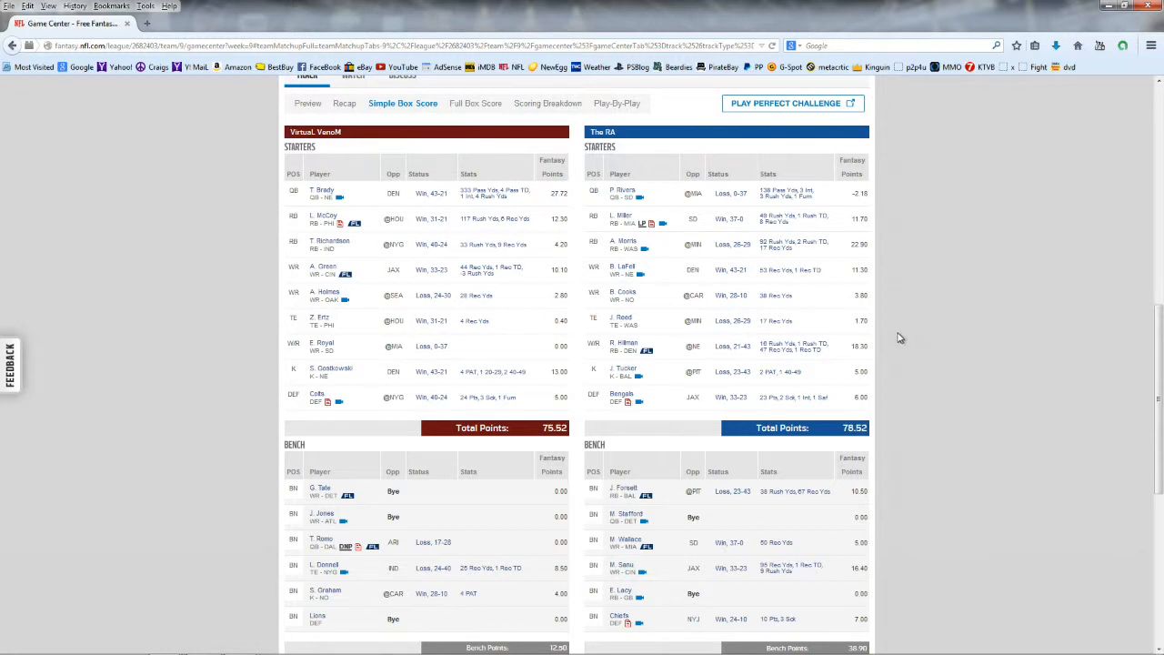
mouse_move(864, 313)
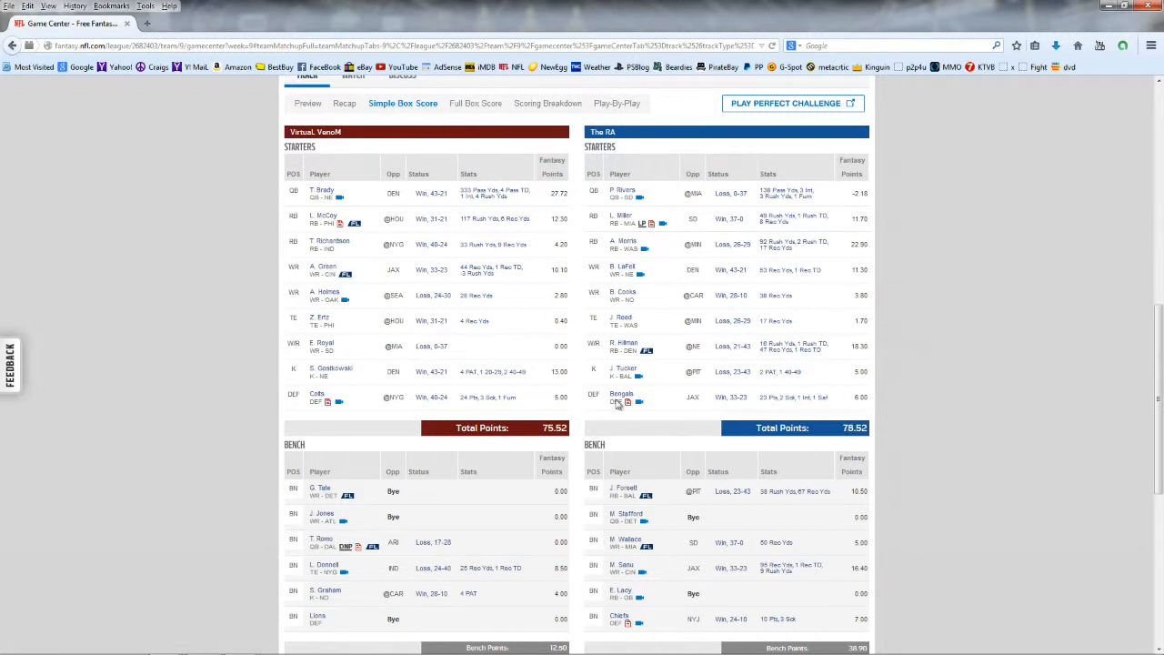
mouse_move(539, 358)
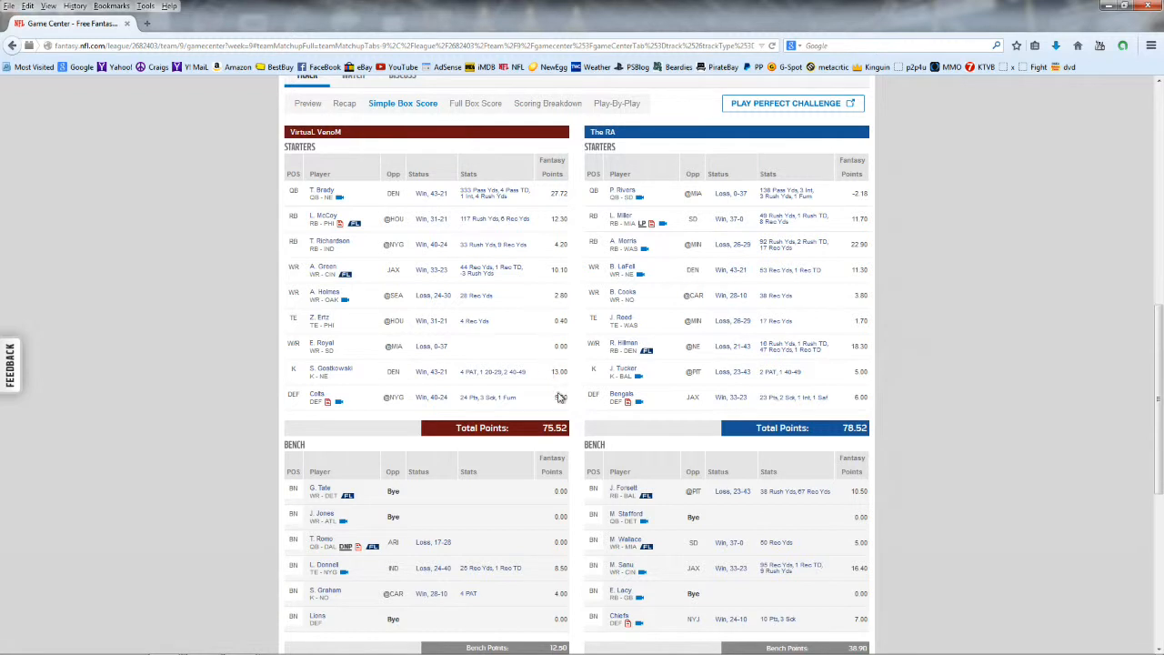
mouse_move(537, 262)
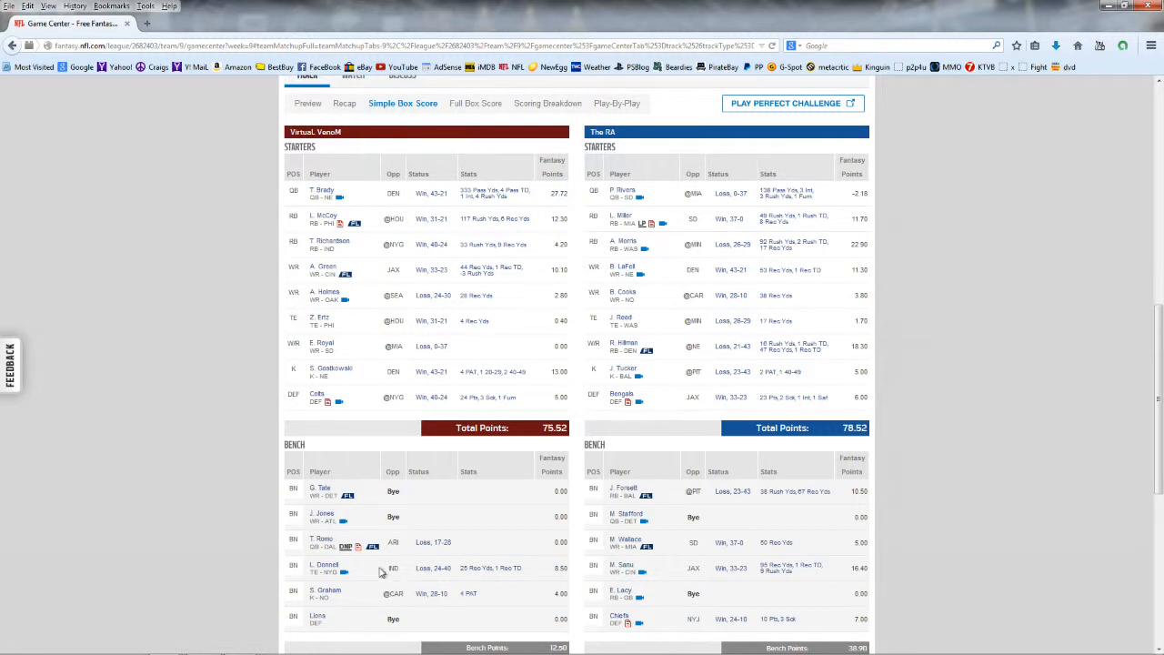
mouse_move(369, 498)
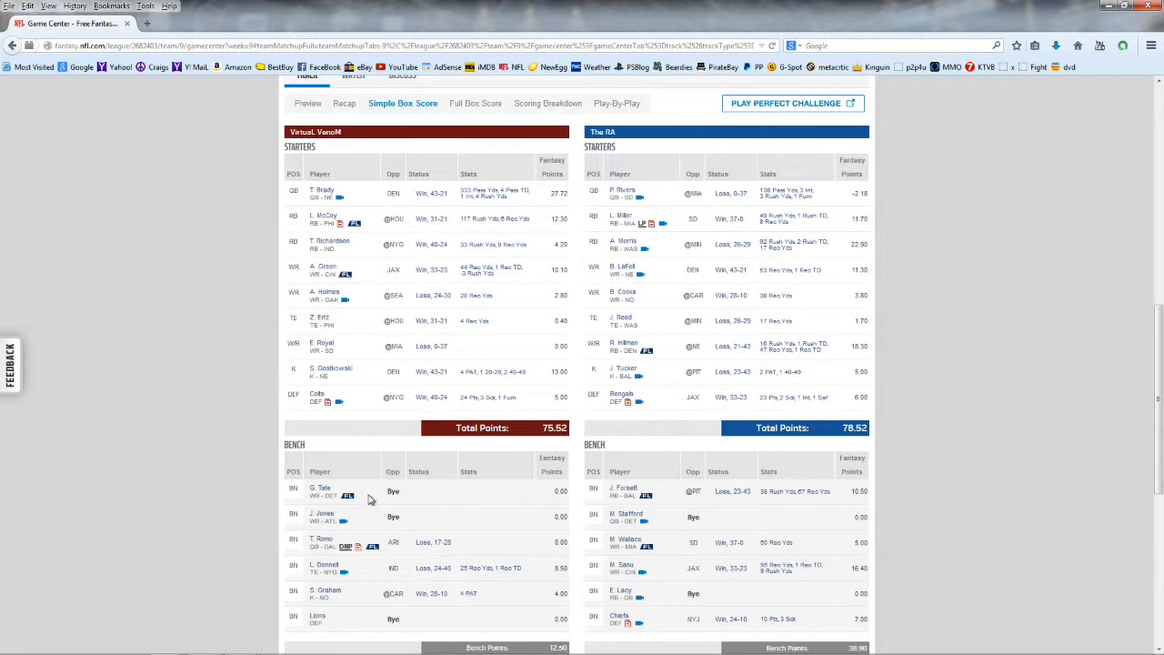
mouse_move(942, 437)
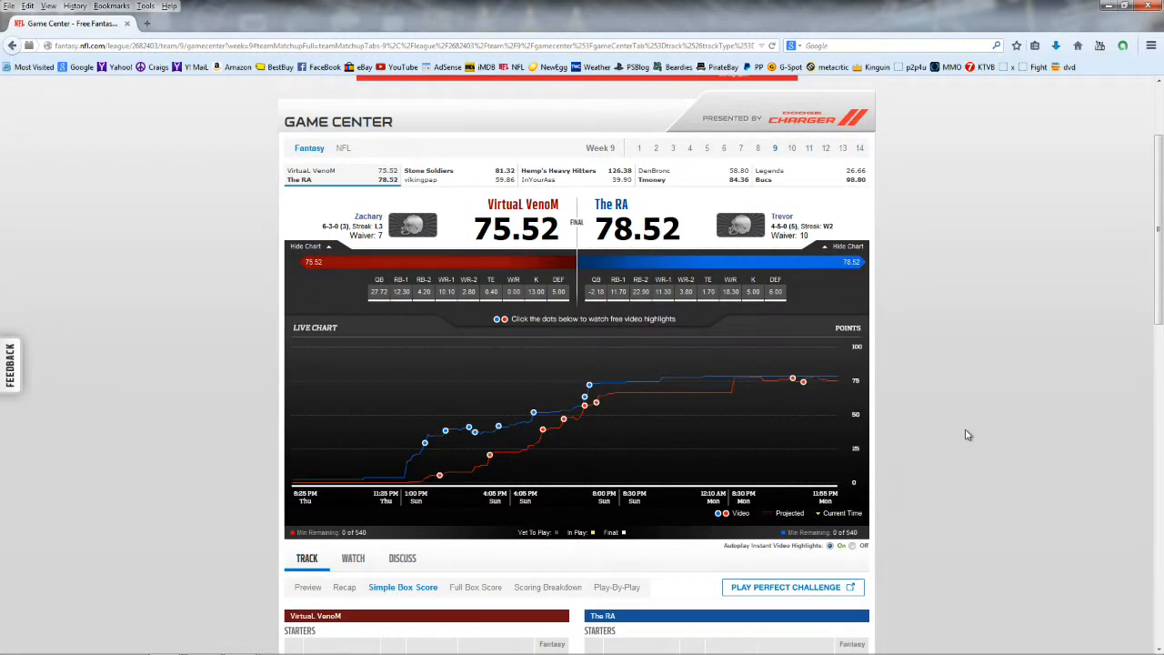
mouse_move(850, 308)
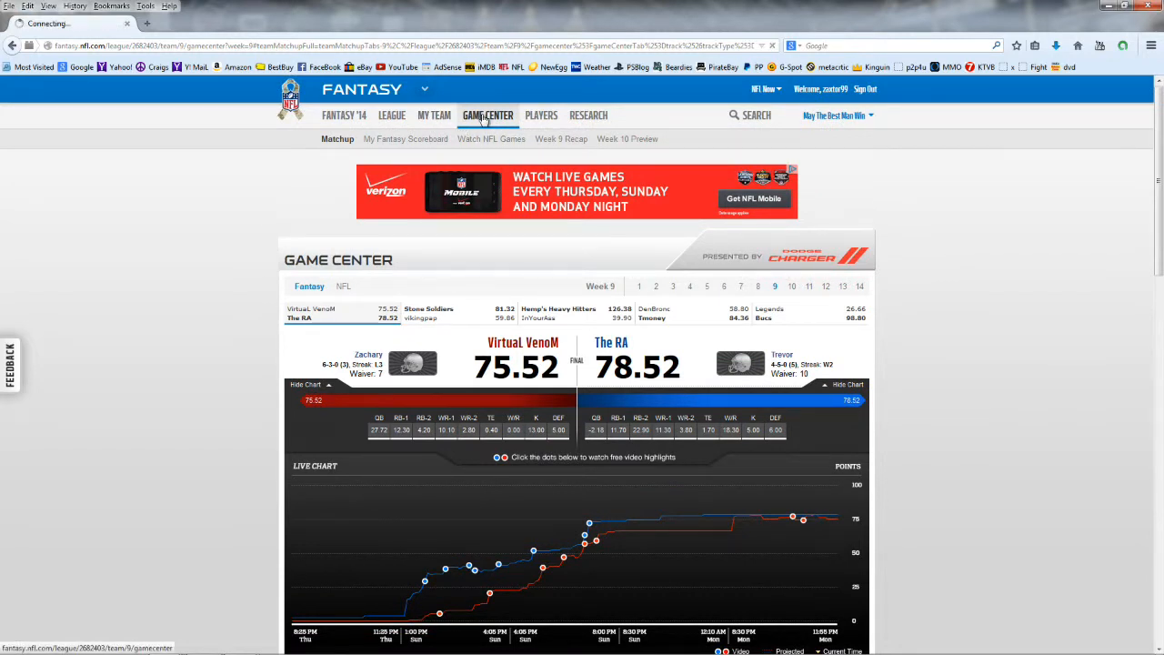
Load the Week 10 matchup against Legends and scroll through its 0.00-point box score
click(791, 286)
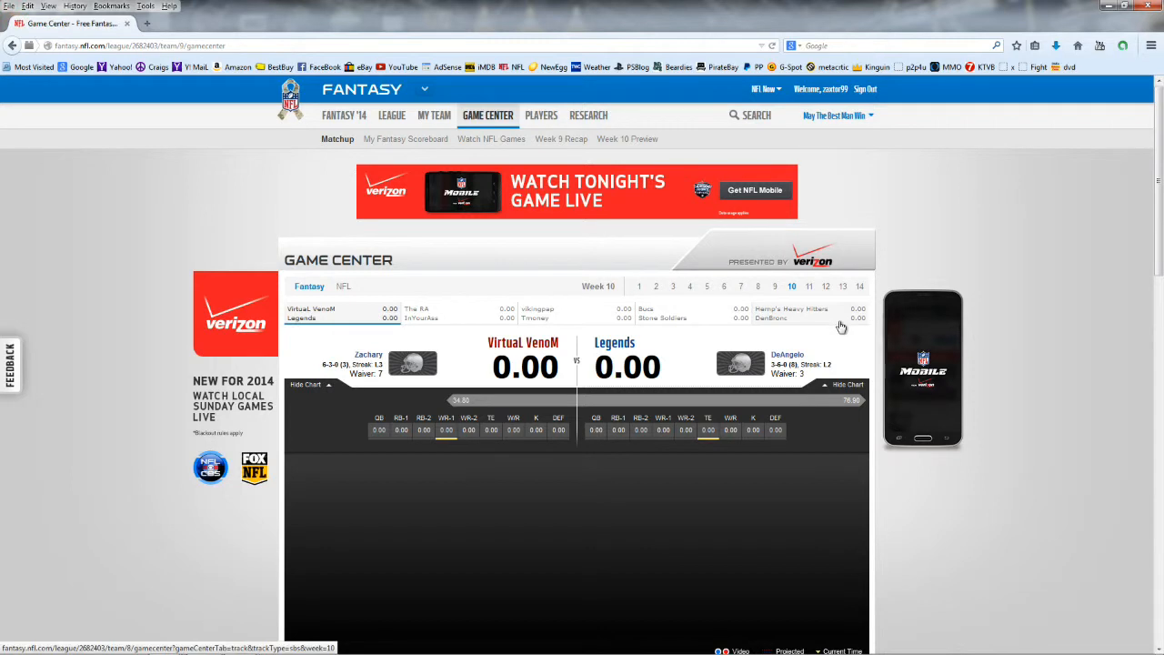
scroll(down, 3)
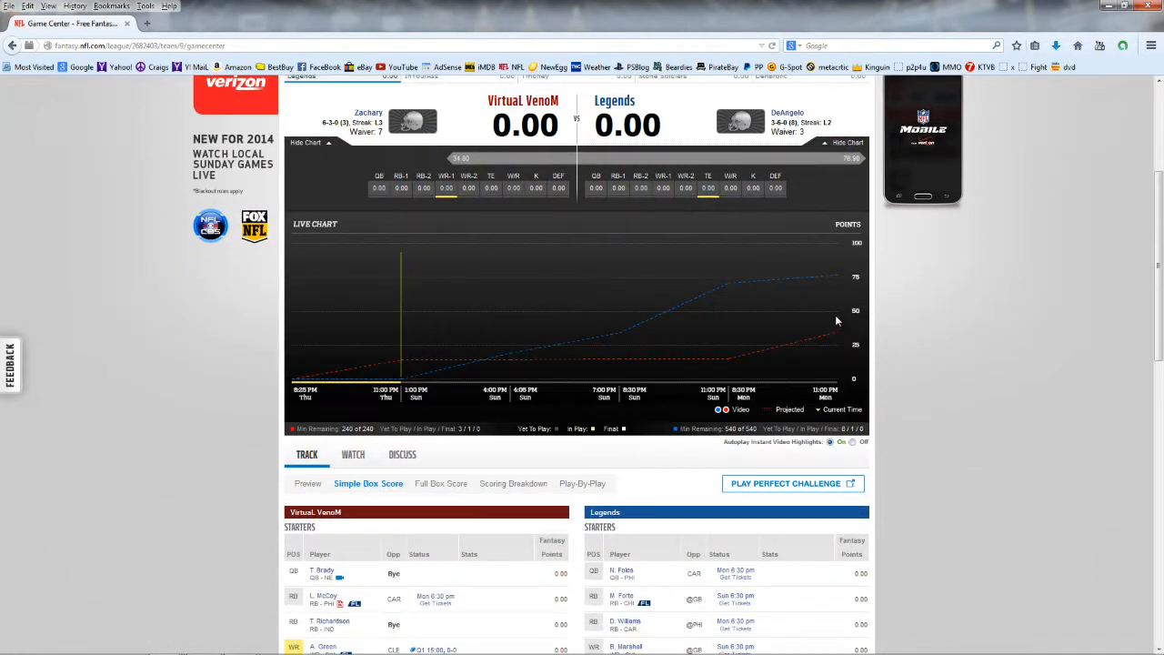
mouse_move(784, 355)
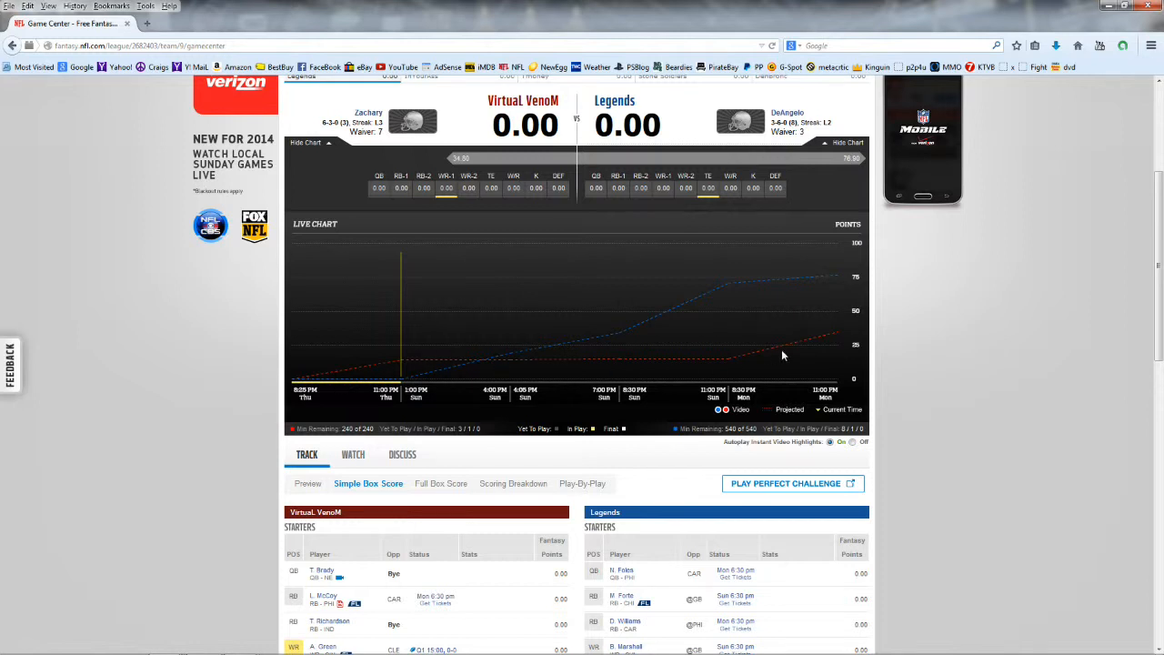
mouse_move(837, 177)
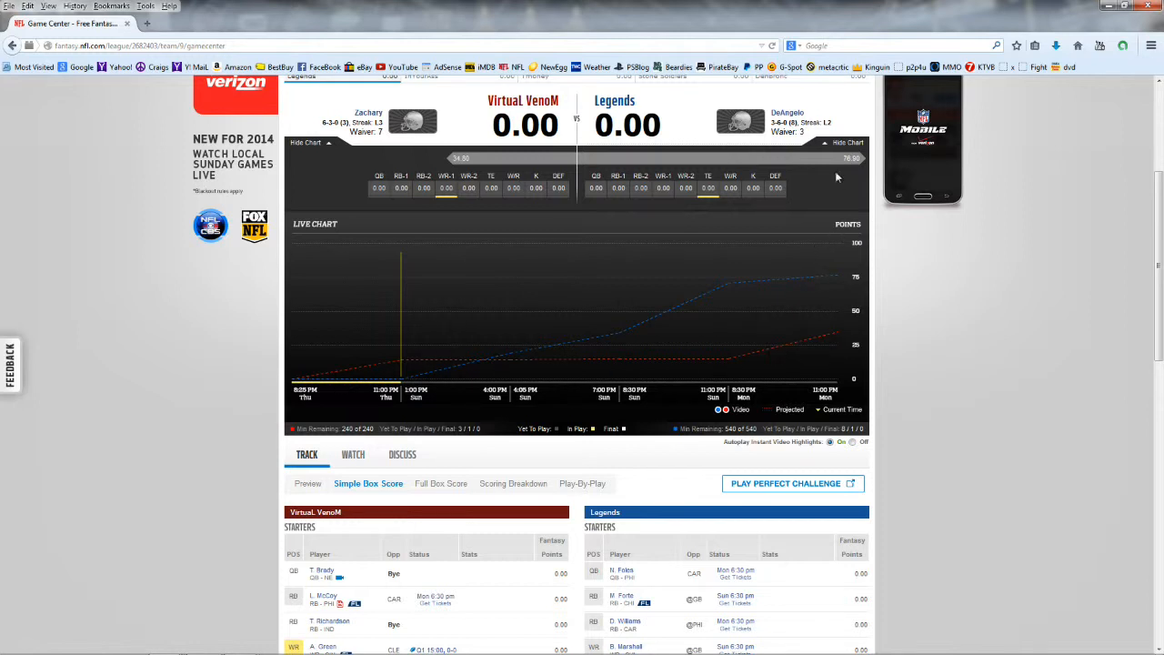
mouse_move(838, 375)
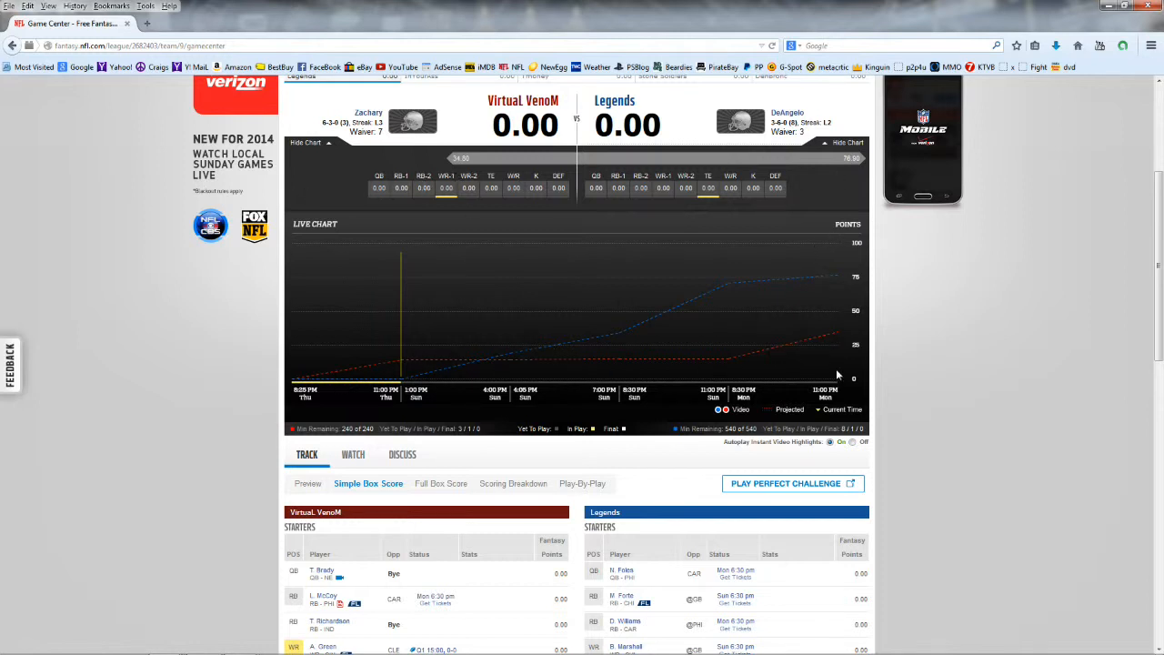
scroll(down, 3)
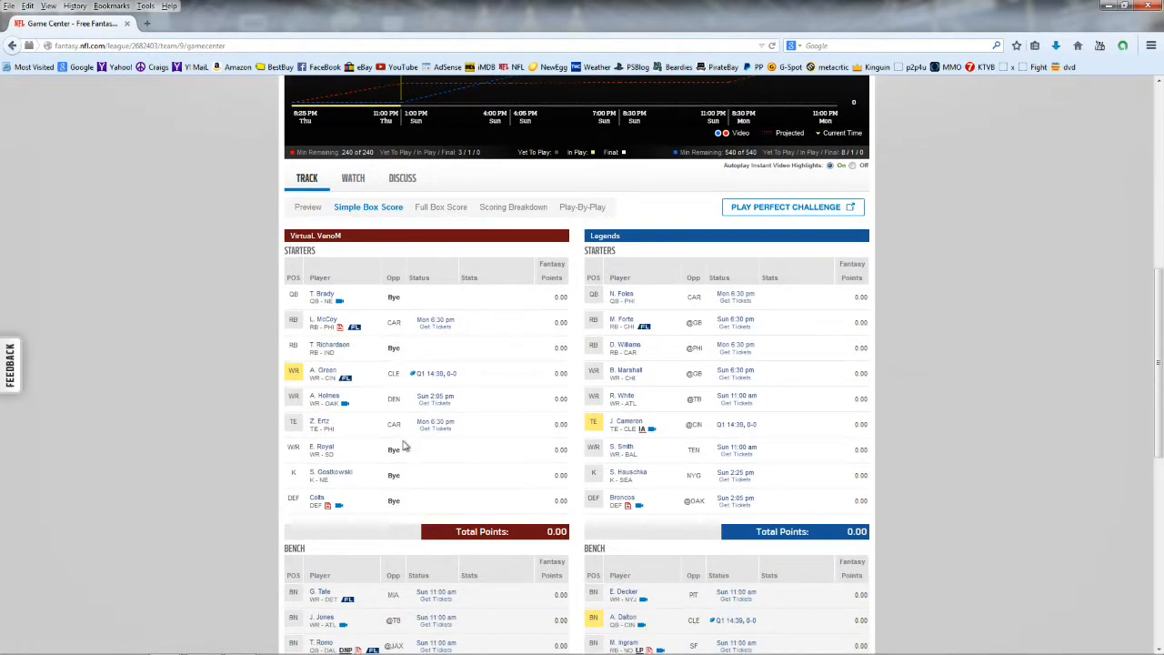
mouse_move(382, 332)
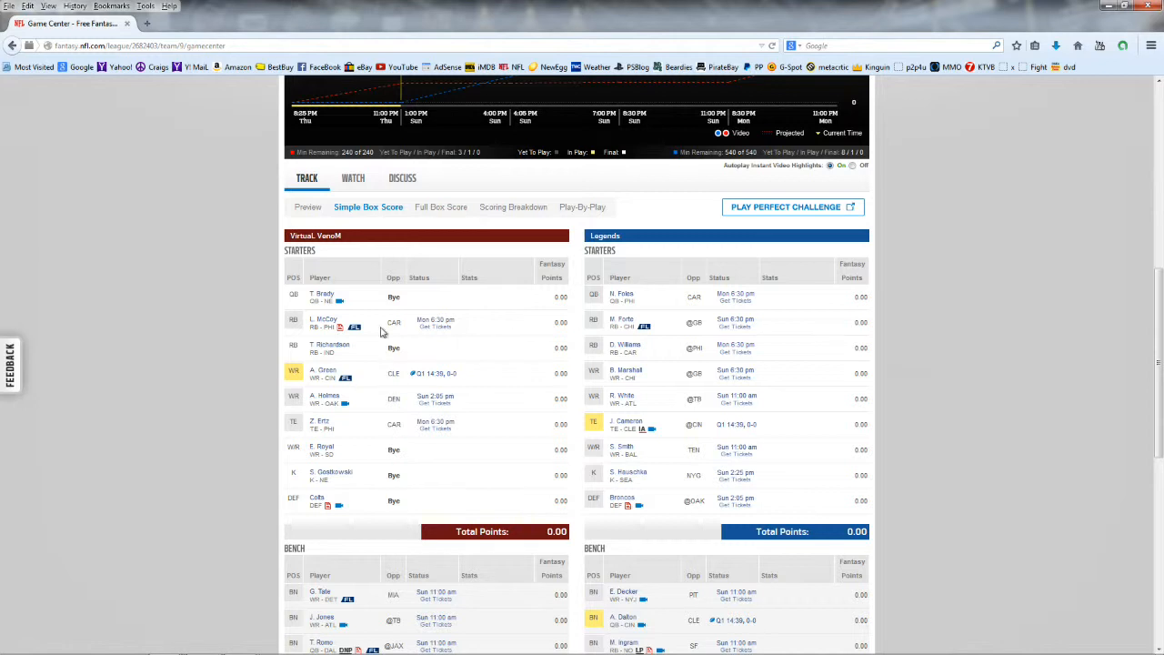
mouse_move(393, 366)
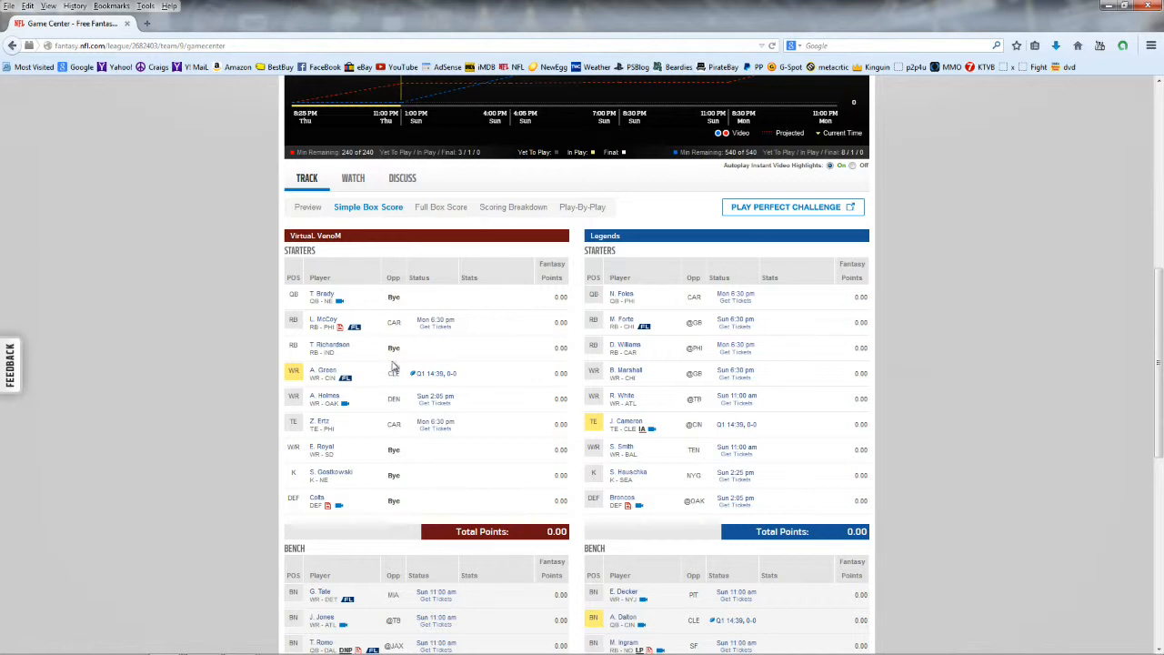
mouse_move(943, 381)
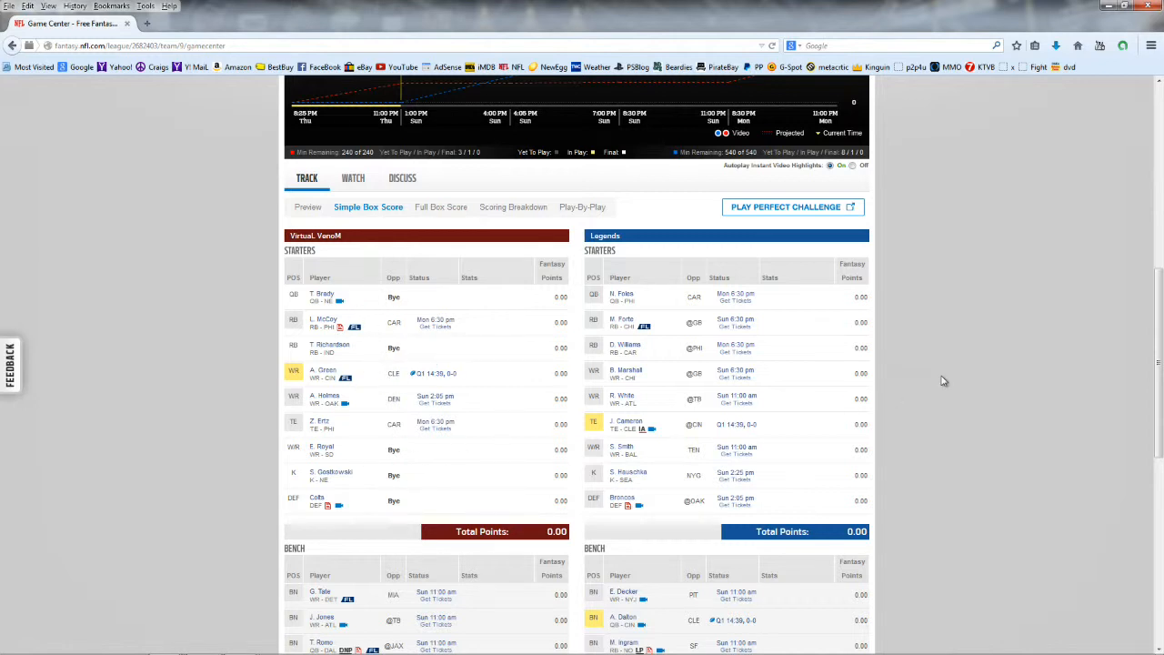
scroll(down, 3)
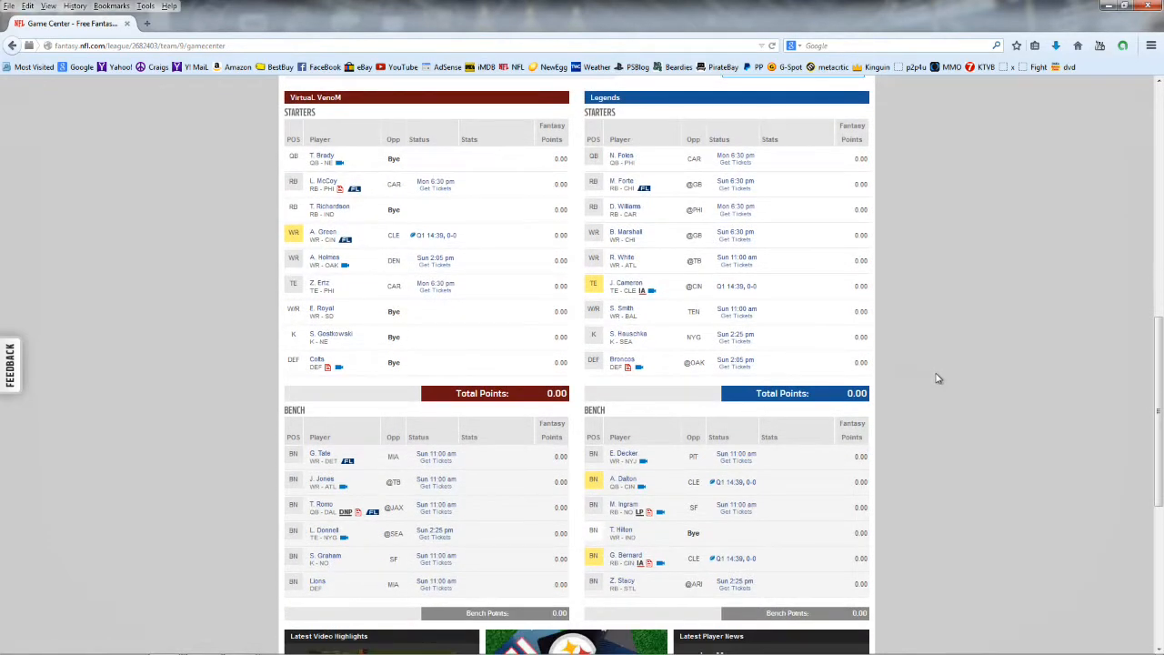
mouse_move(408, 521)
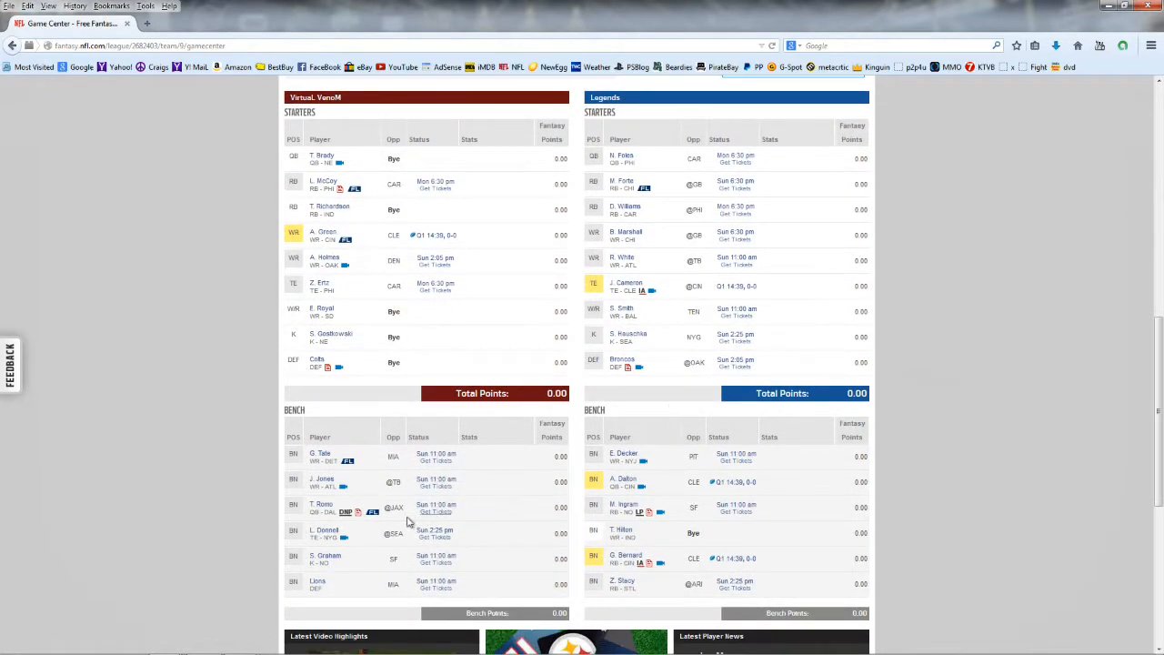
mouse_move(468, 512)
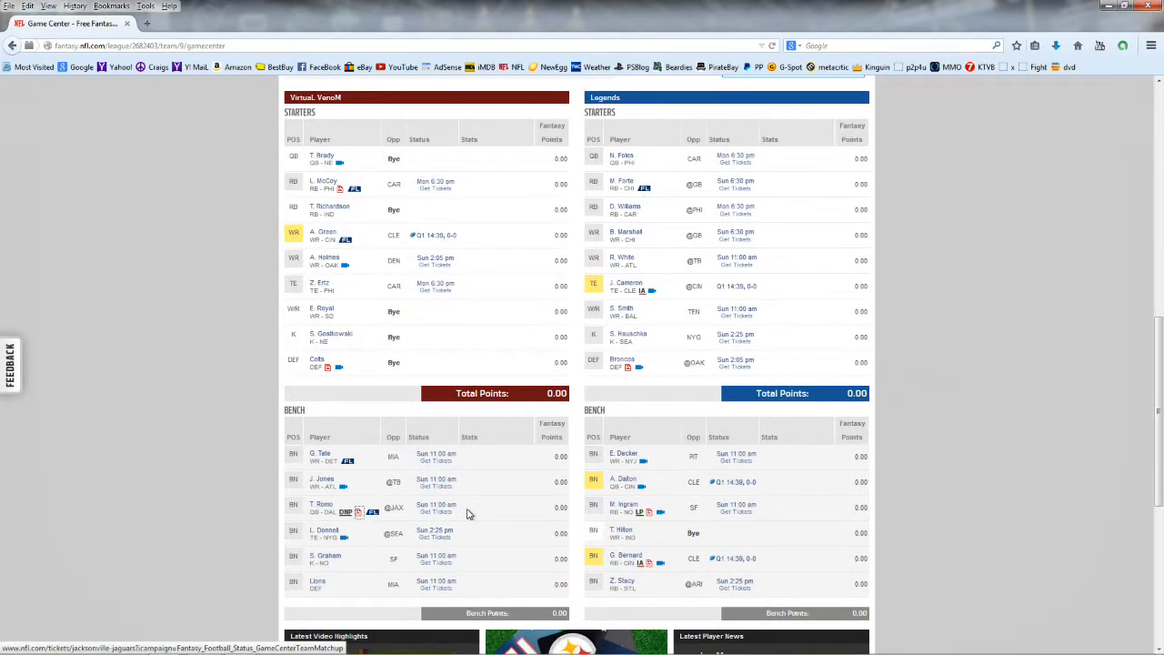
View Tony Romo's player card from the Week 10 bench list
click(321, 504)
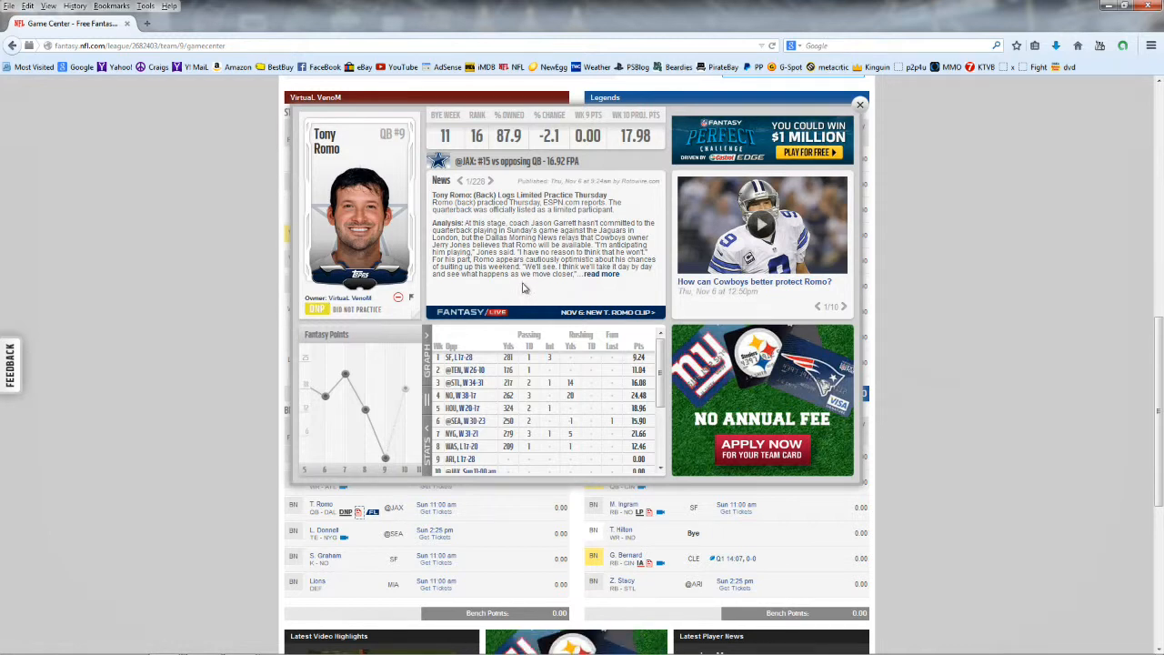
mouse_move(520, 287)
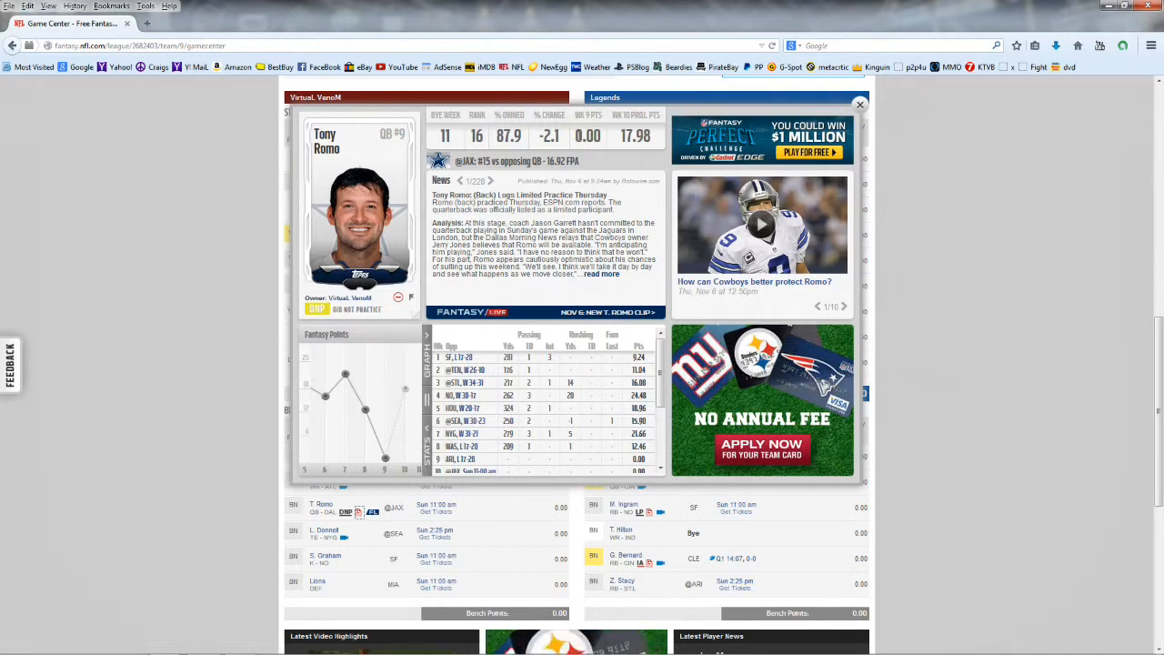
mouse_move(680, 135)
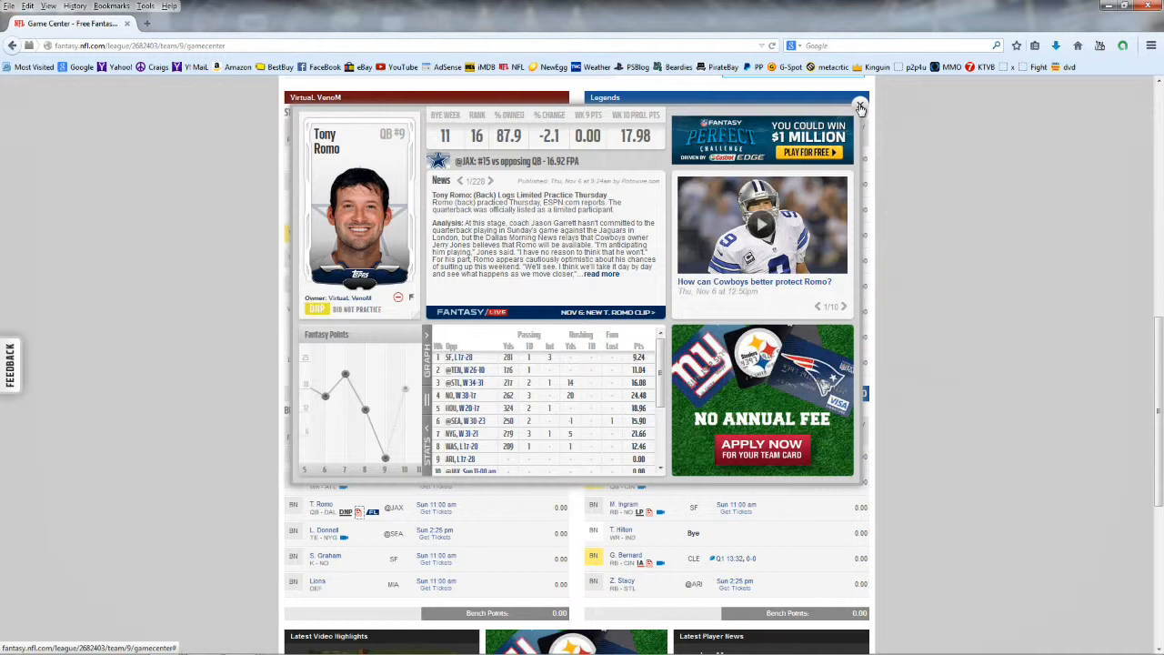
Close Tony Romo's player card to return to the Week 10 box score
click(859, 107)
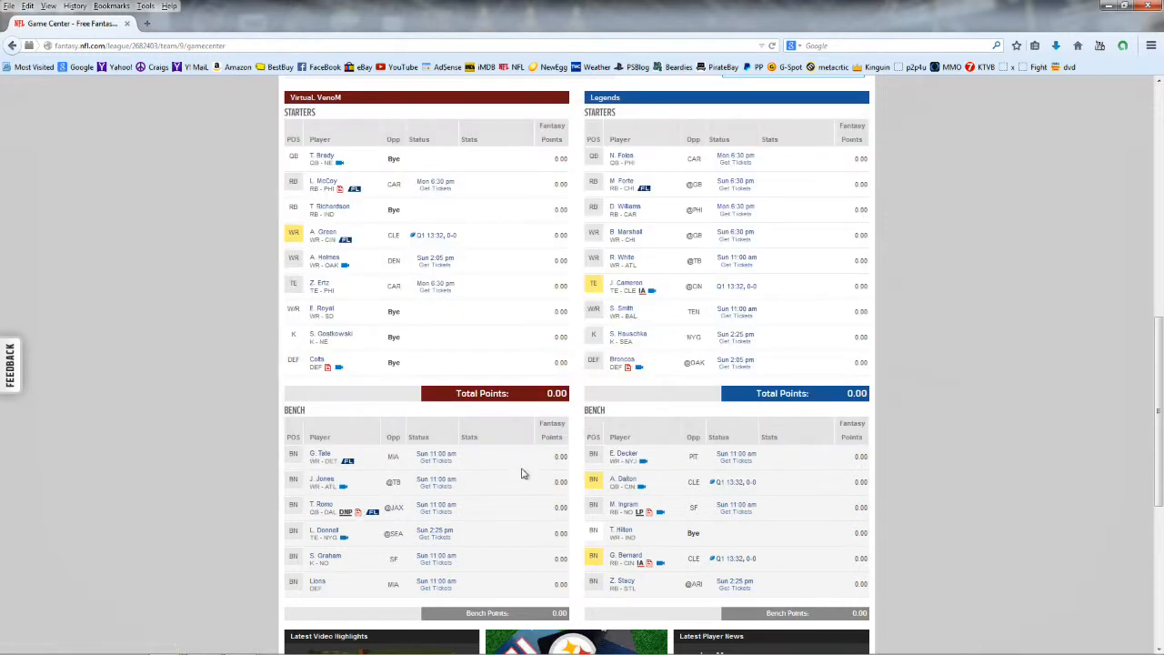
mouse_move(410, 479)
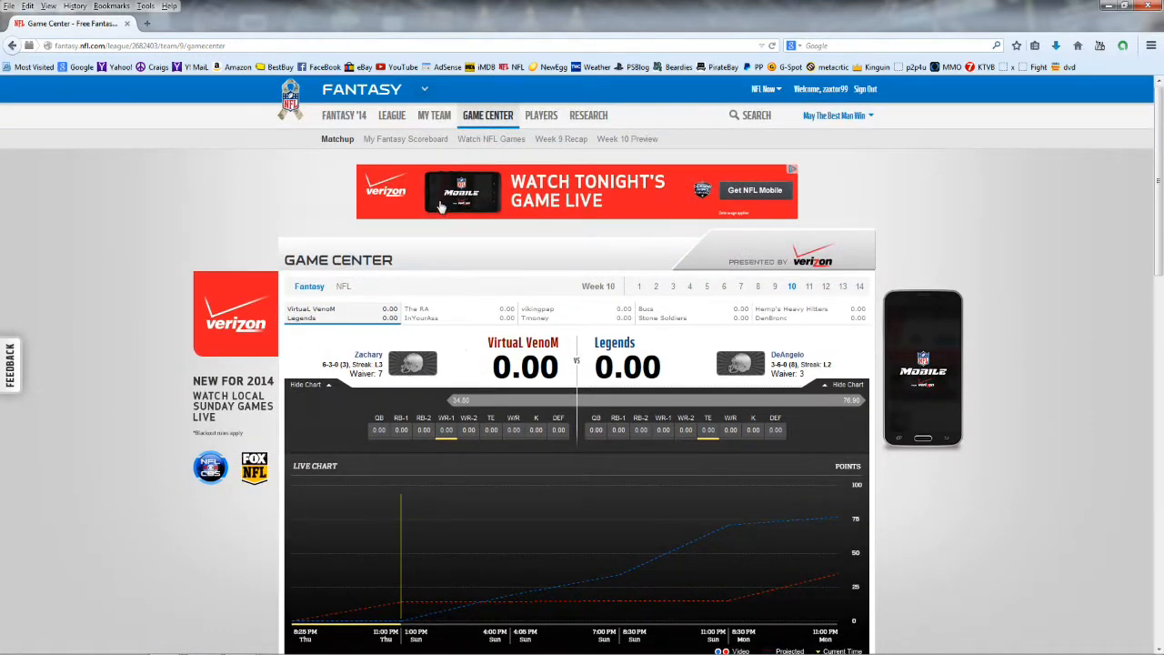
Go to My Team and dismiss the Perfect Challenge pop-up to see Virtual VenoM's roster
click(434, 115)
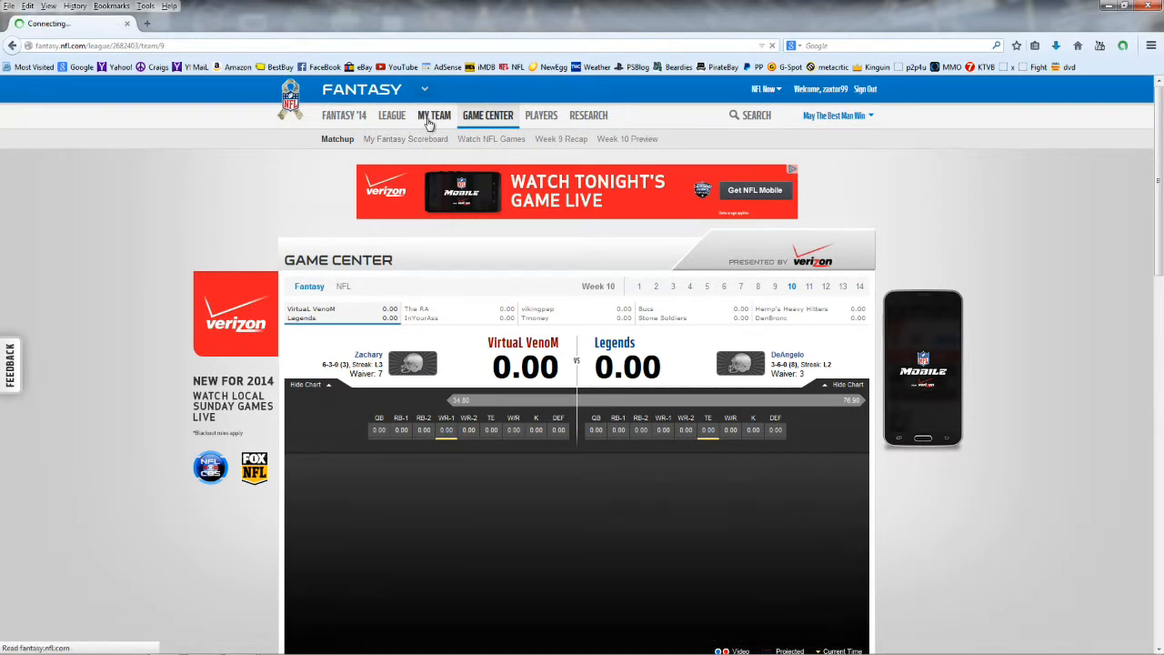
click(434, 115)
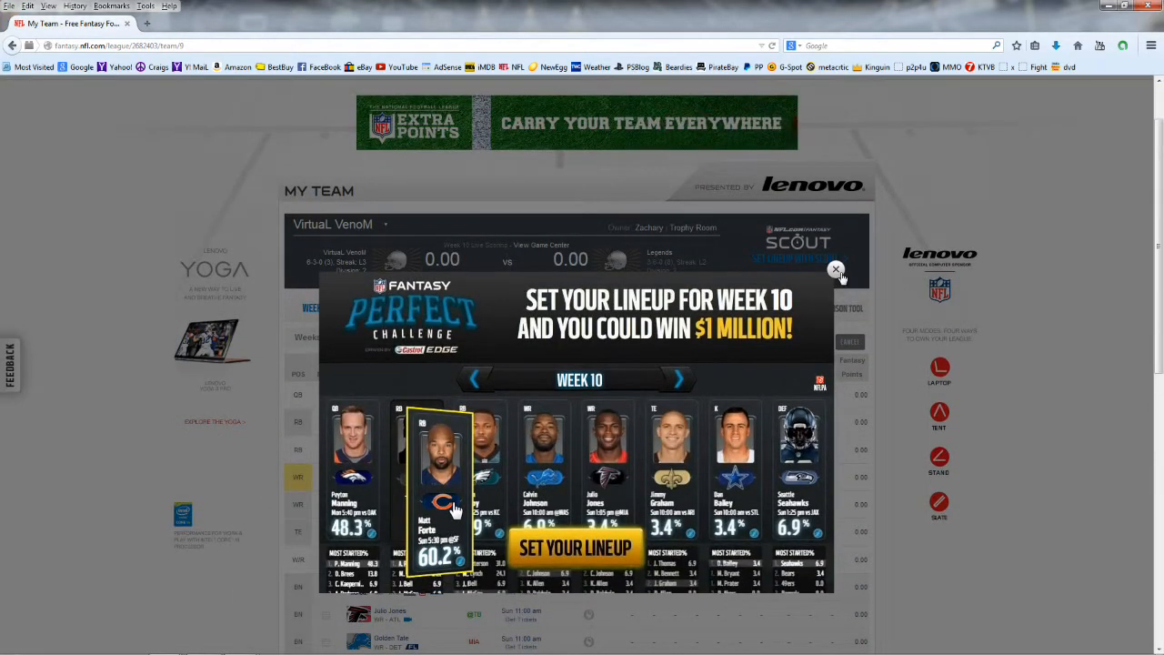
click(835, 270)
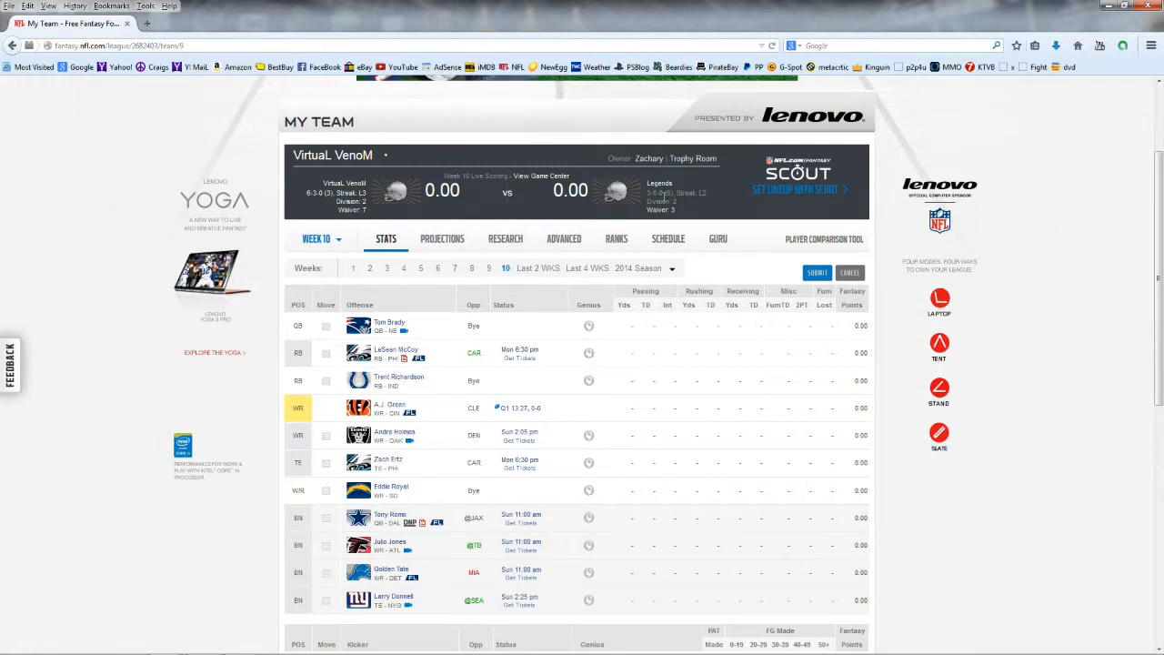
mouse_move(771, 446)
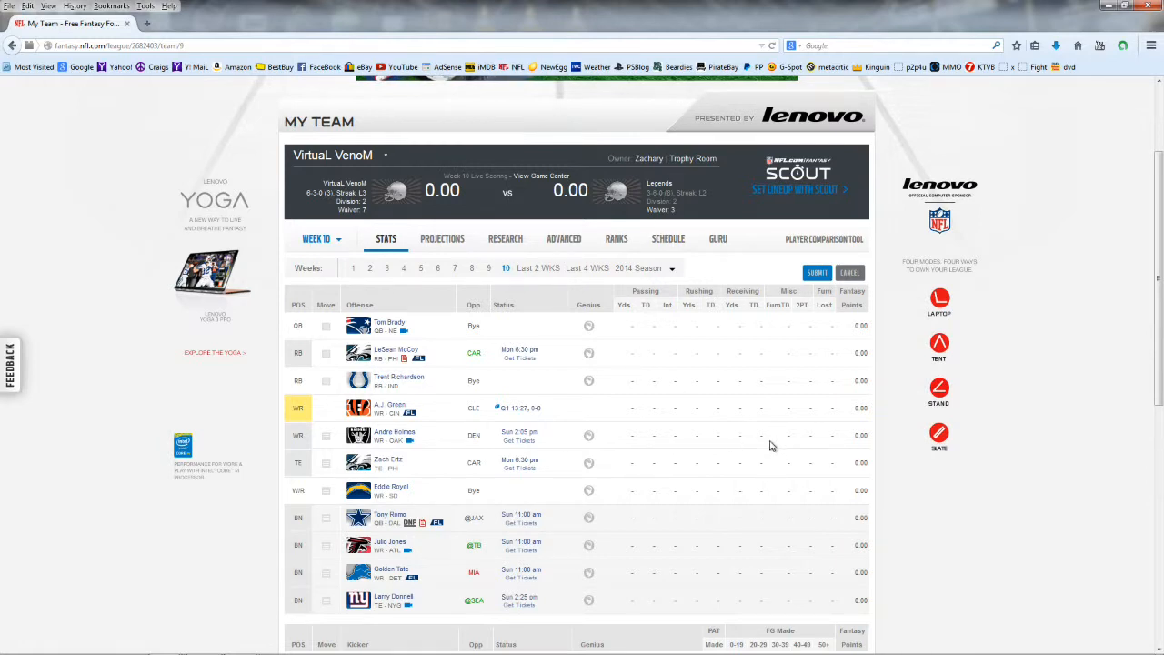
mouse_move(589, 485)
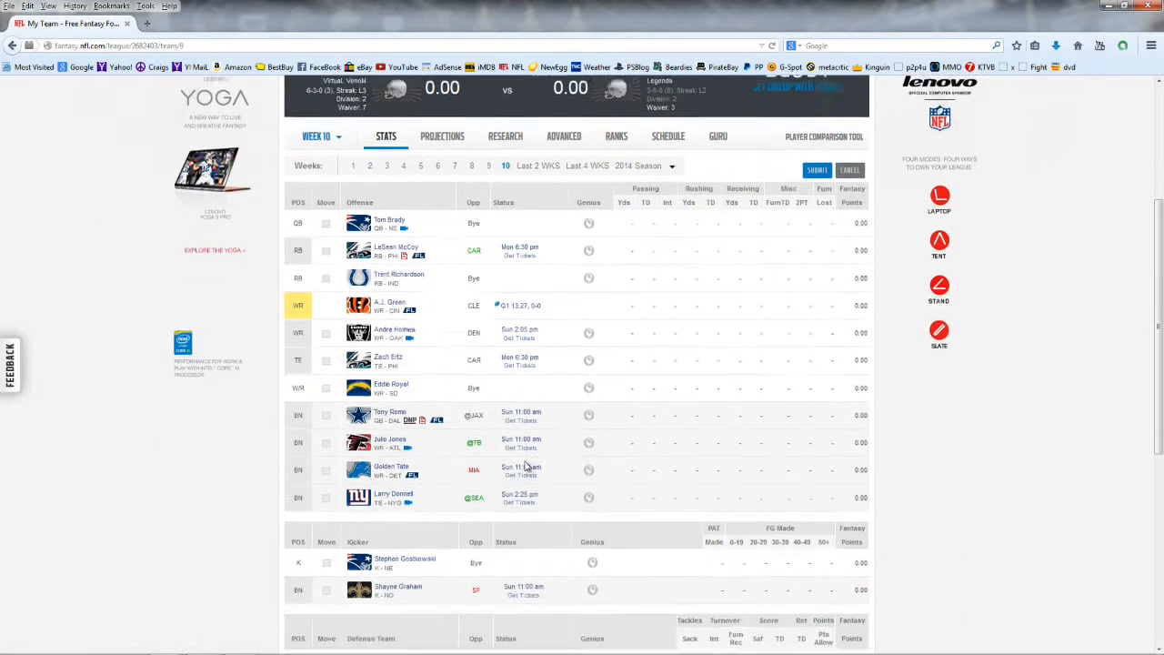
Scroll the roster down to kickers Gostkowski and Graham and the Colts and Lions defenses
scroll(down, 3)
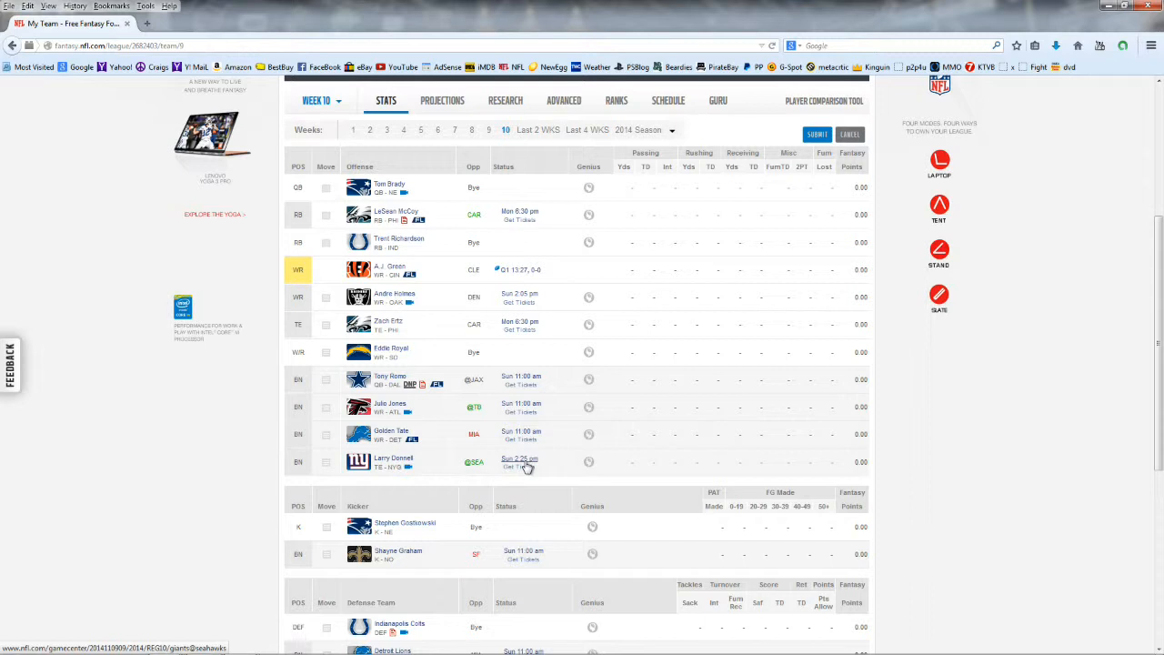
mouse_move(311, 384)
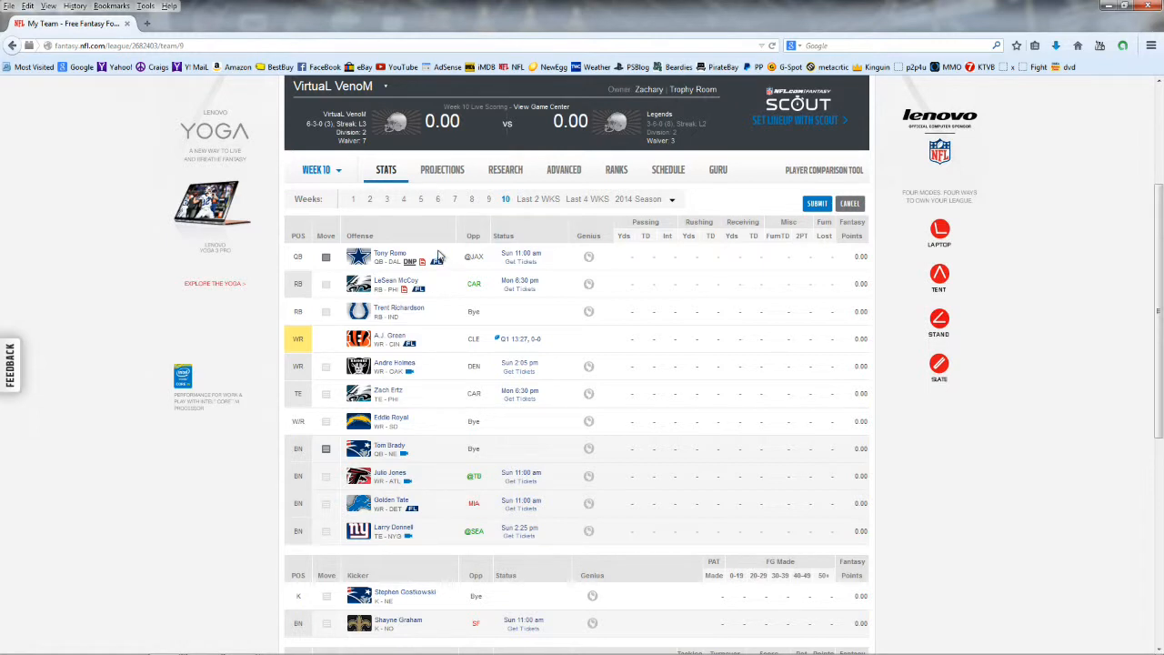
mouse_move(389, 255)
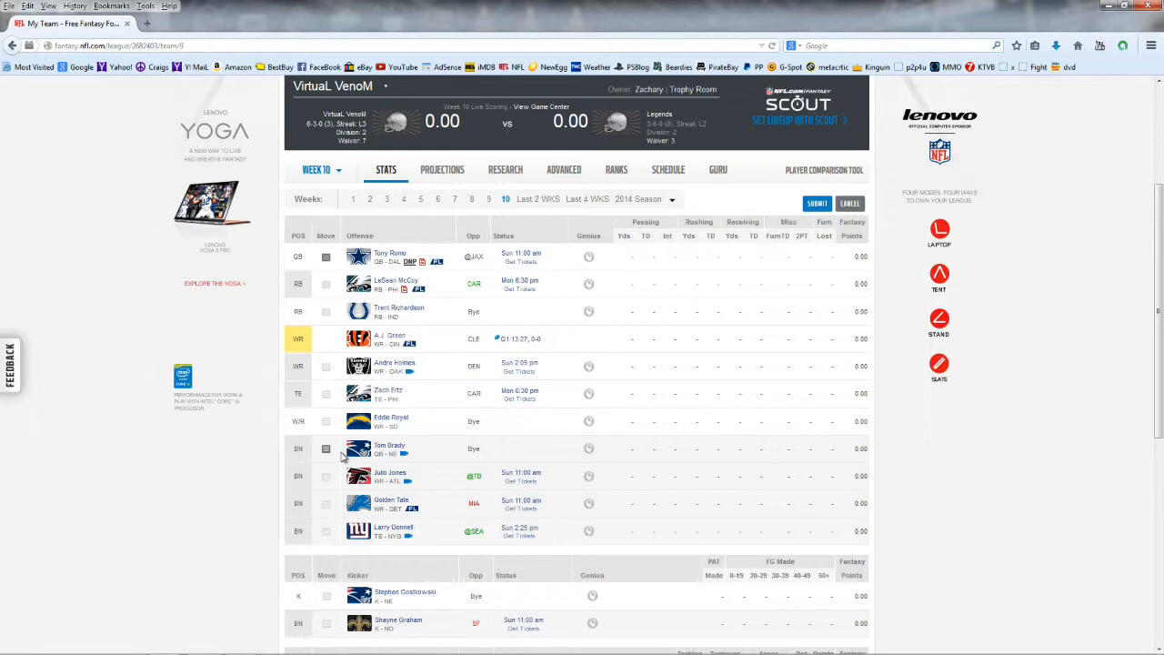
mouse_move(363, 298)
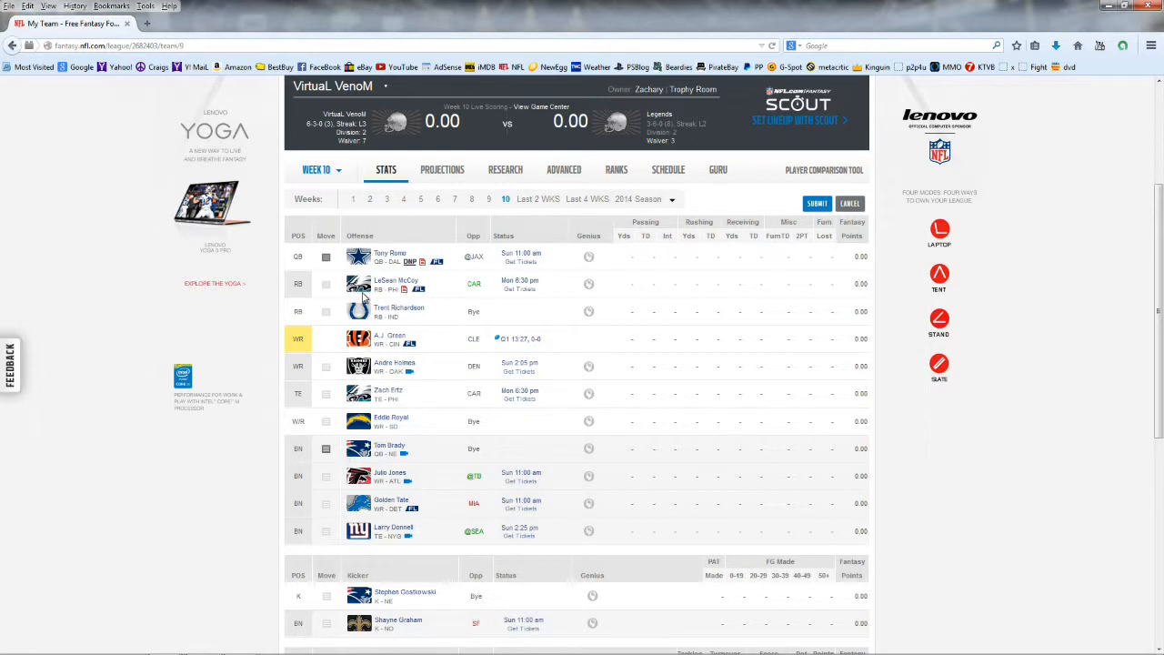
mouse_move(431, 315)
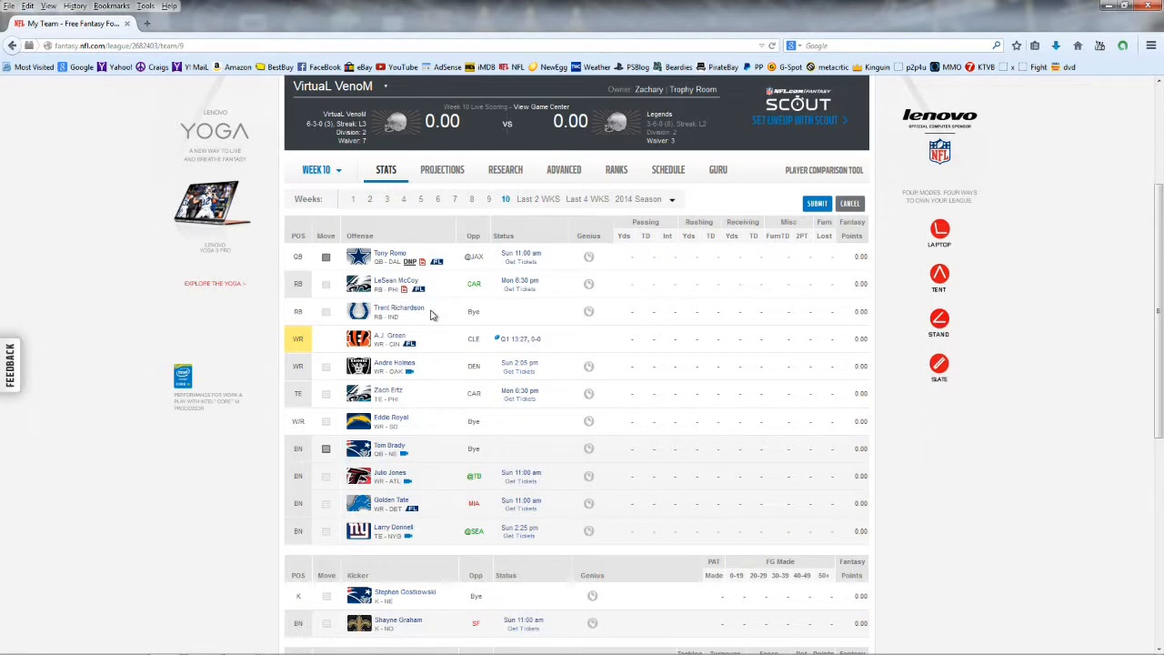
mouse_move(415, 323)
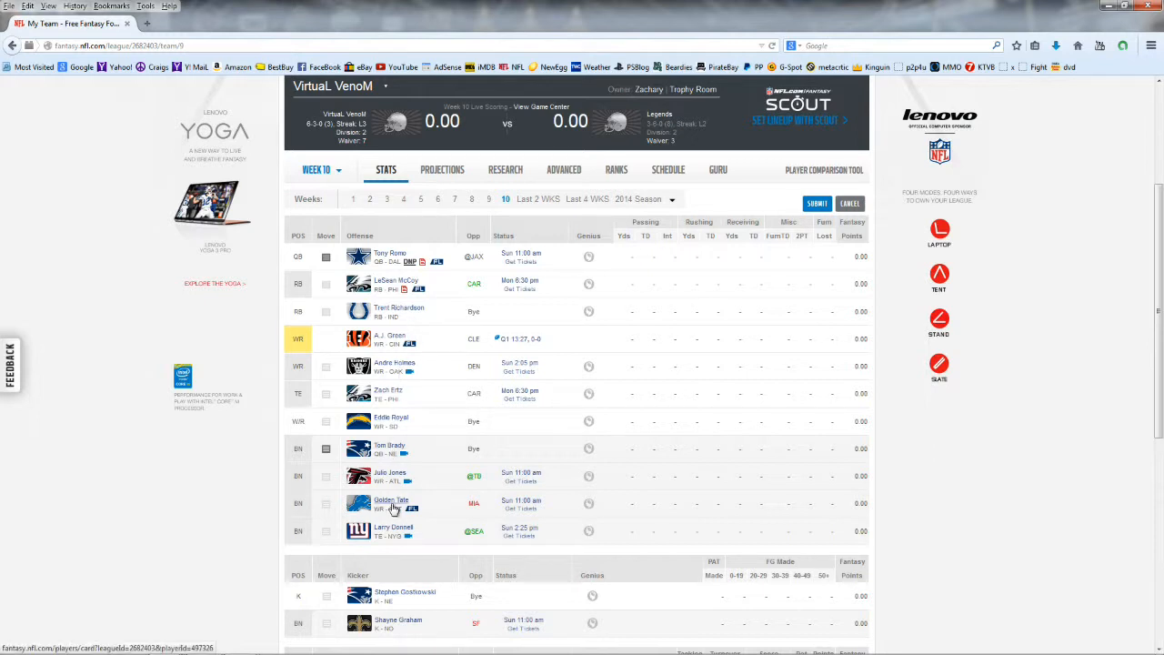
mouse_move(393, 508)
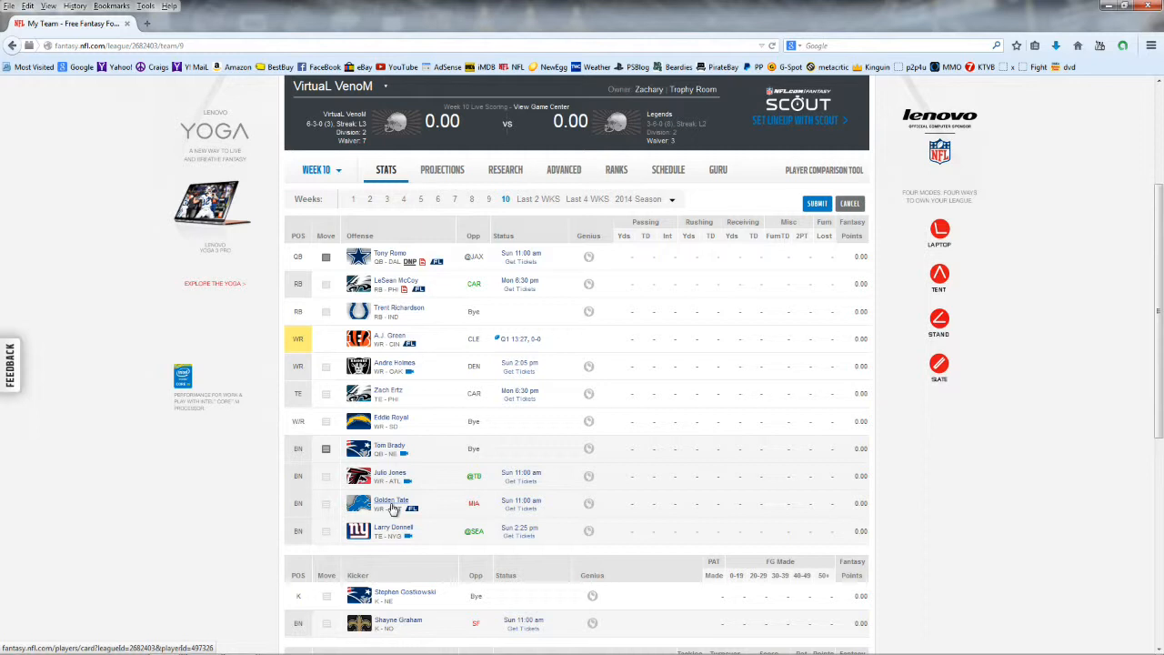
mouse_move(352, 490)
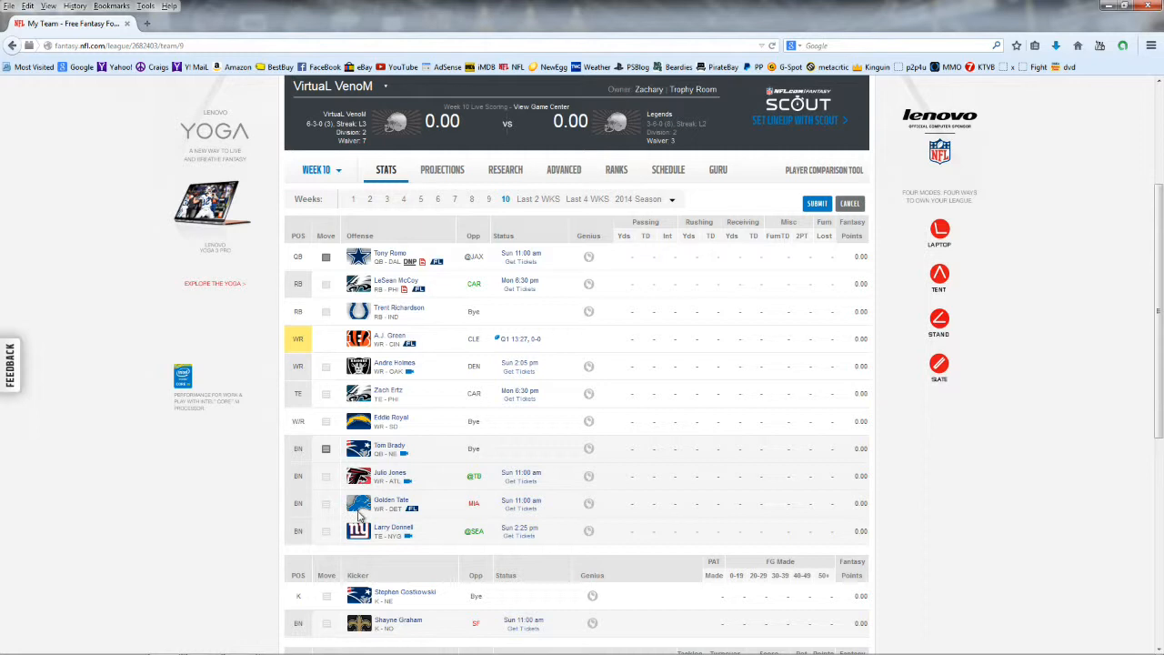
mouse_move(336, 405)
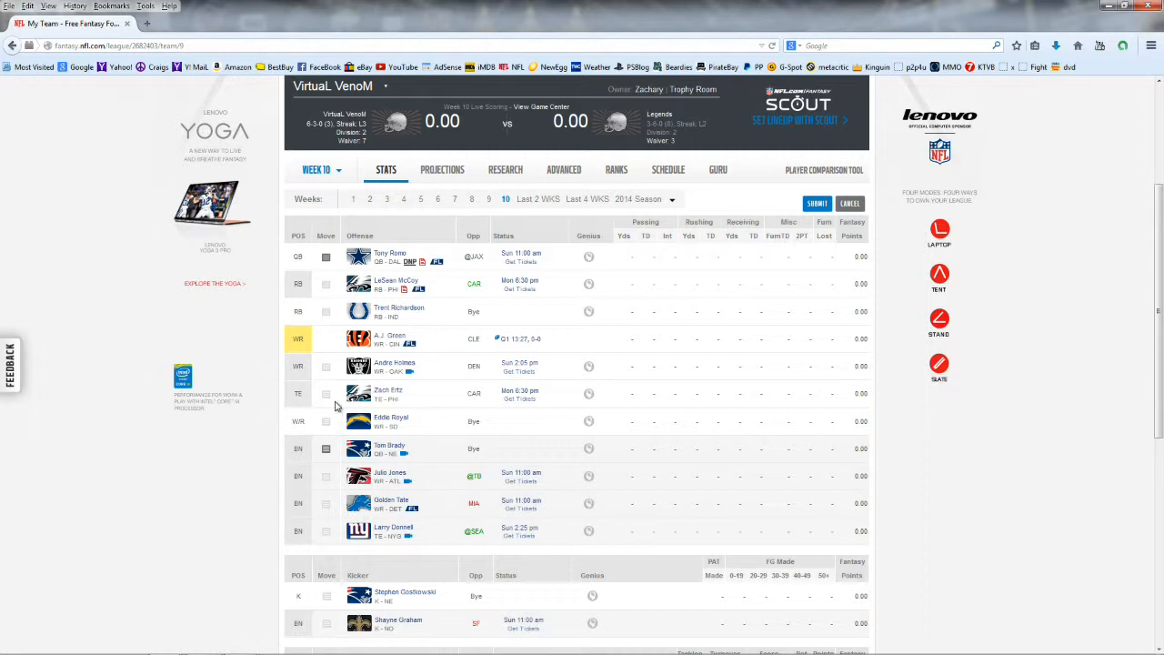
mouse_move(321, 428)
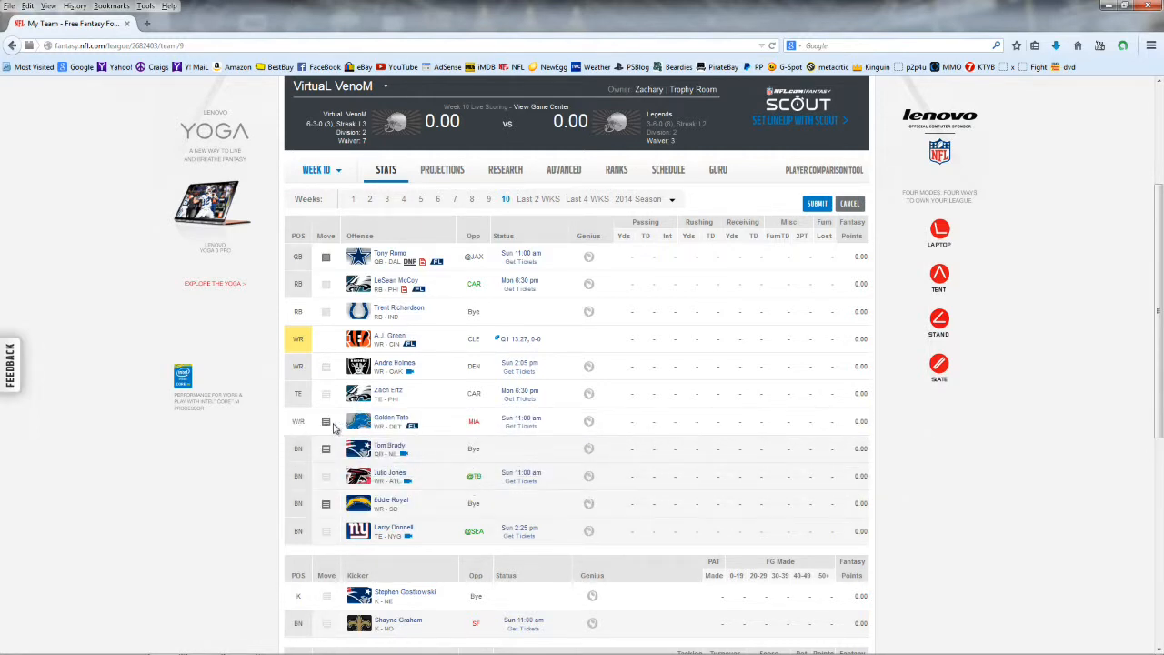
mouse_move(331, 459)
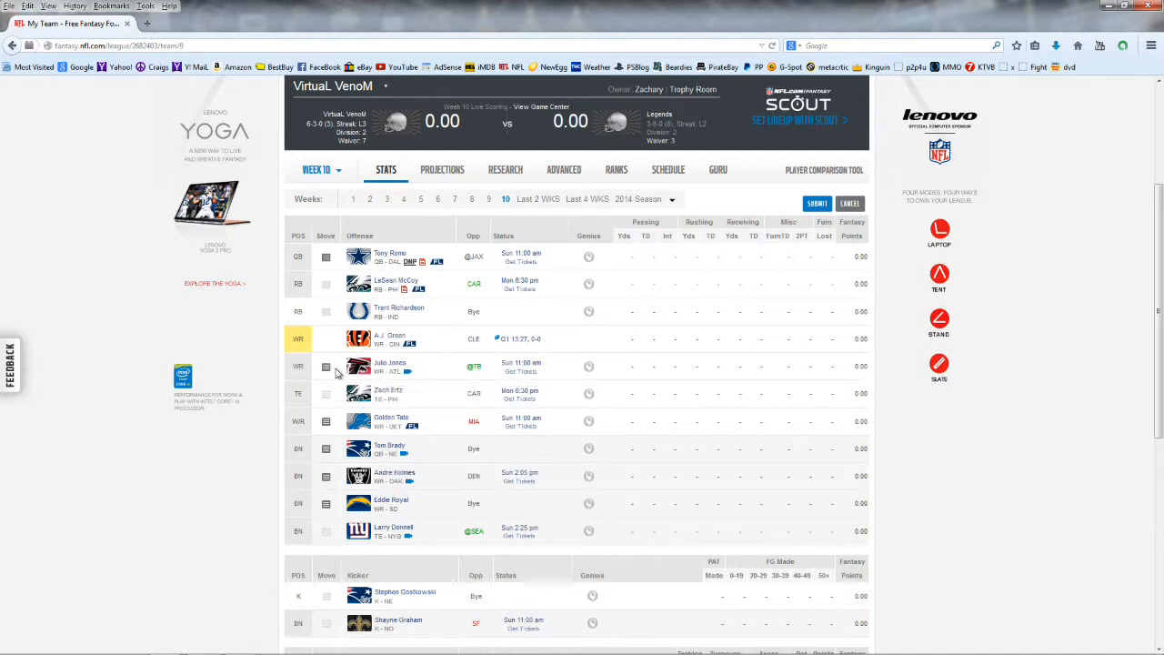
mouse_move(473, 544)
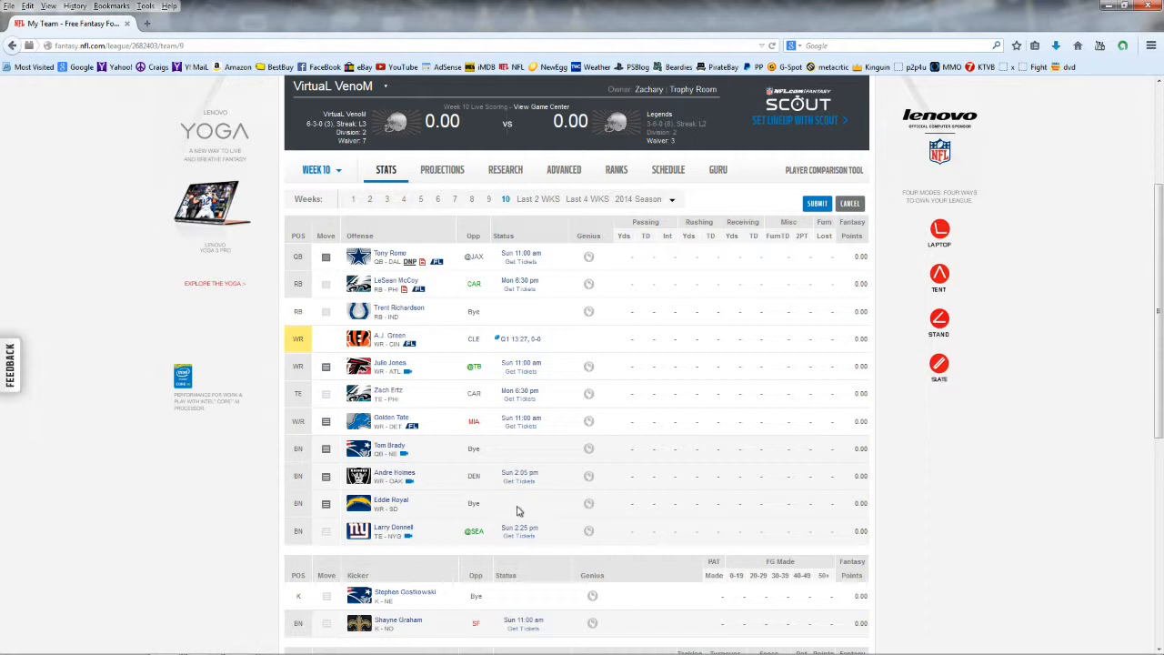
mouse_move(378, 426)
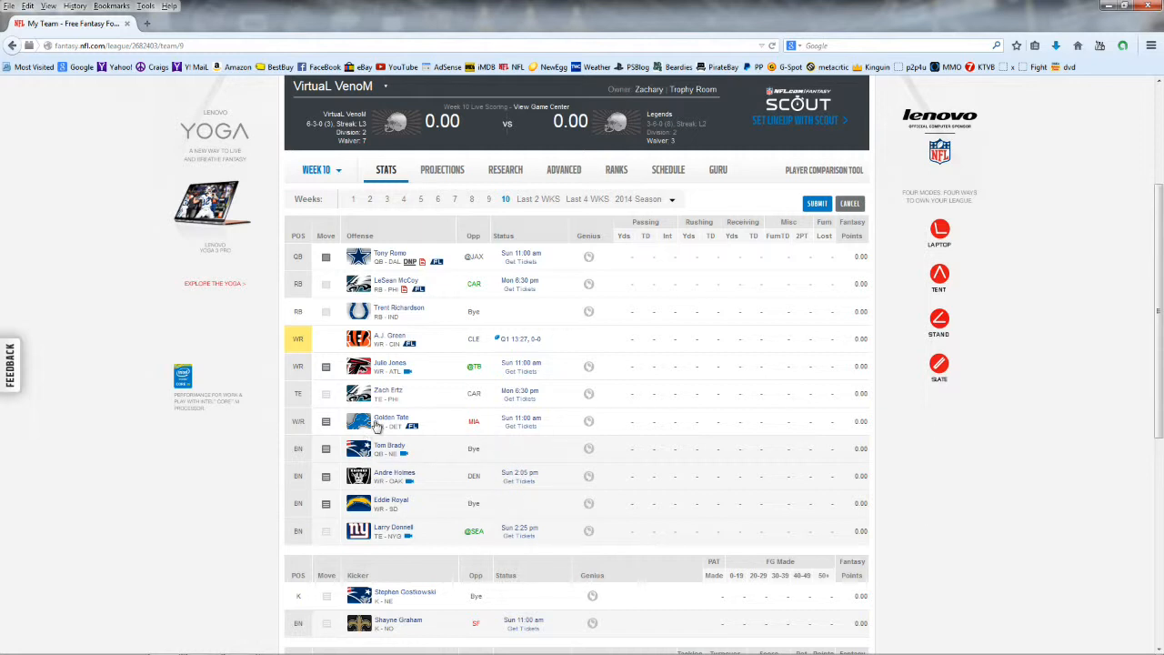
mouse_move(500, 334)
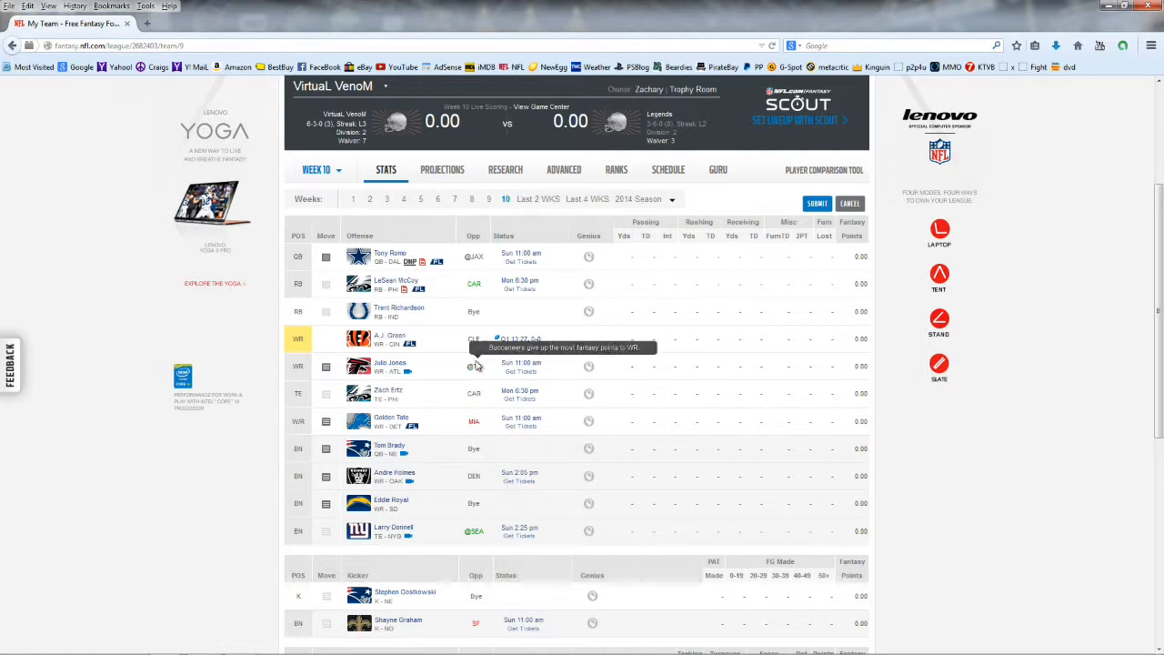
mouse_move(438, 471)
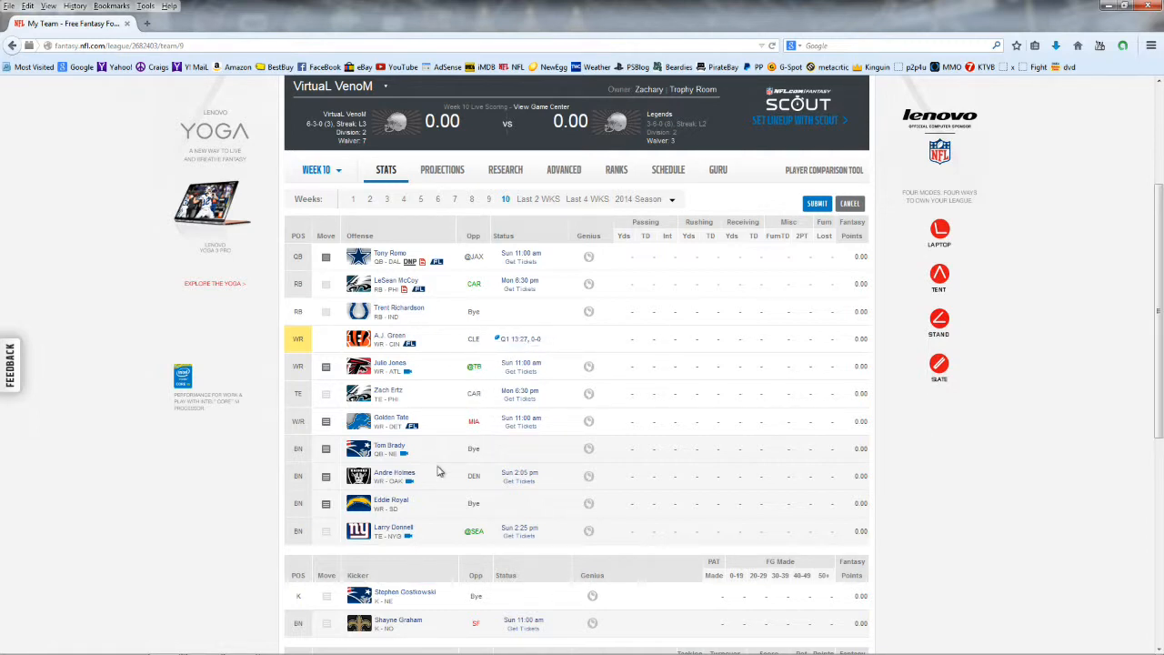
Start the Lions defense and Shayne Graham, benching the Colts and Gostkowski
scroll(down, 3)
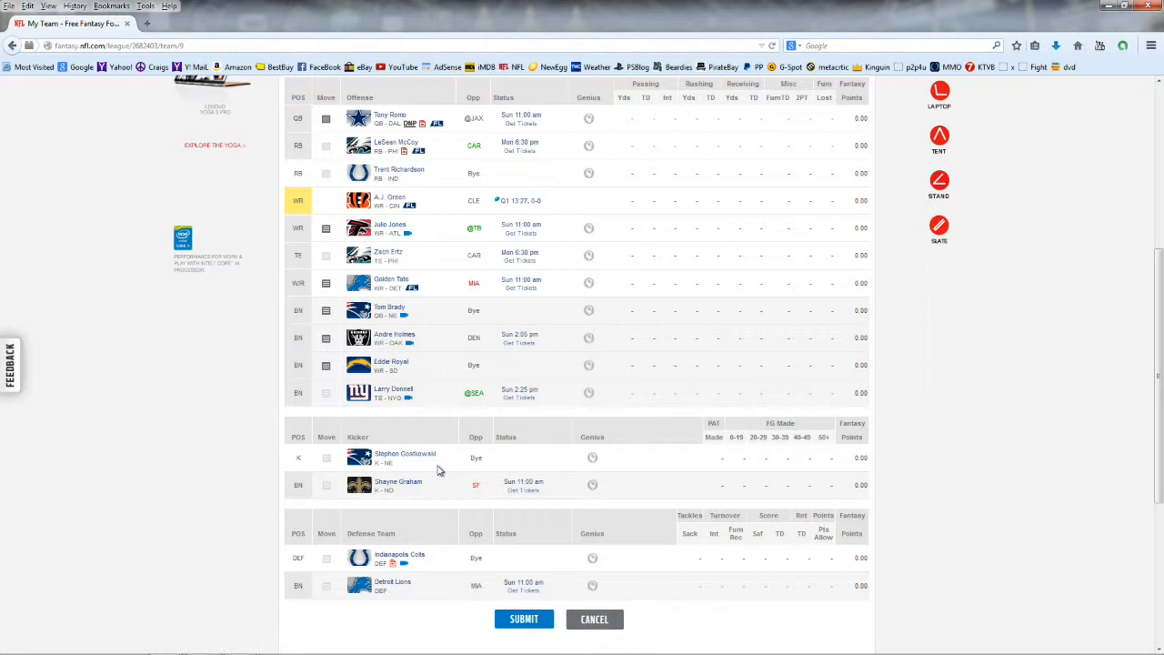
mouse_move(440, 470)
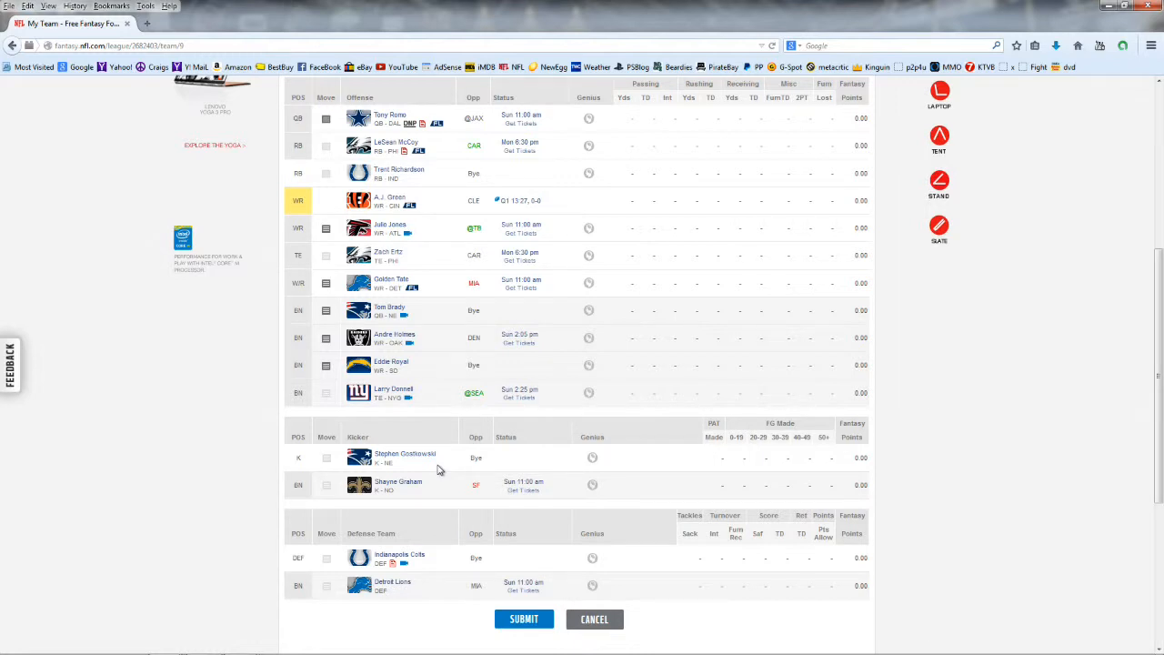
mouse_move(362, 572)
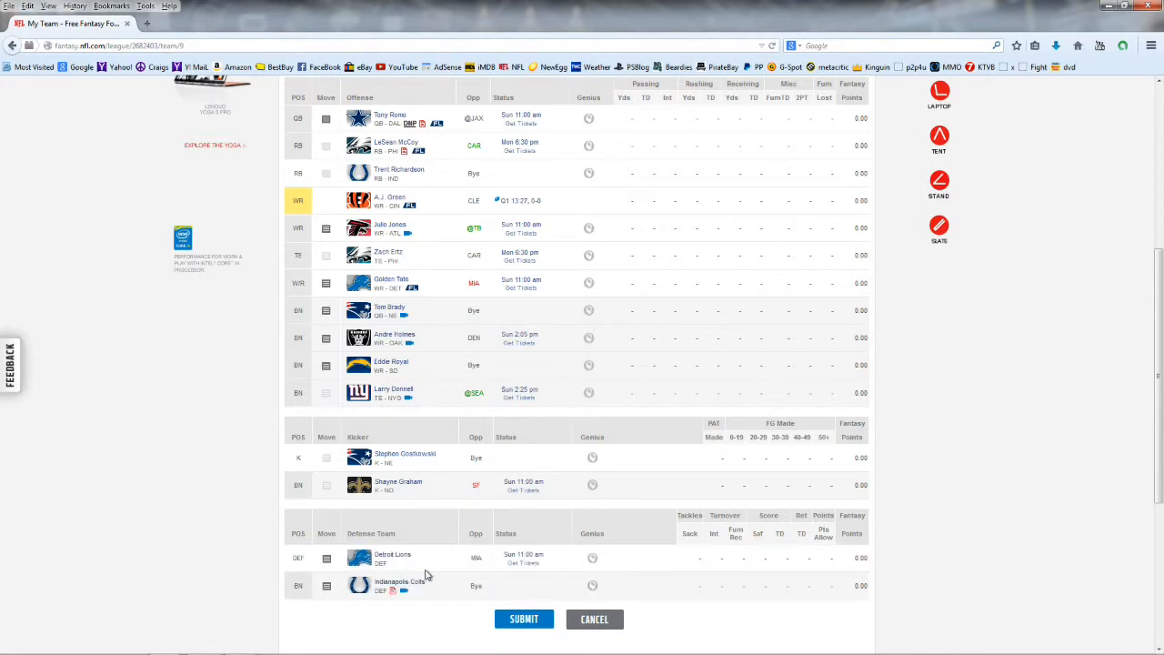
mouse_move(427, 555)
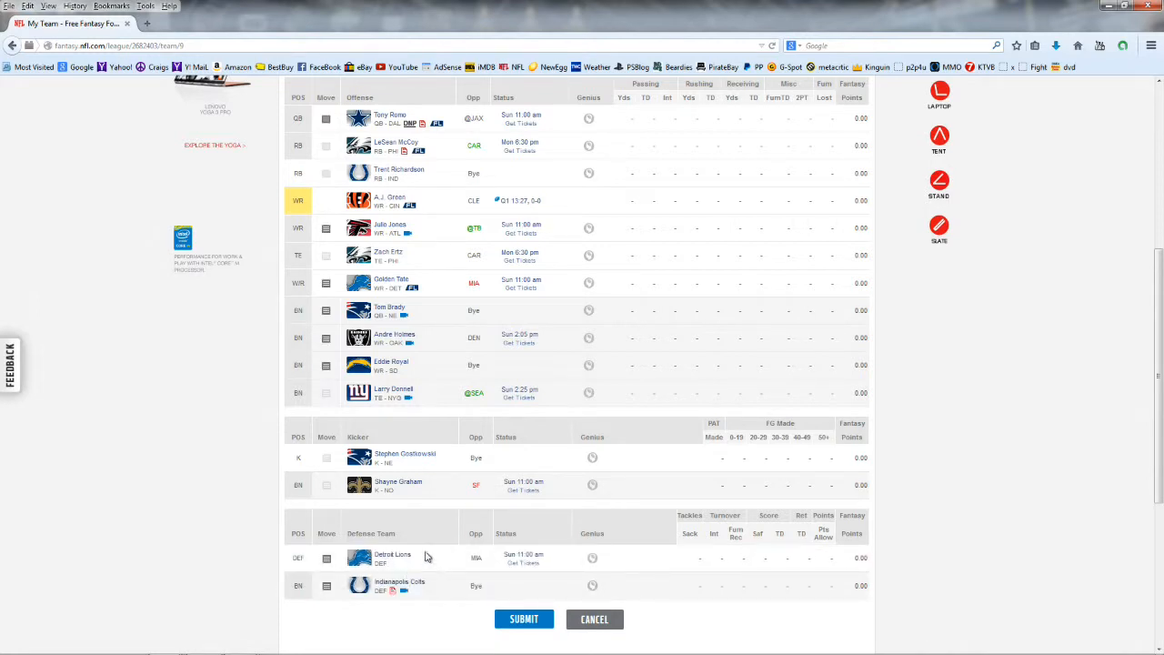
mouse_move(405, 454)
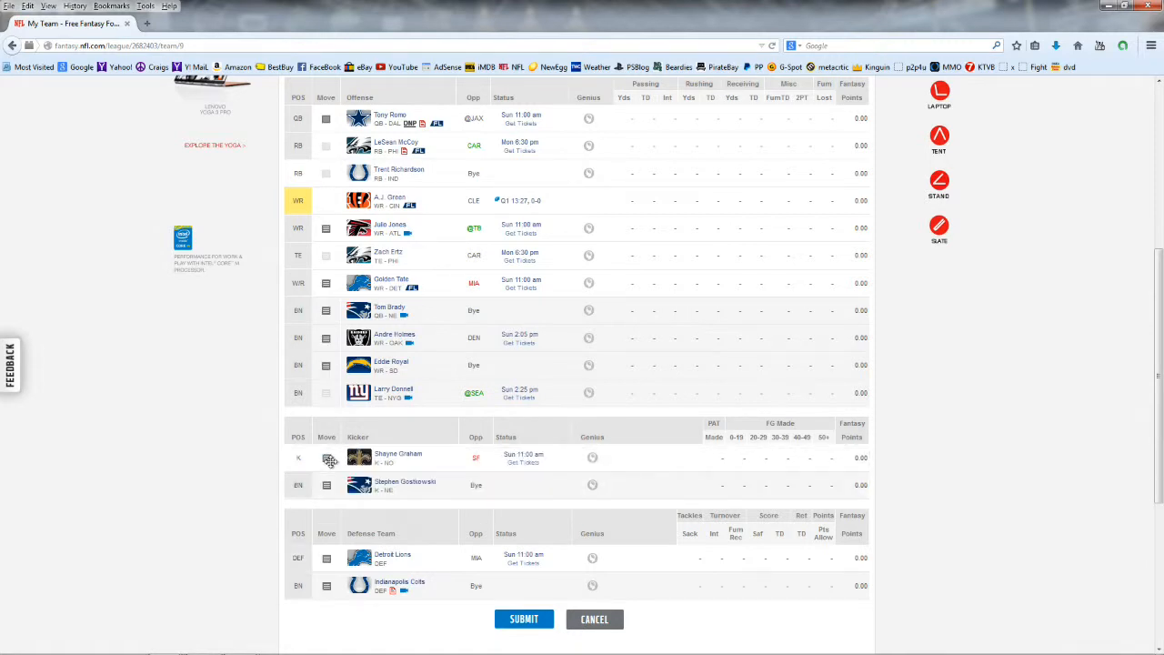
mouse_move(410, 470)
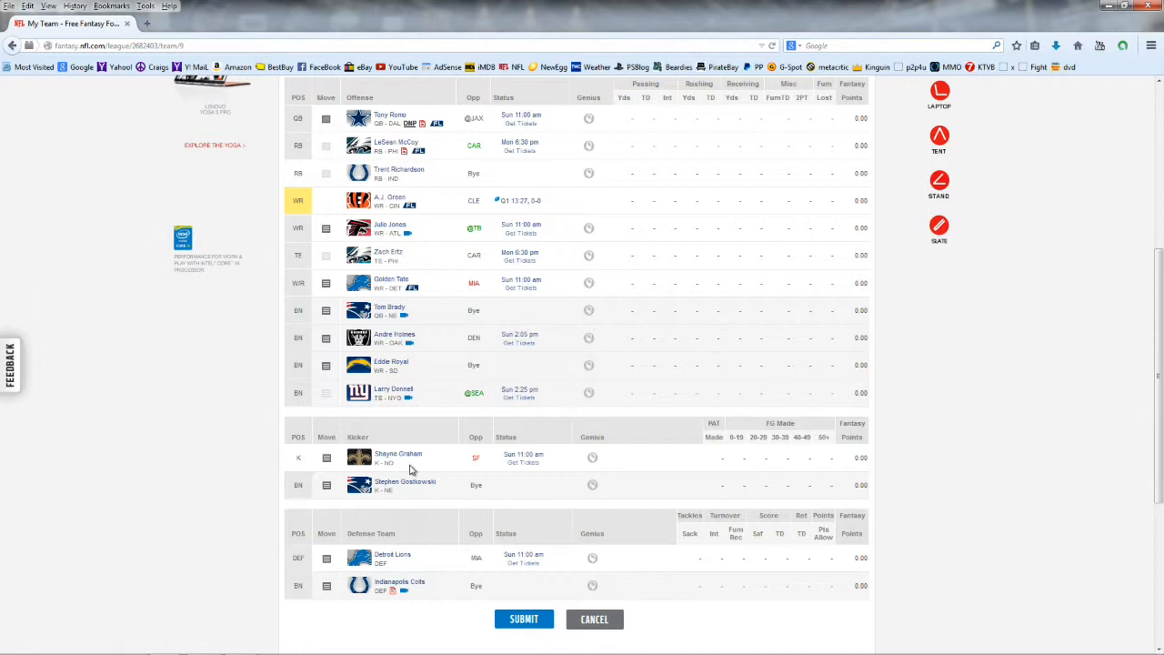
mouse_move(341, 491)
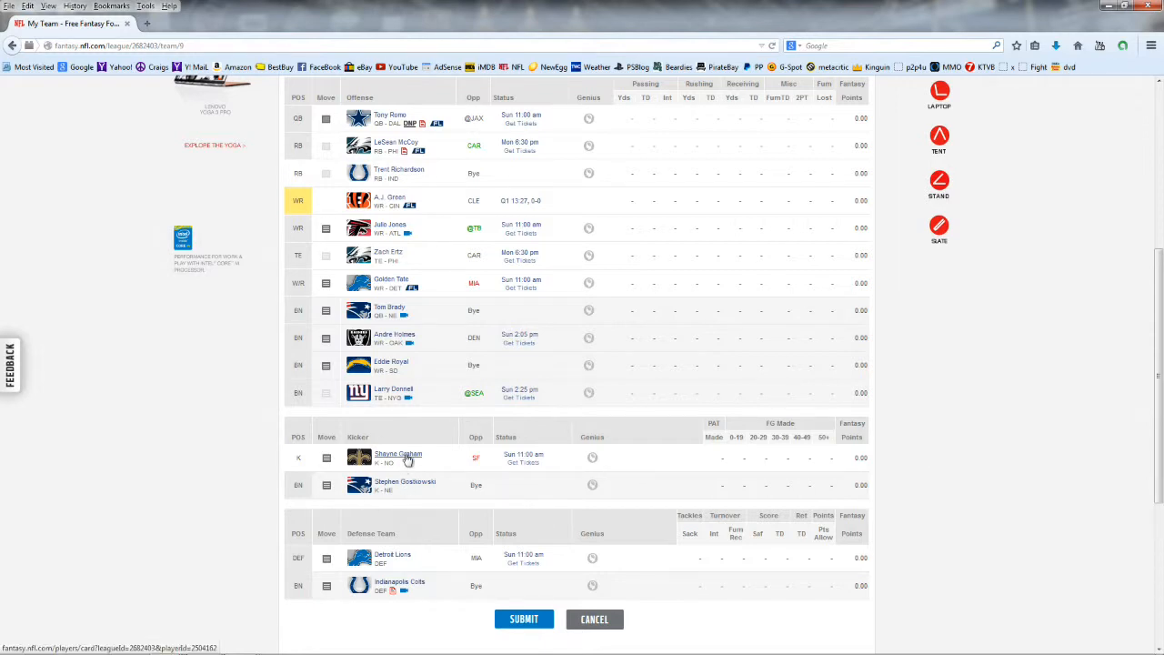
click(398, 453)
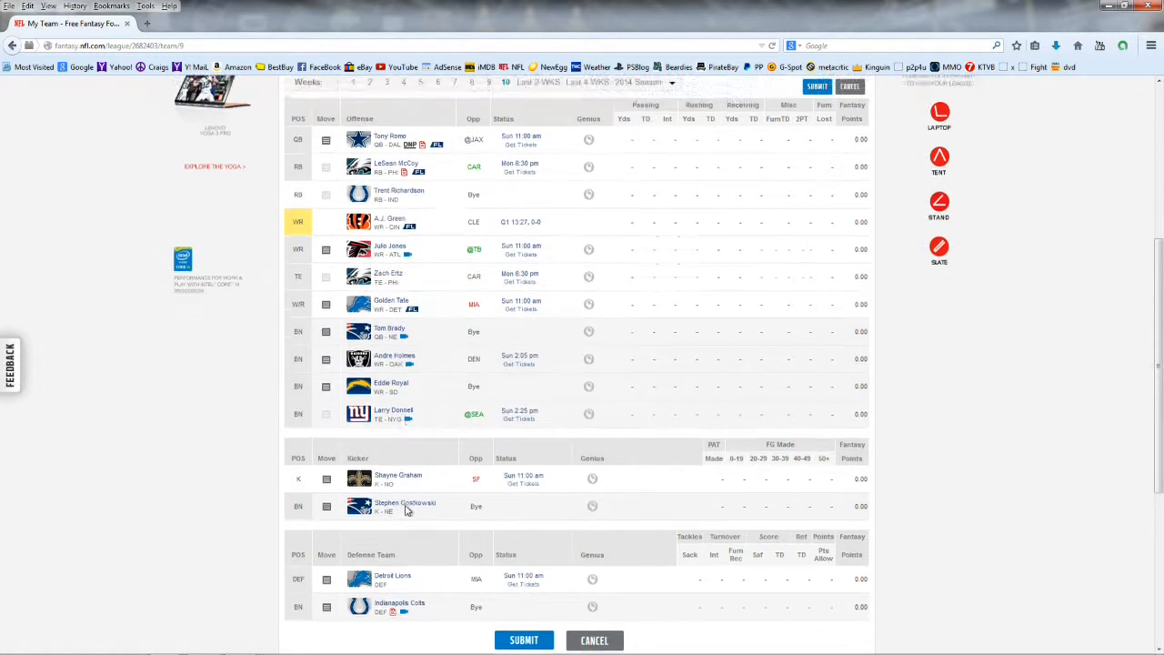
Show available players' 2014 season totals in the Player List, topped by Philip Rivers
scroll(up, 3)
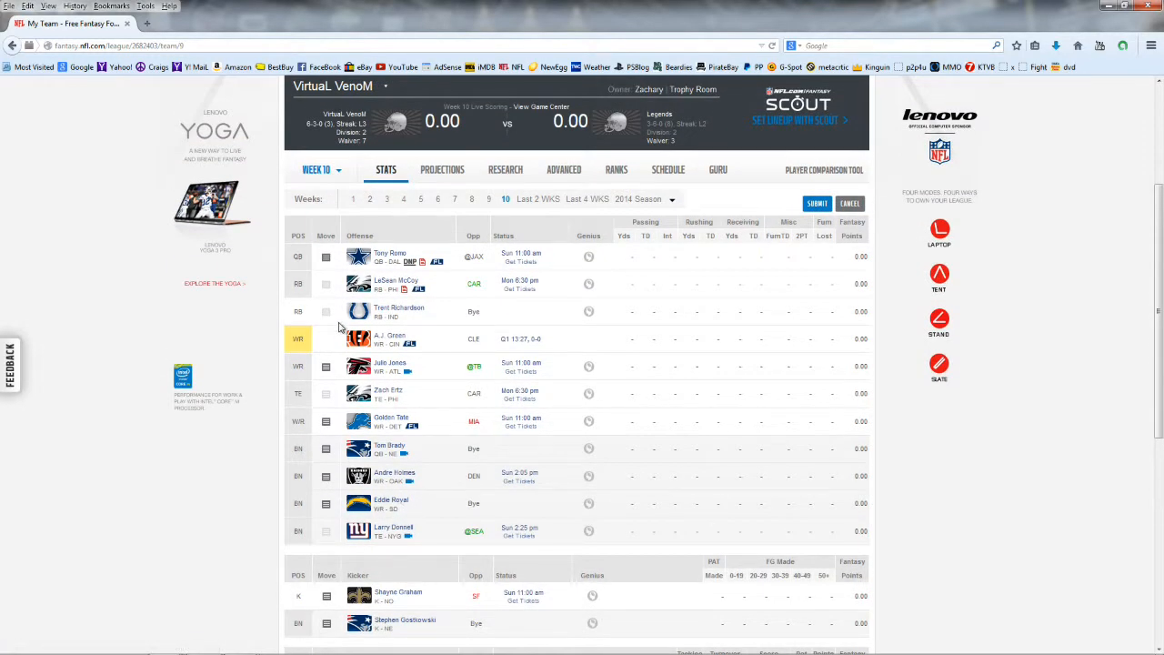
mouse_move(385, 378)
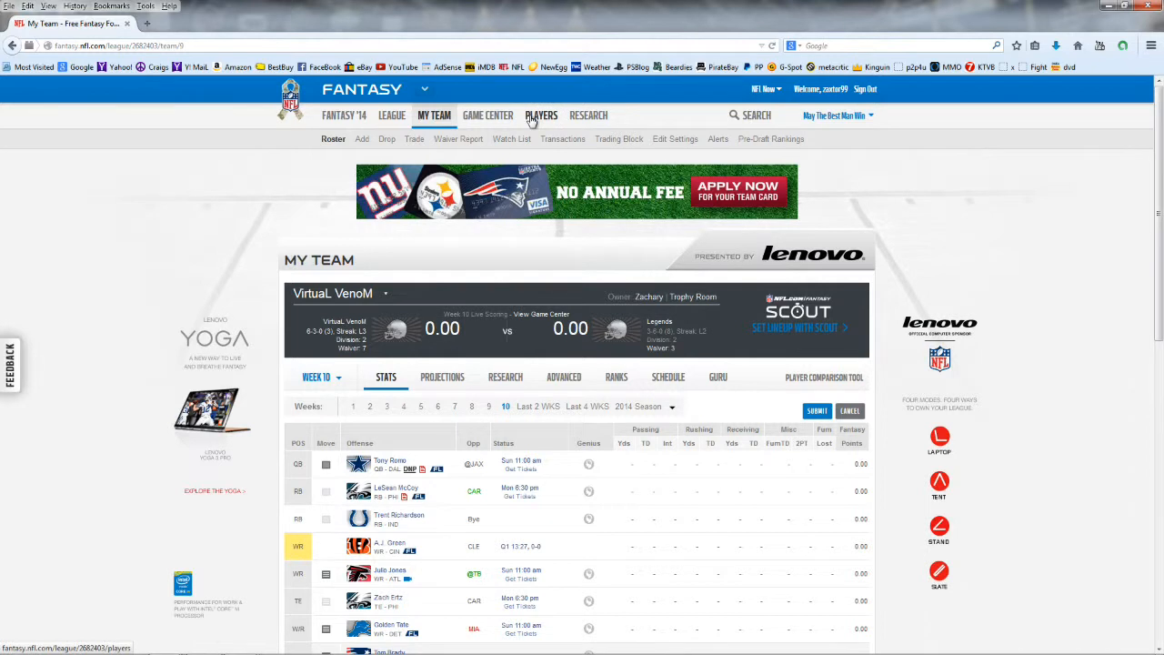
click(541, 114)
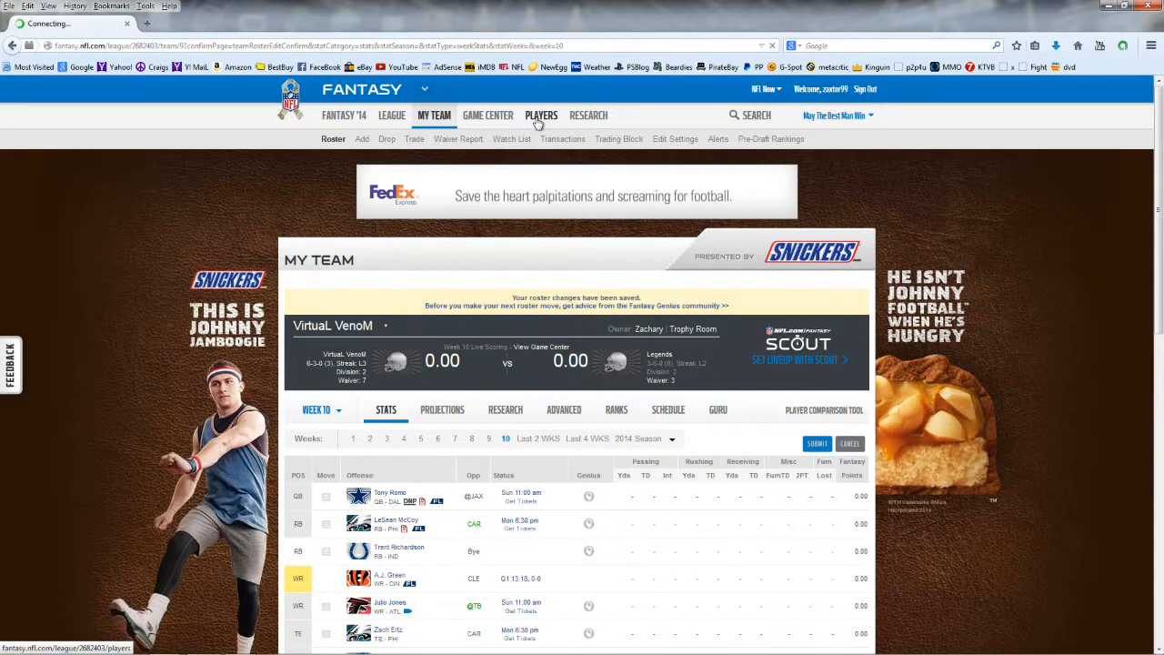
click(541, 115)
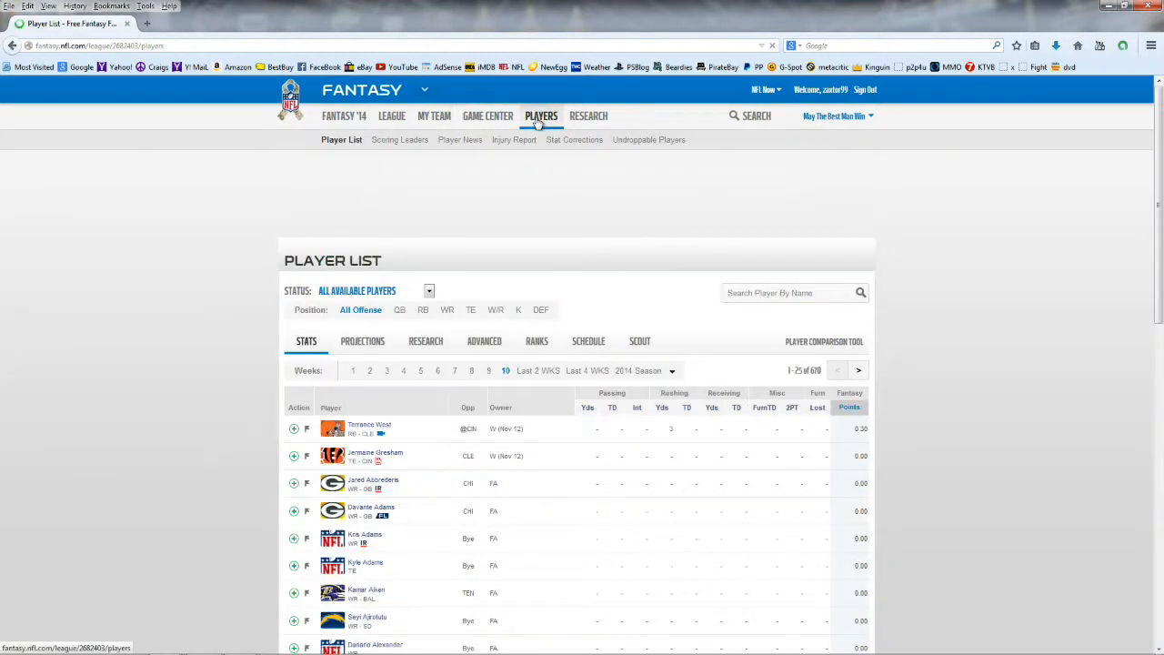
click(588, 341)
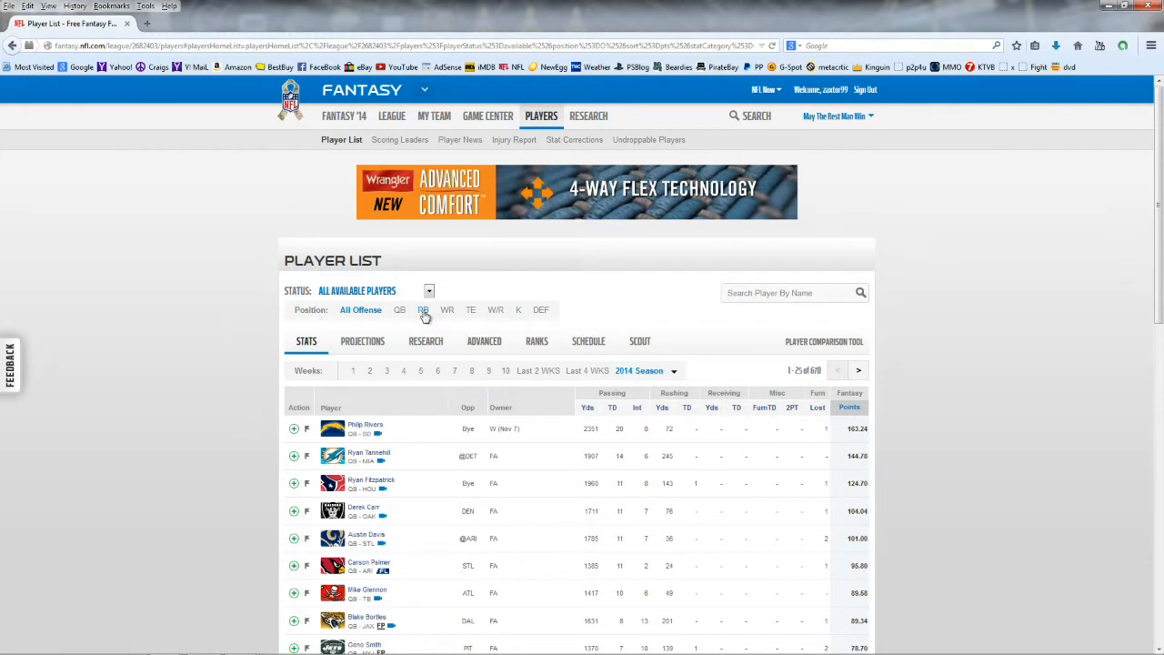
Filter to available running backs and review Terrance West's and Antone Smith's player cards
click(419, 309)
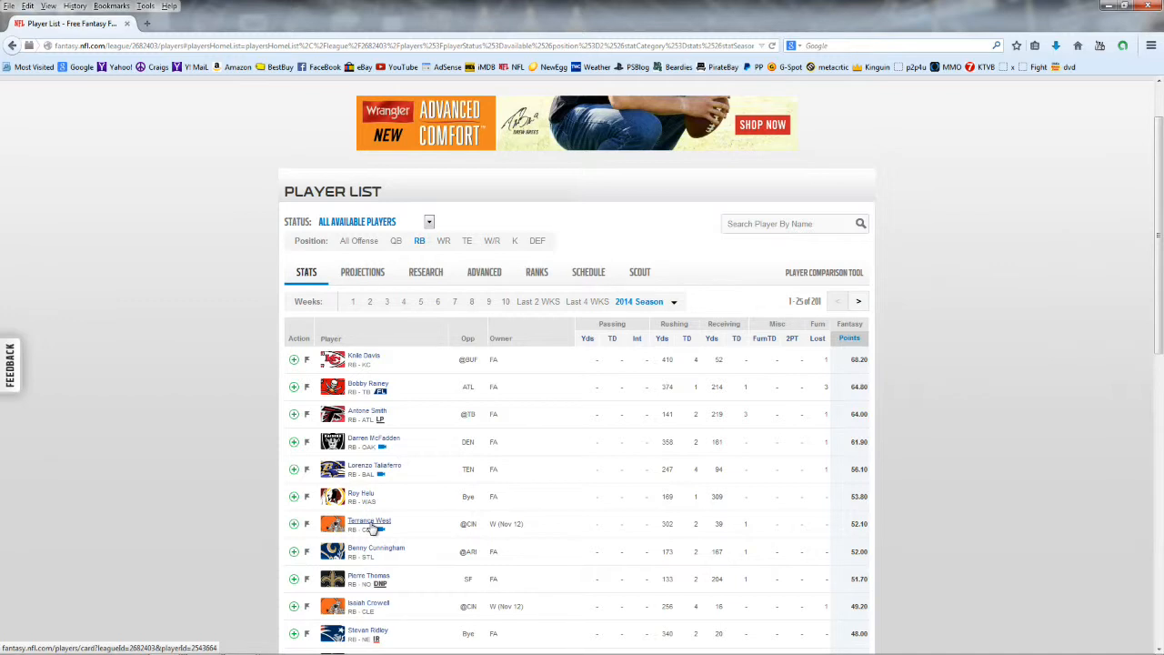
click(369, 520)
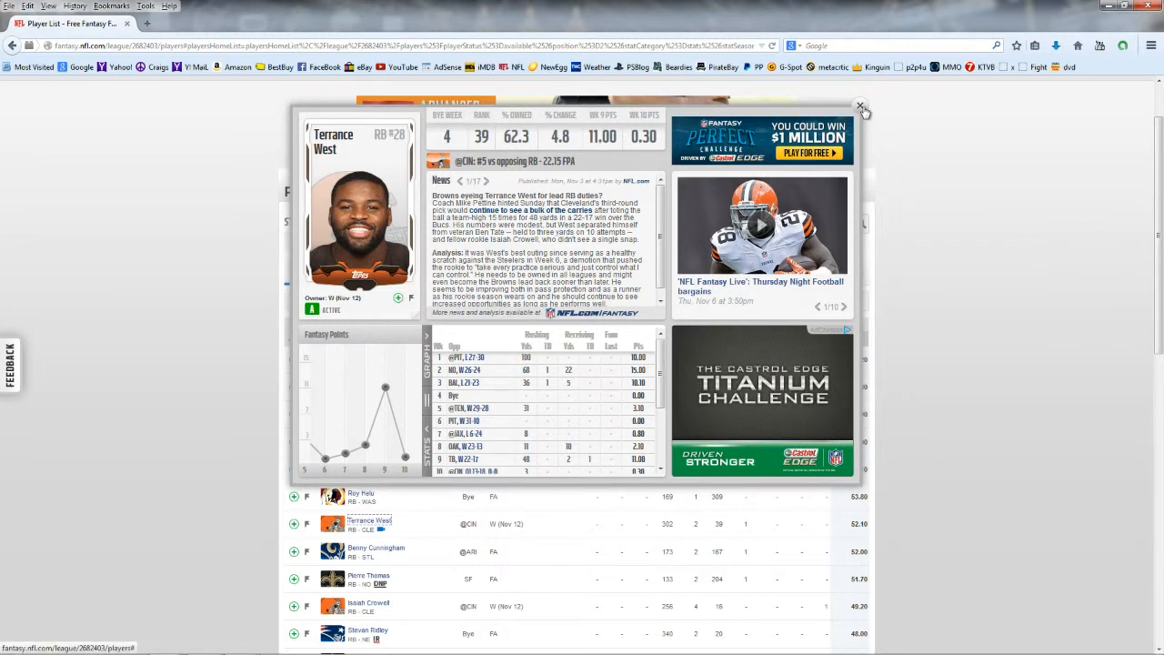
click(860, 108)
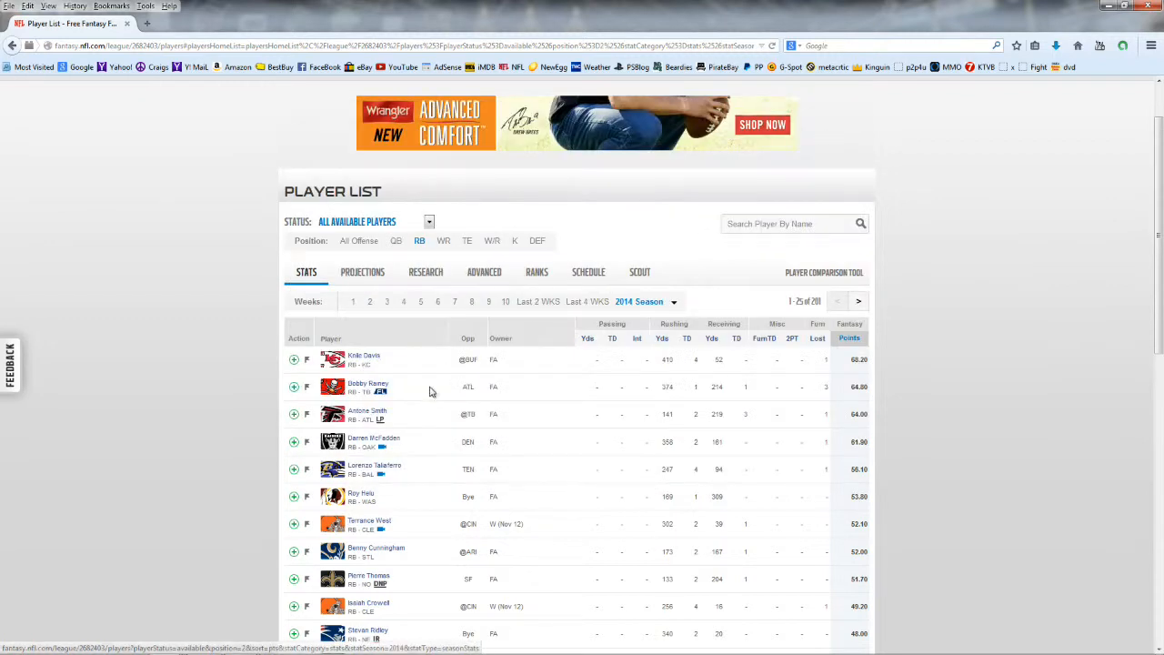
click(364, 355)
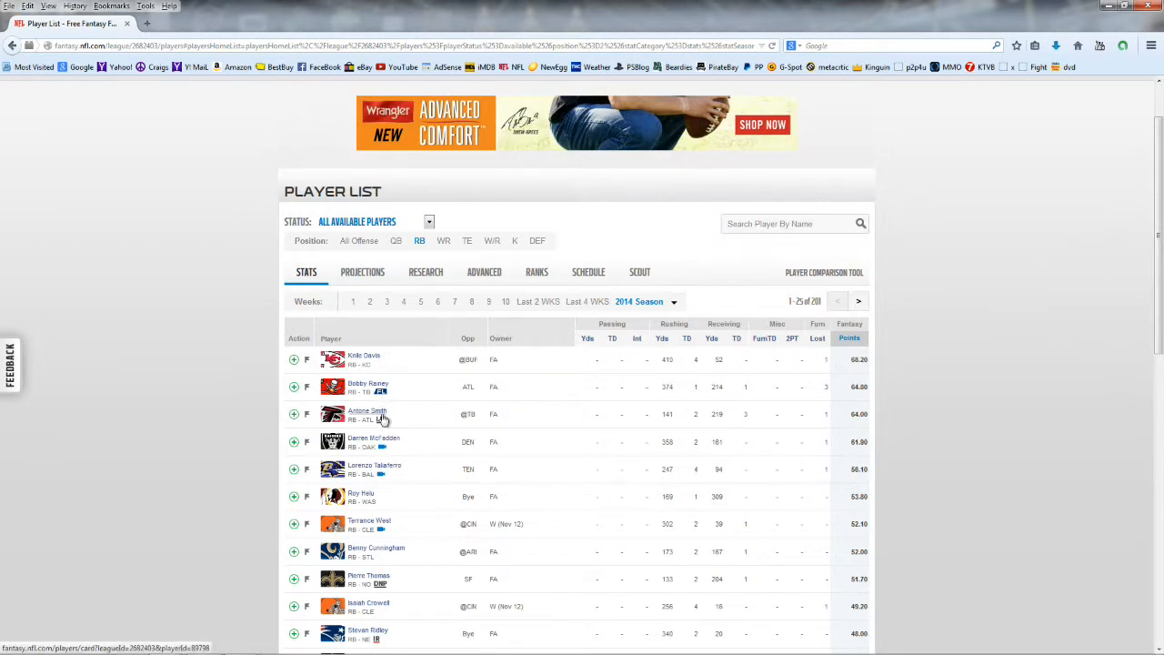
click(366, 411)
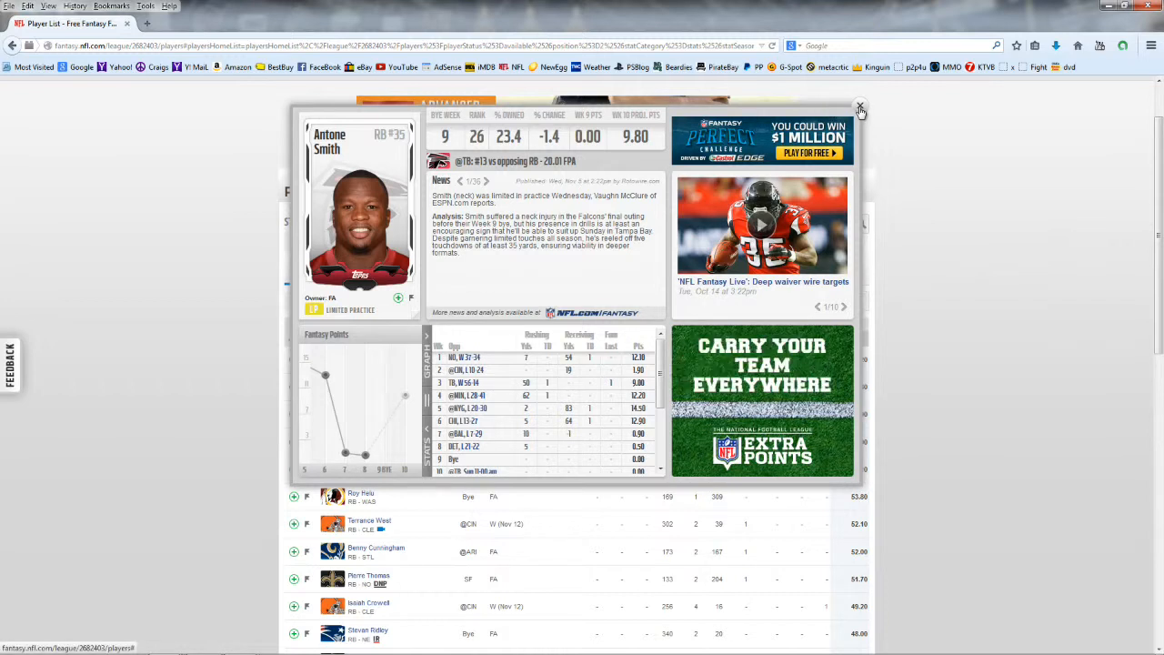
click(858, 107)
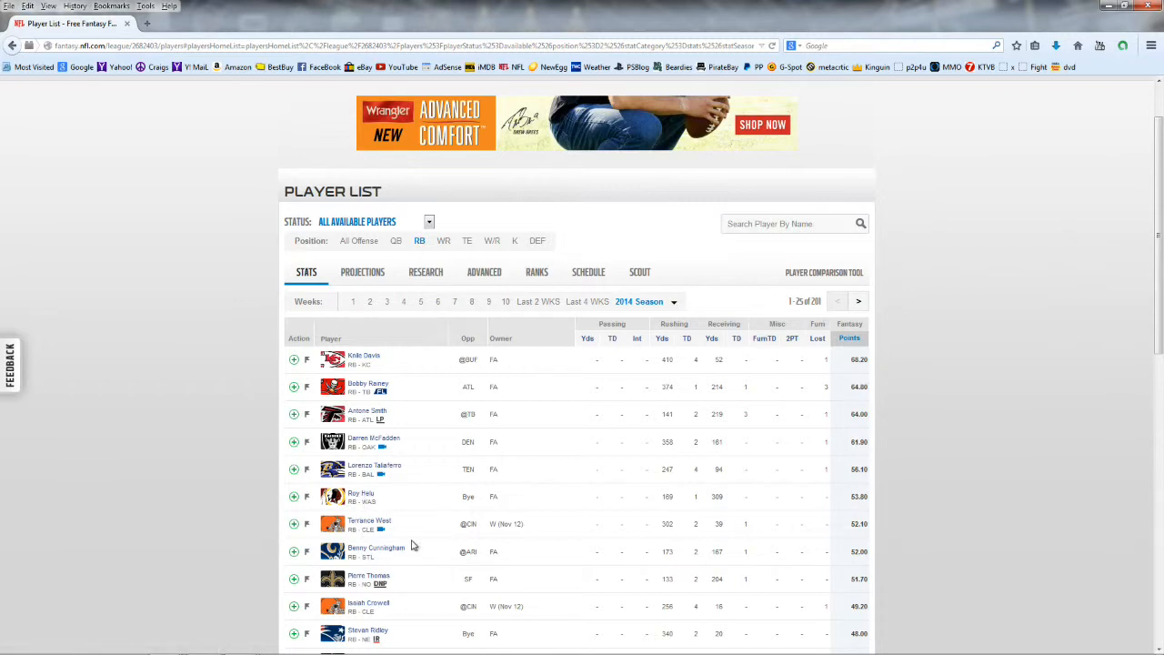
Scroll the running back list, checking and closing Jonathan Stewart's player card
scroll(down, 3)
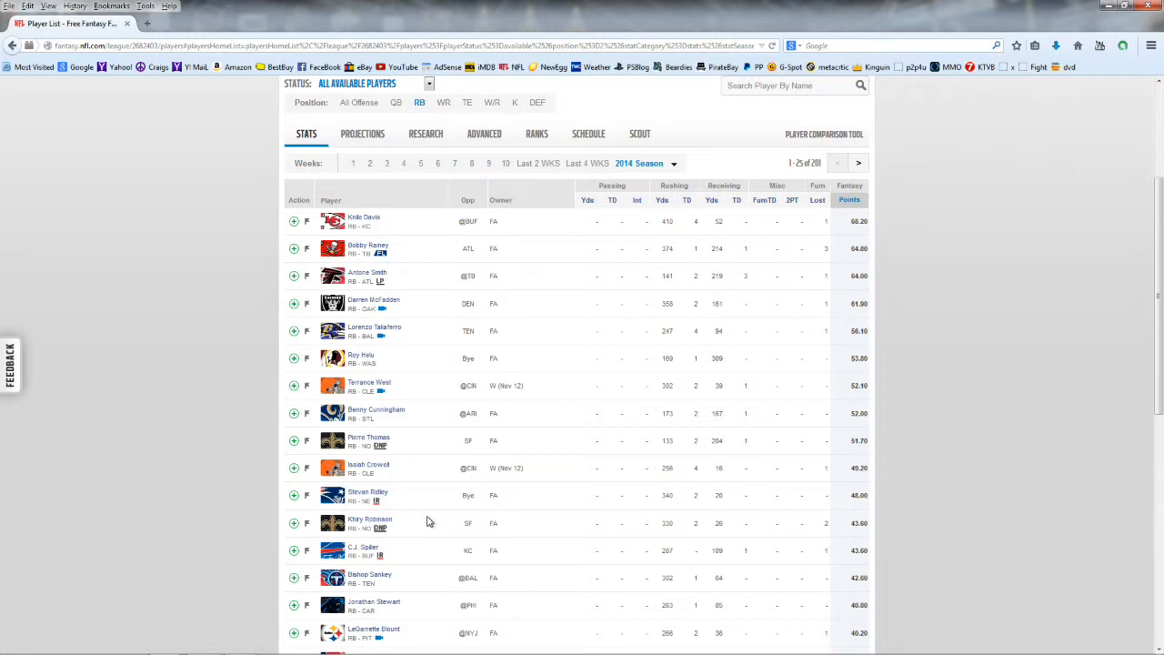
scroll(down, 3)
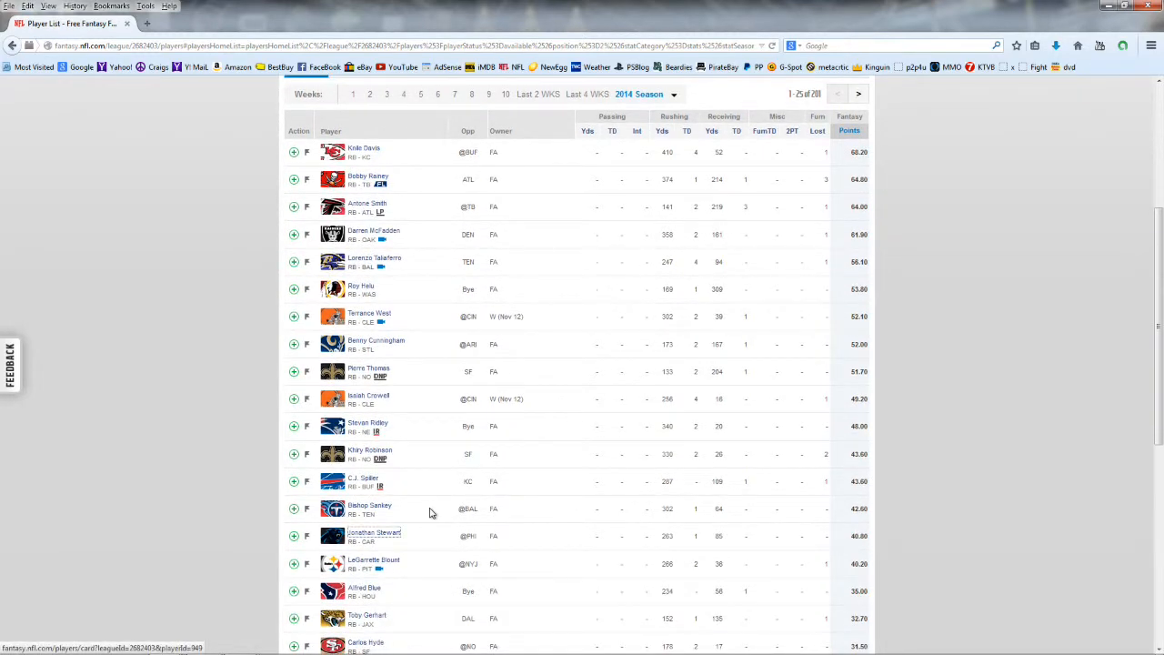
click(373, 532)
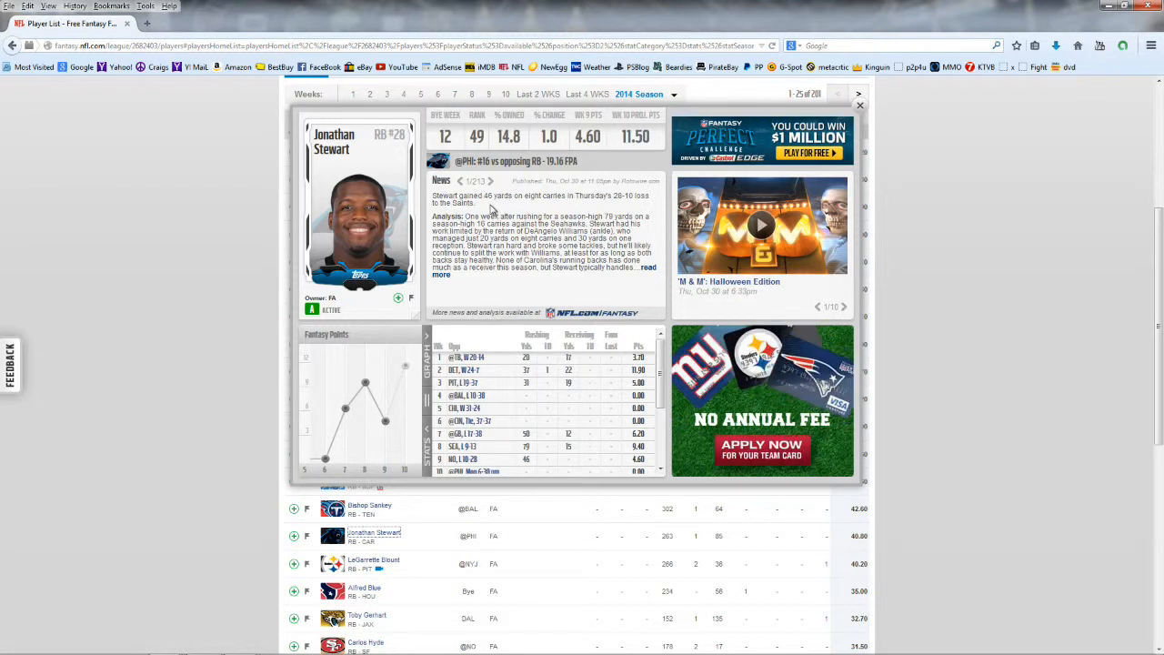
mouse_move(476, 263)
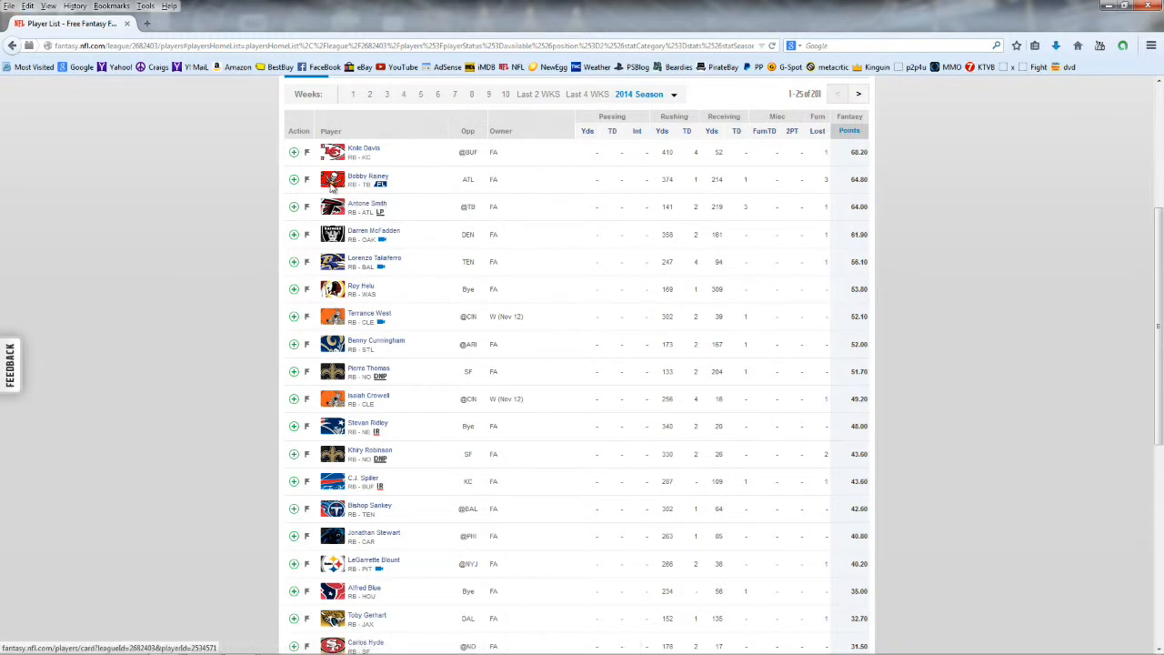
click(367, 175)
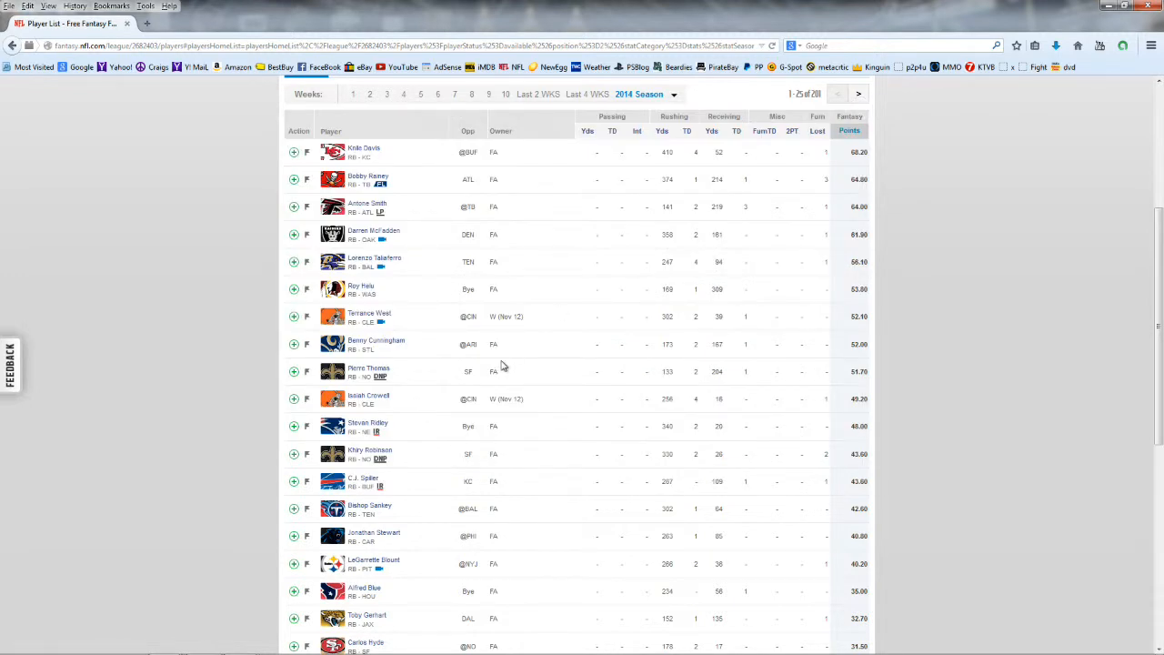
mouse_move(382, 530)
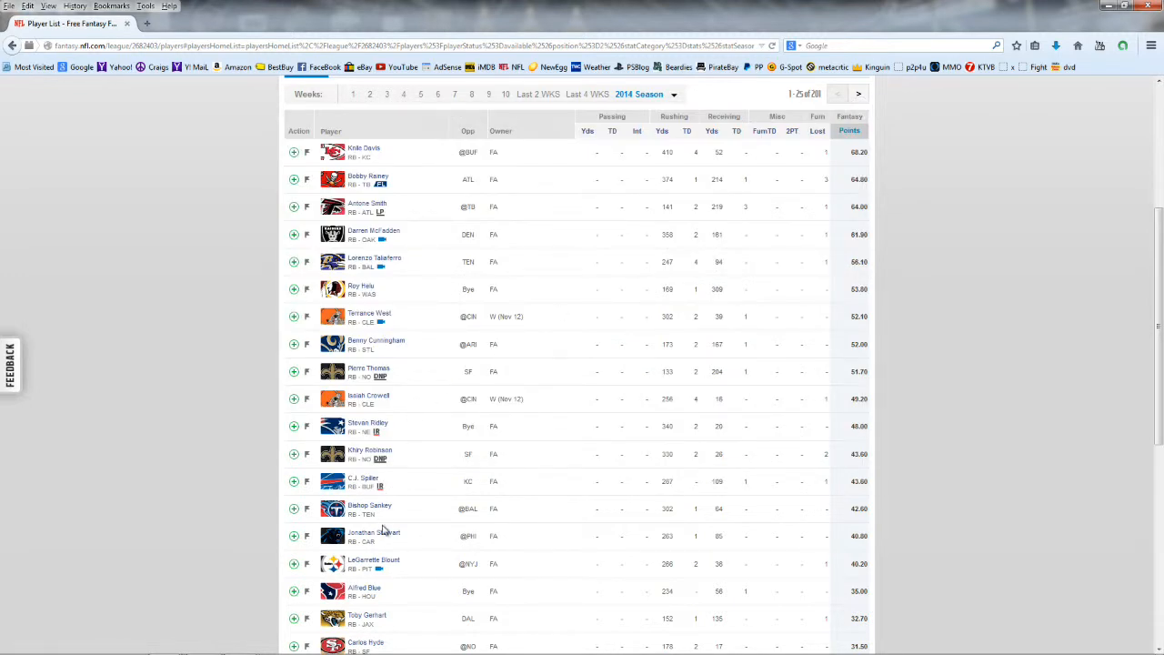
mouse_move(394, 523)
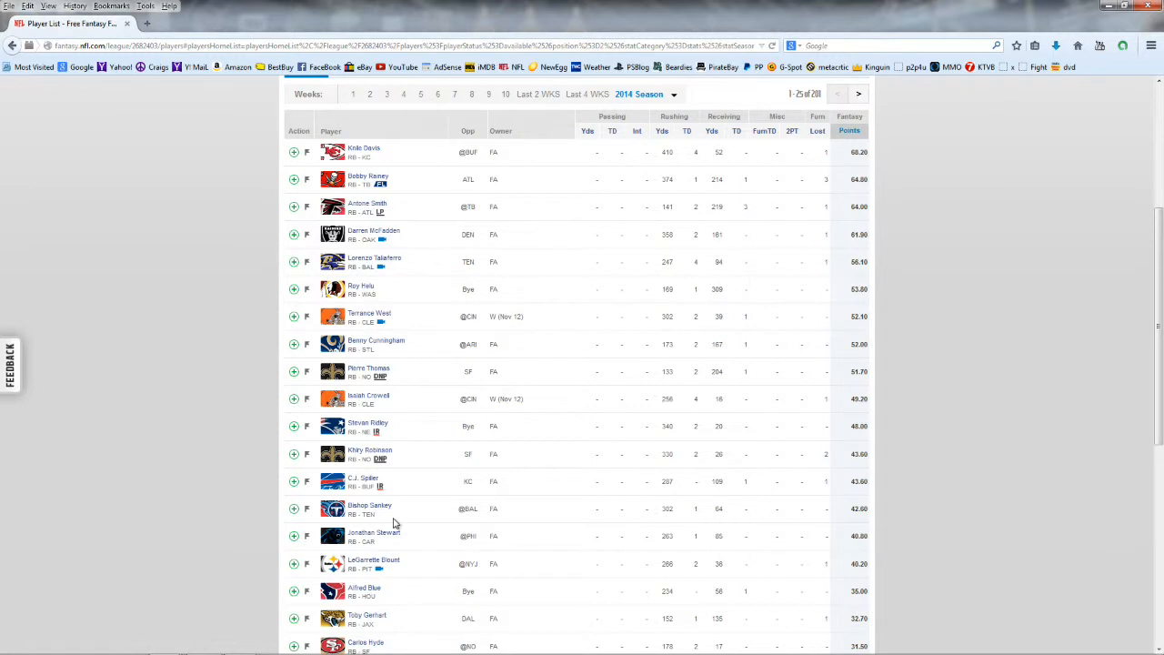
scroll(down, 3)
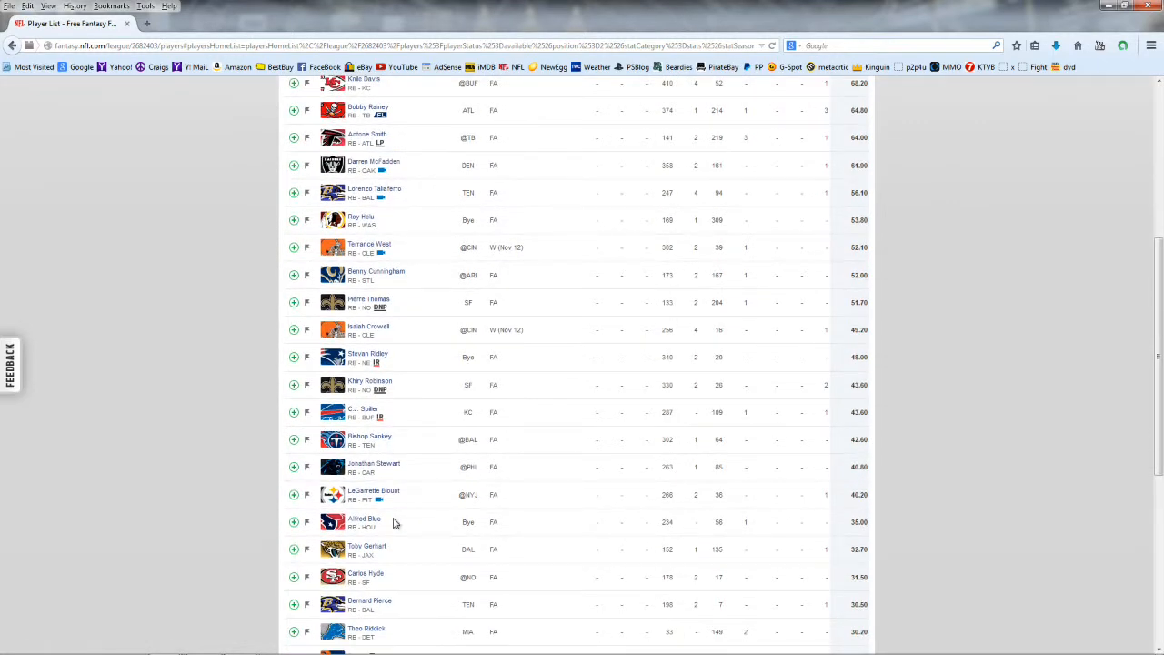
scroll(down, 3)
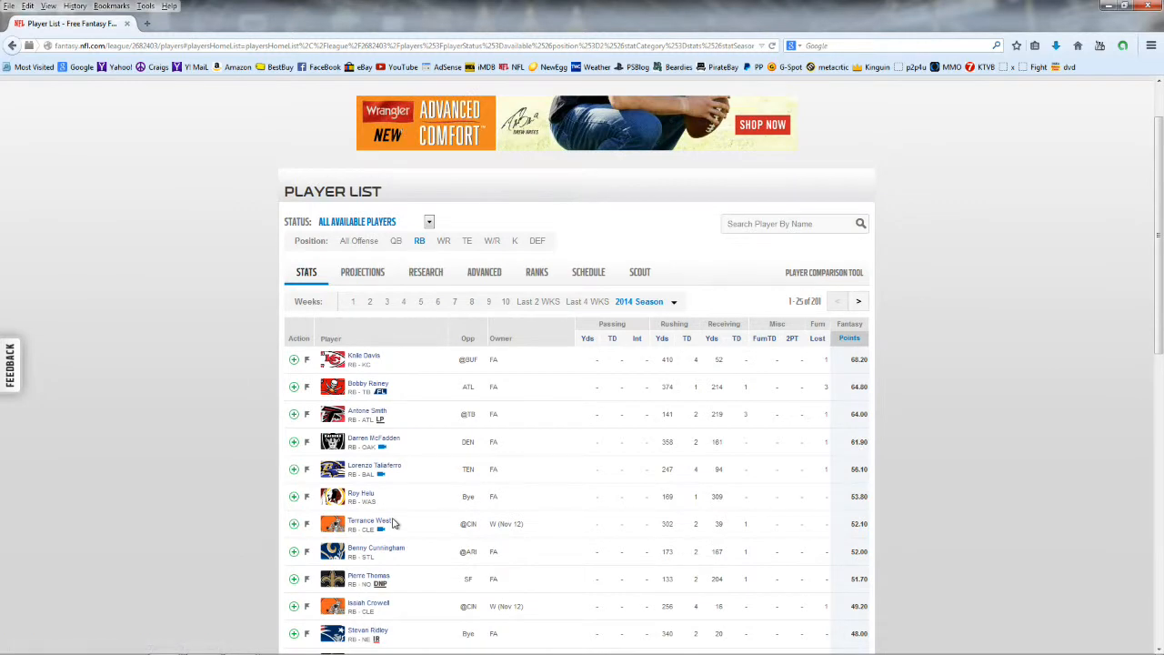
mouse_move(394, 523)
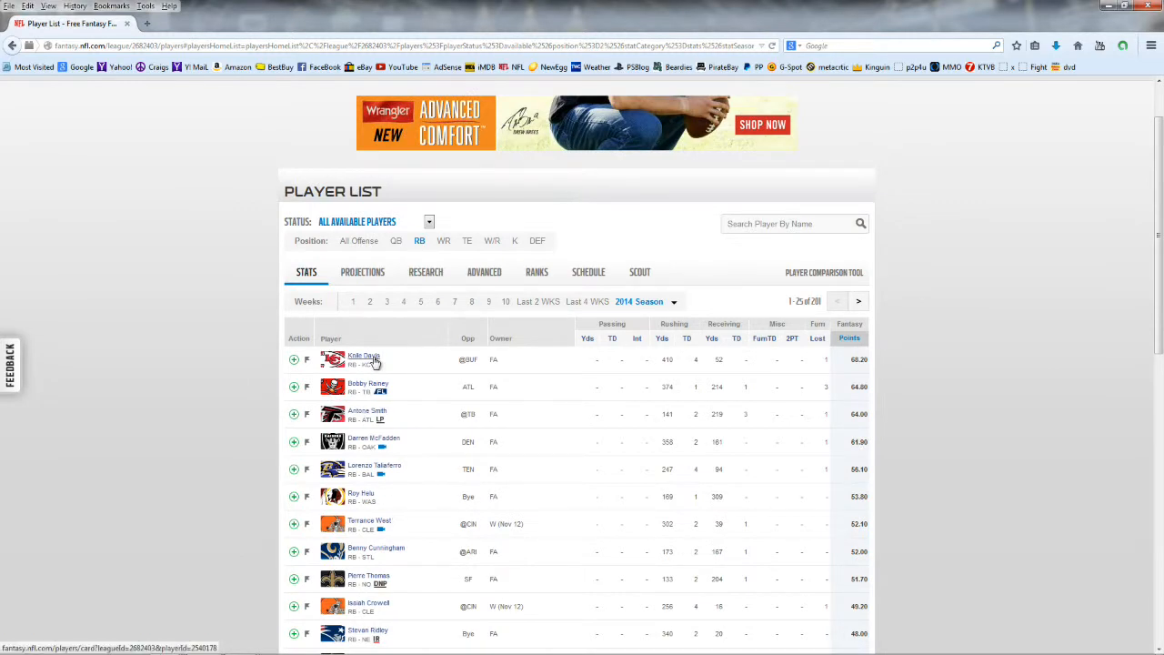
Glance at Knile Davis's player card, then begin adding running back Antone Smith
click(355, 355)
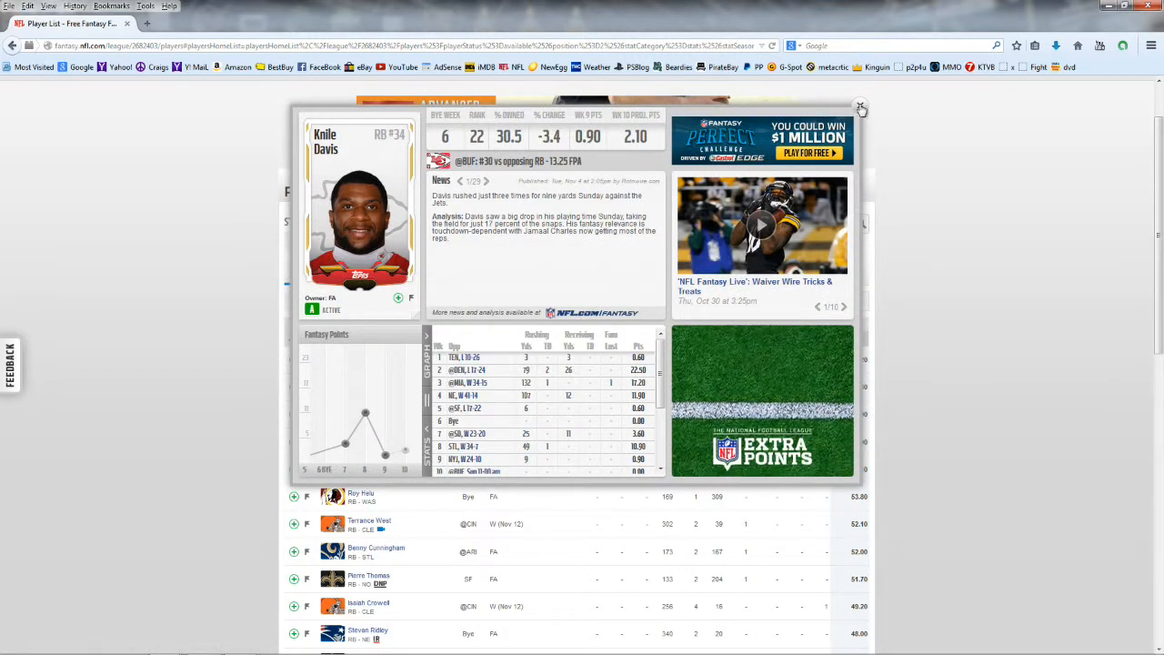
click(859, 108)
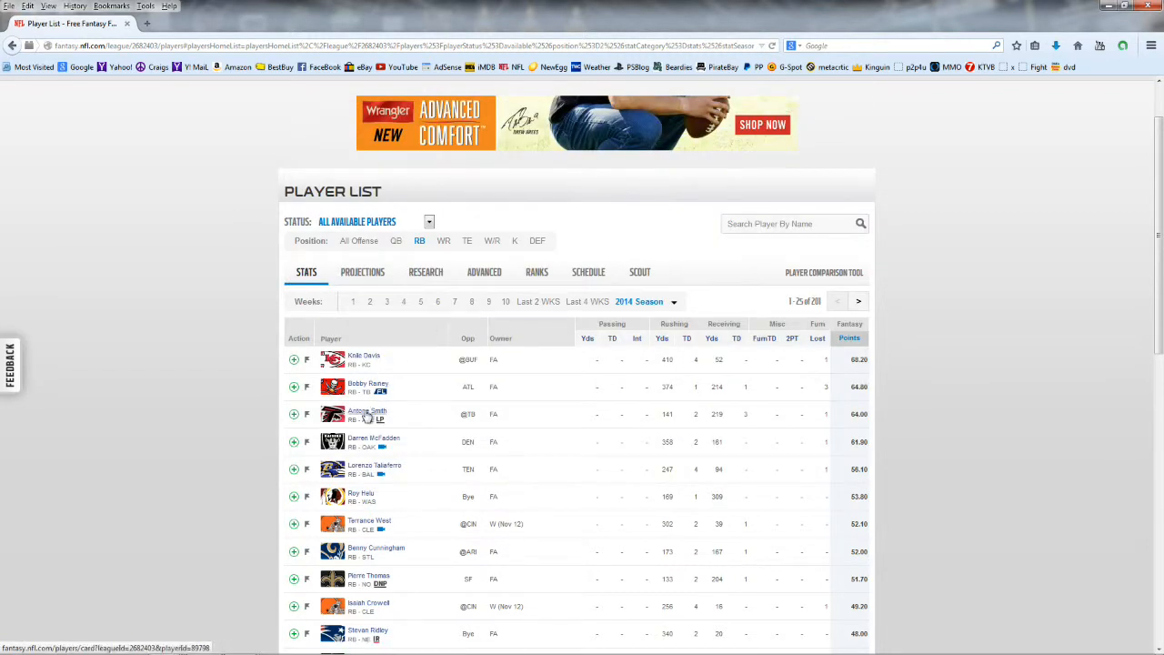
click(366, 411)
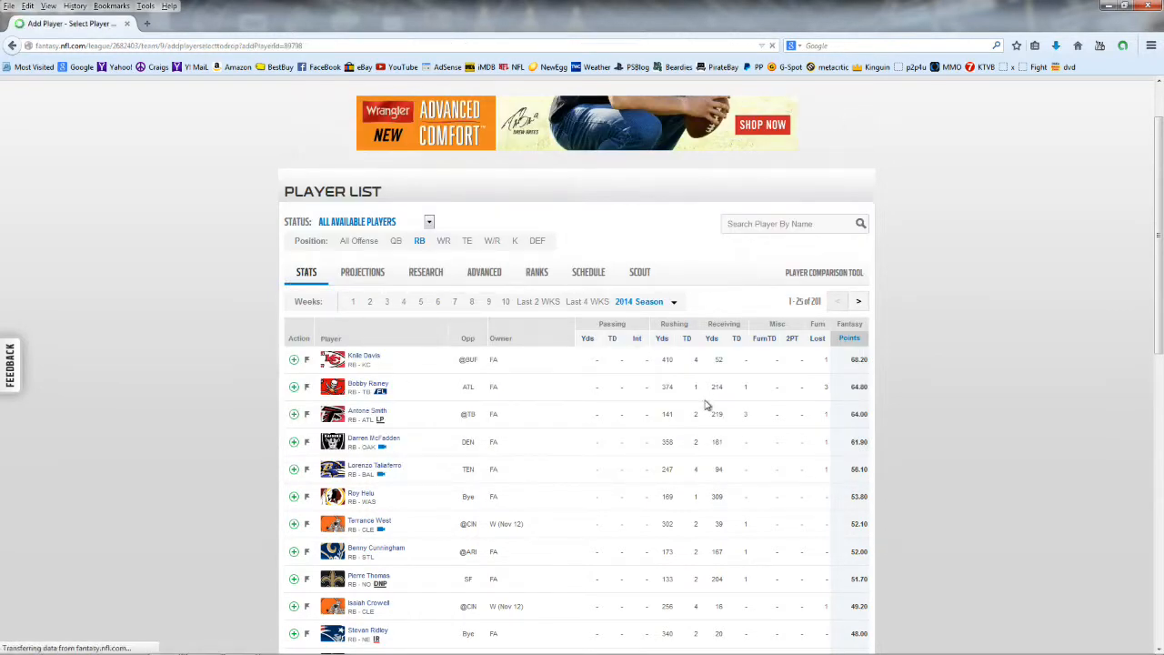
Drop the Indianapolis Colts defense and confirm adding Antone Smith to Virtual VenoM
click(293, 414)
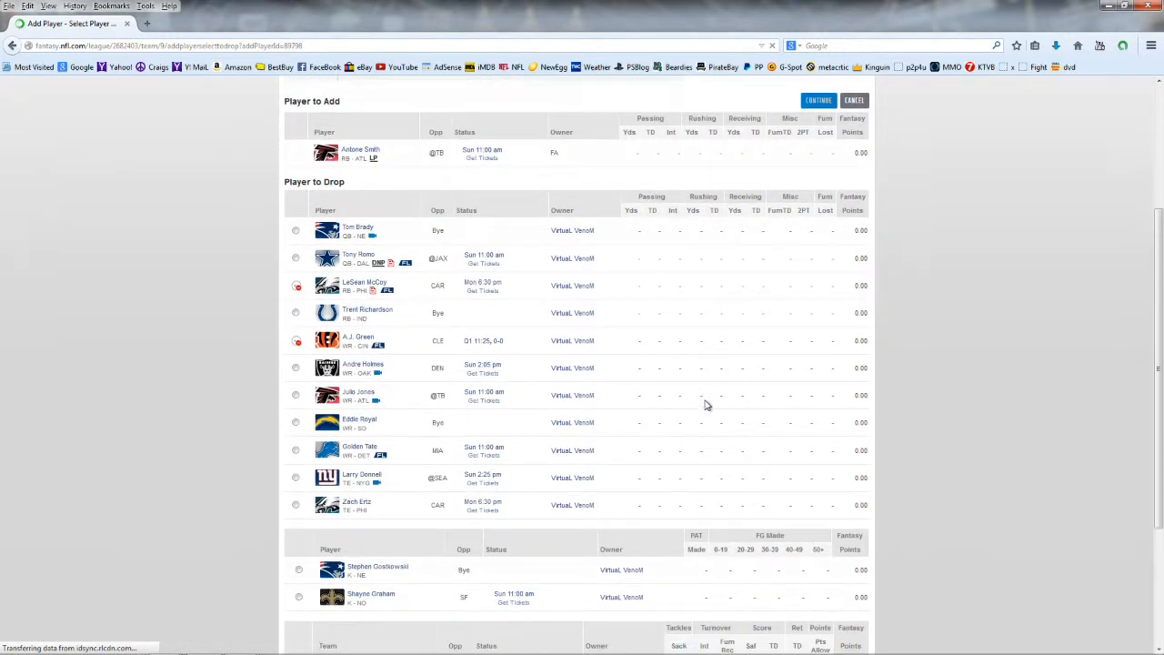
scroll(down, 3)
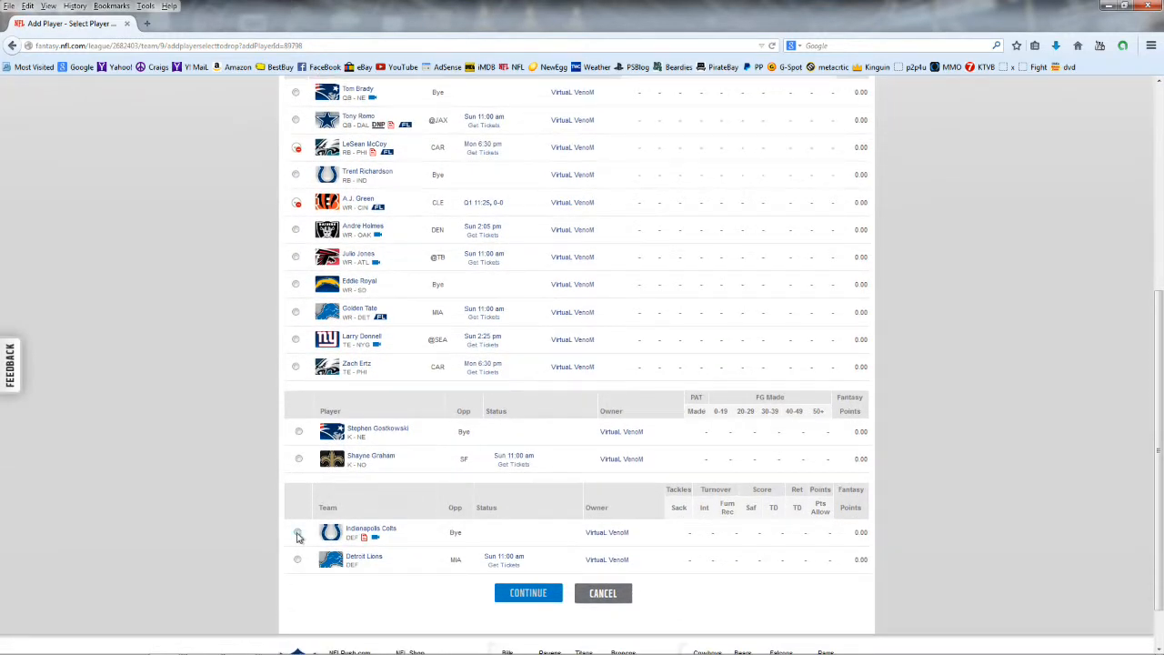
click(528, 593)
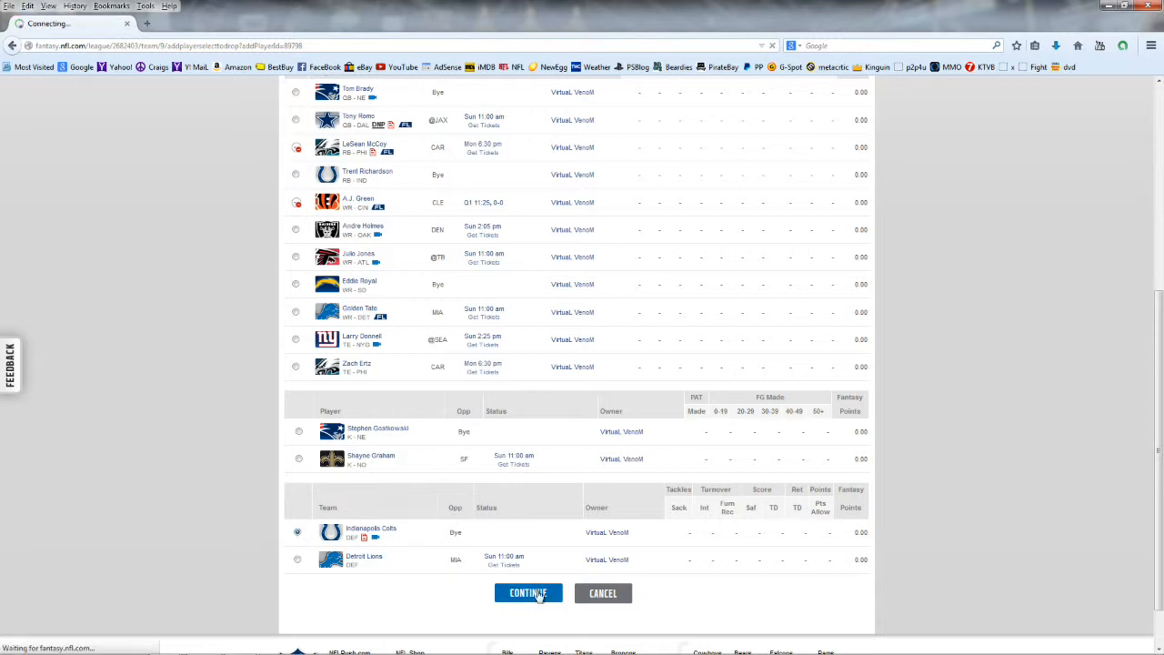
click(529, 593)
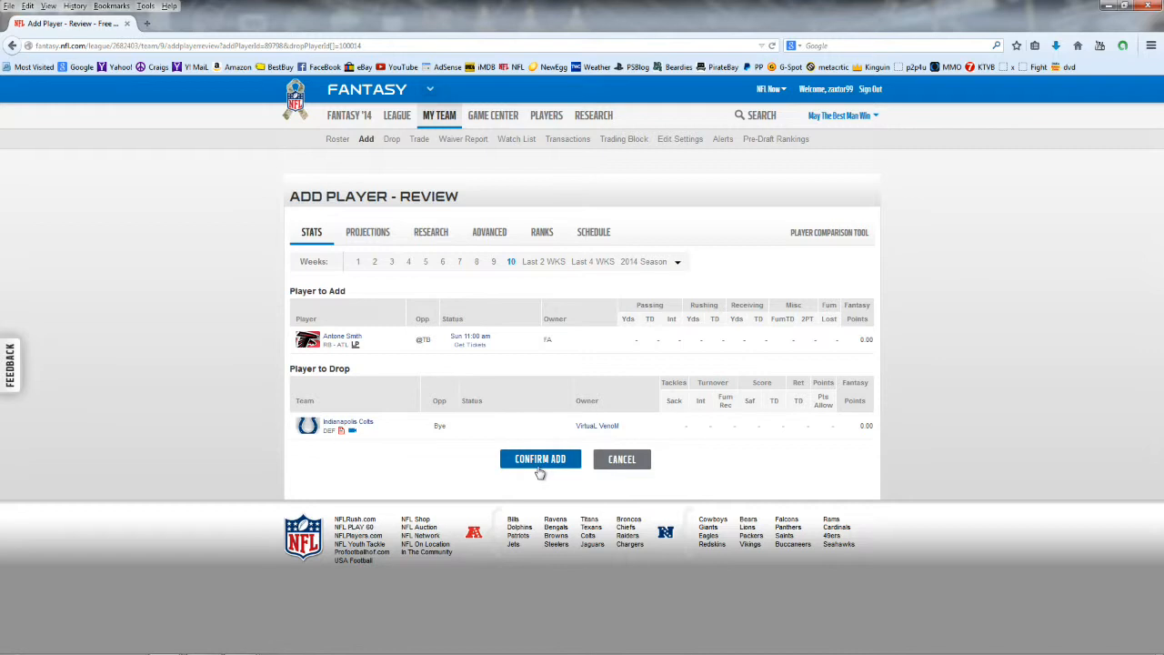
mouse_move(541, 464)
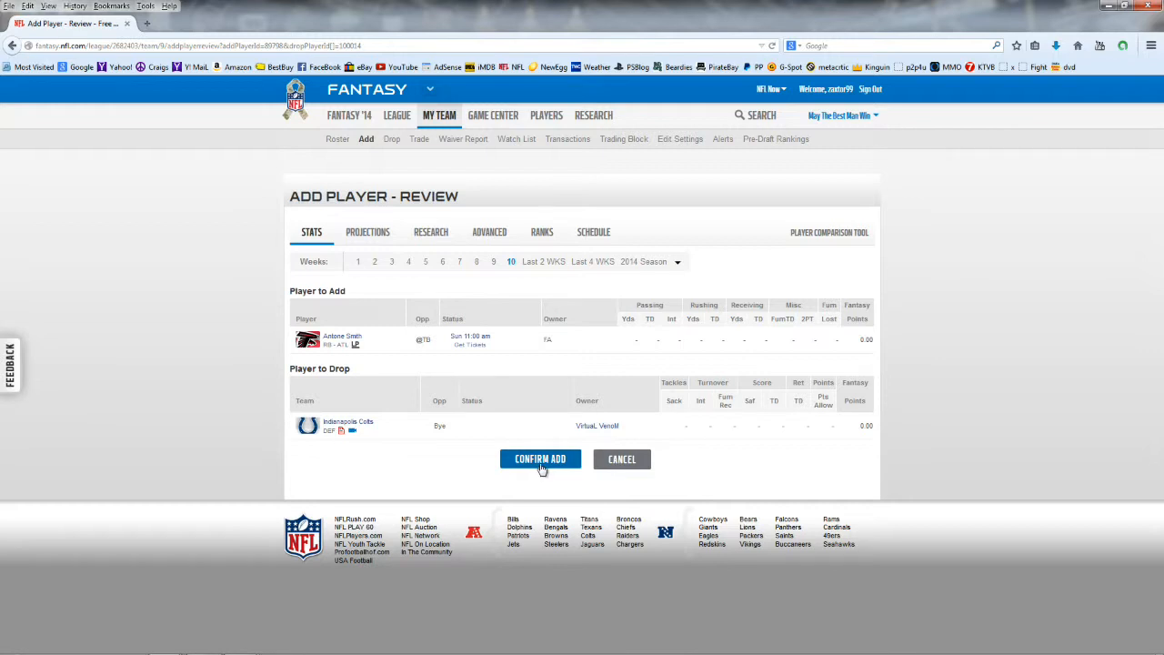
click(539, 458)
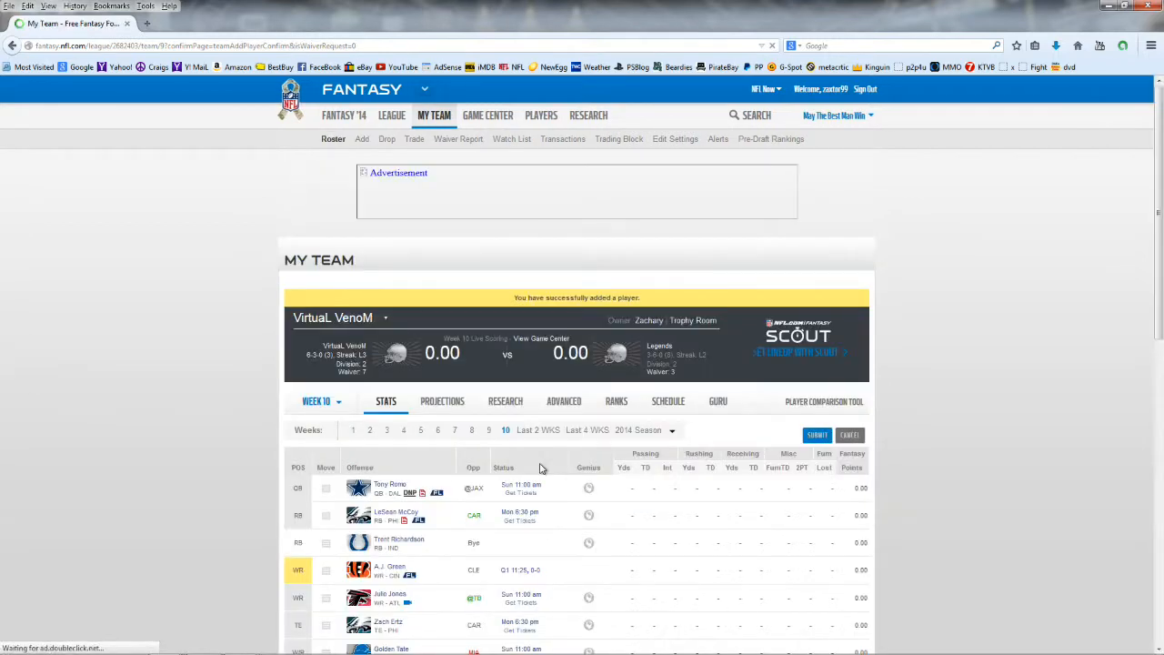
Submit the lineup with Antone Smith starting at RB and Trent Richardson benched
scroll(down, 3)
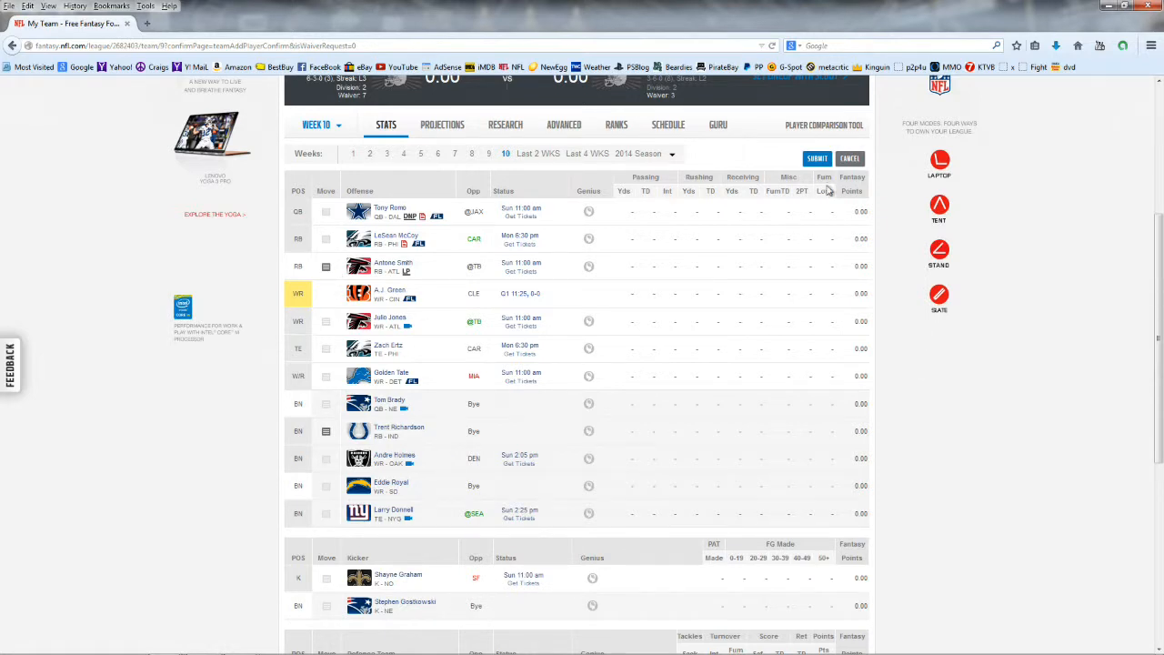
click(816, 158)
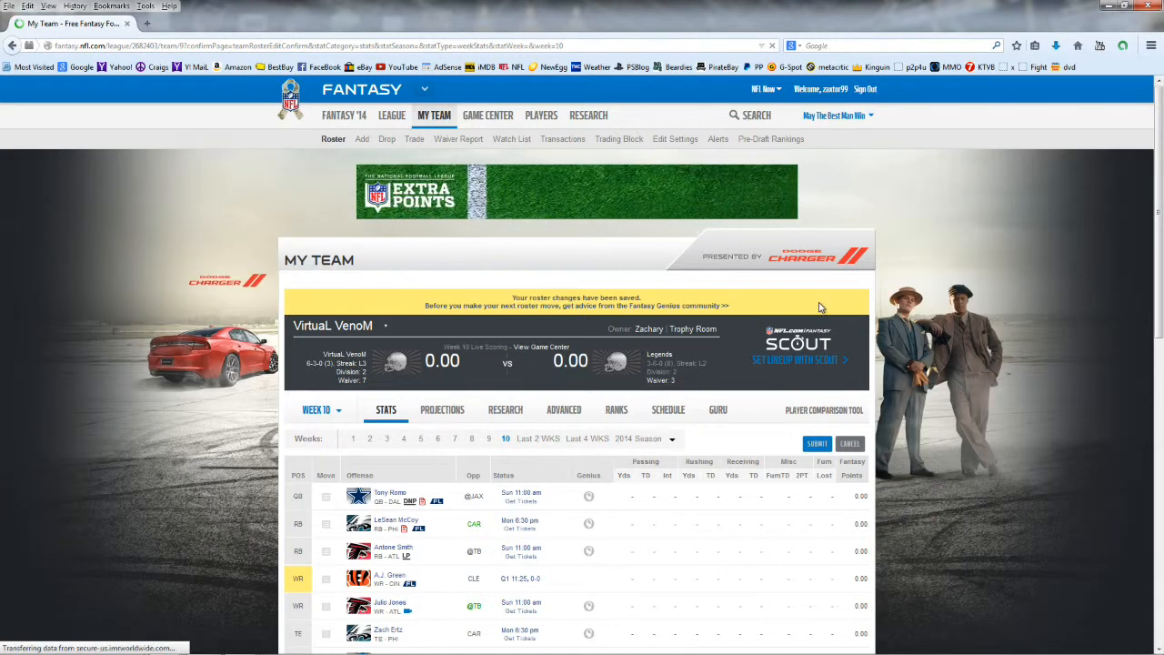
click(487, 115)
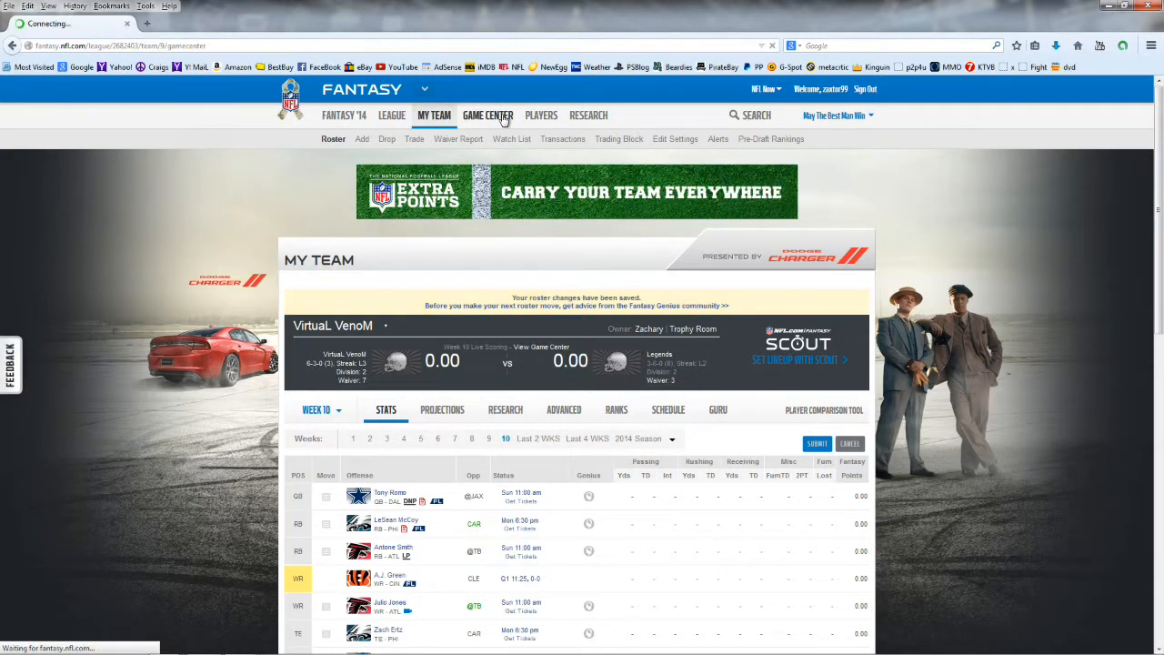
Review the Game Center live chart and box scores, then the league standings and activity feed
click(487, 114)
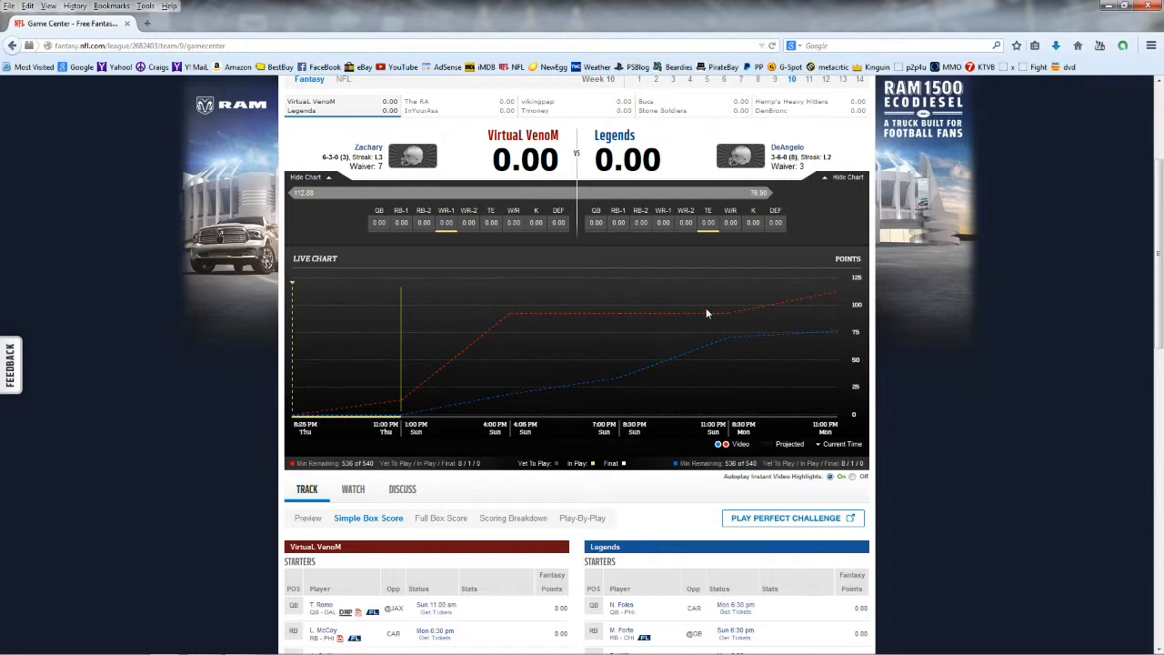
mouse_move(680, 188)
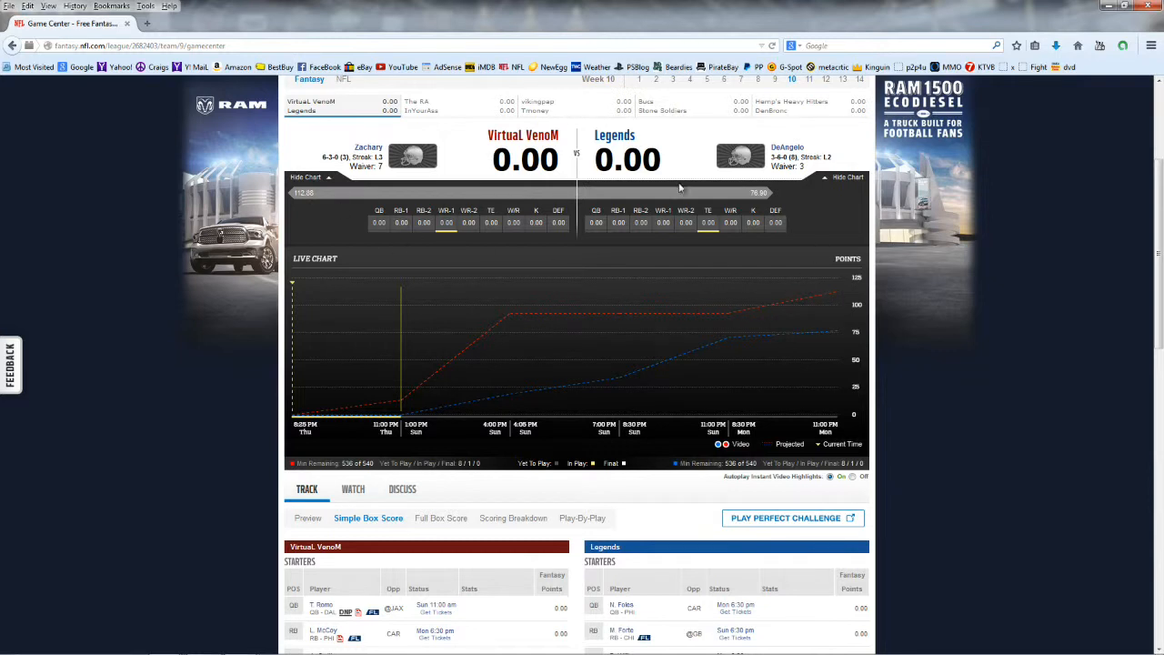
scroll(down, 3)
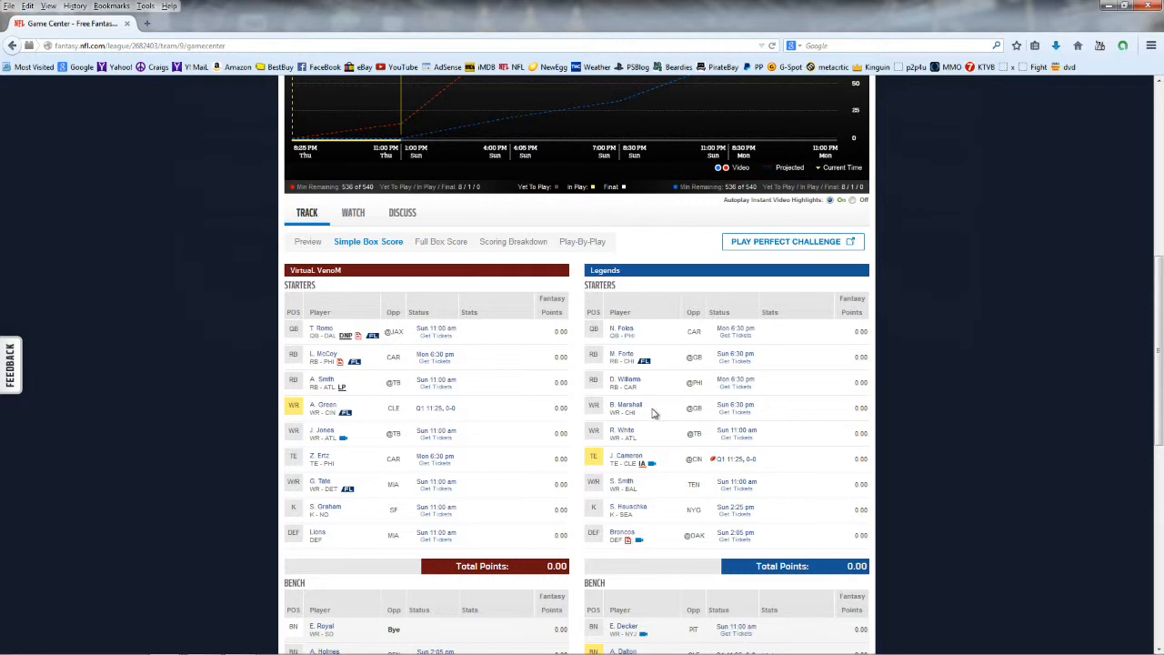
mouse_move(638, 478)
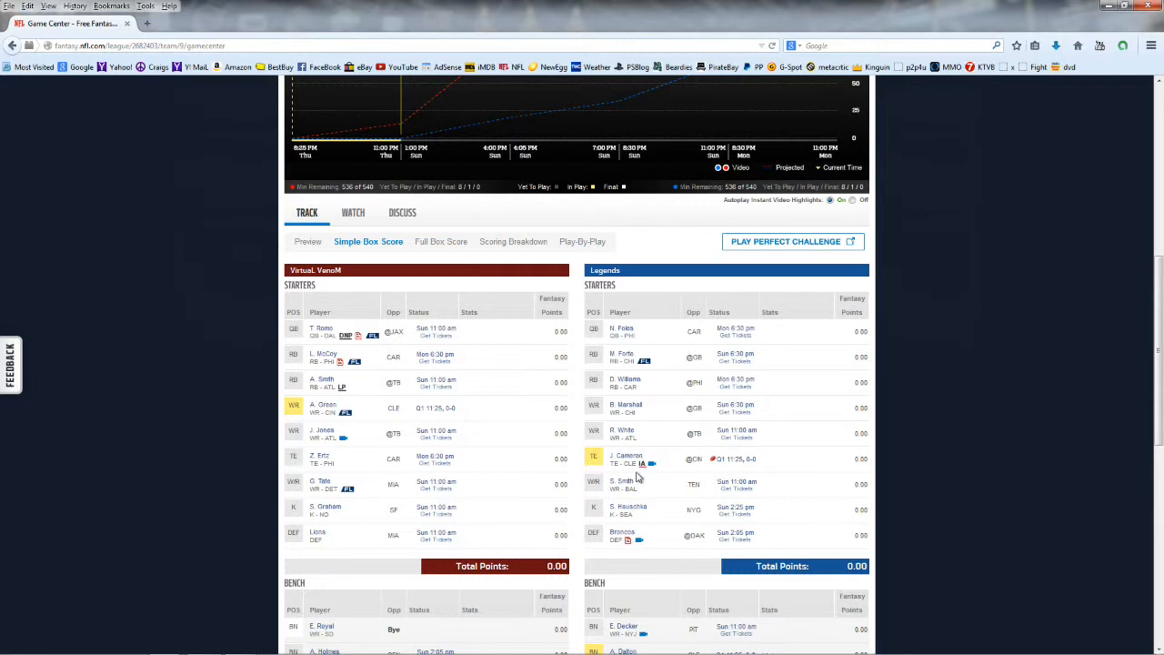
mouse_move(382, 421)
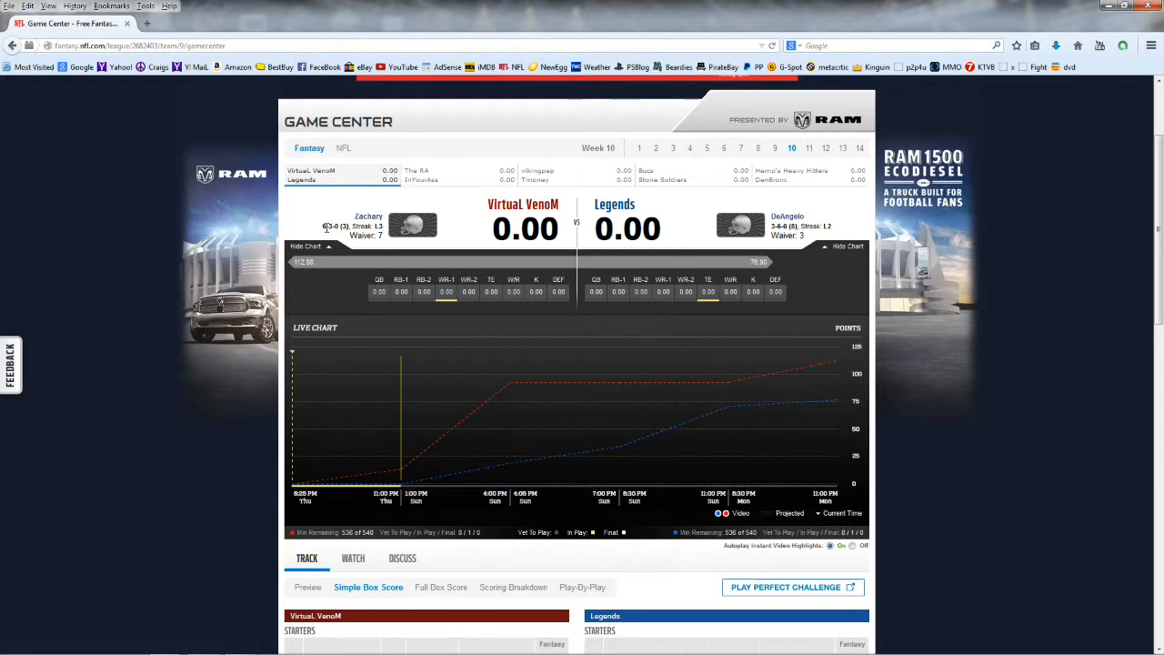
mouse_move(403, 216)
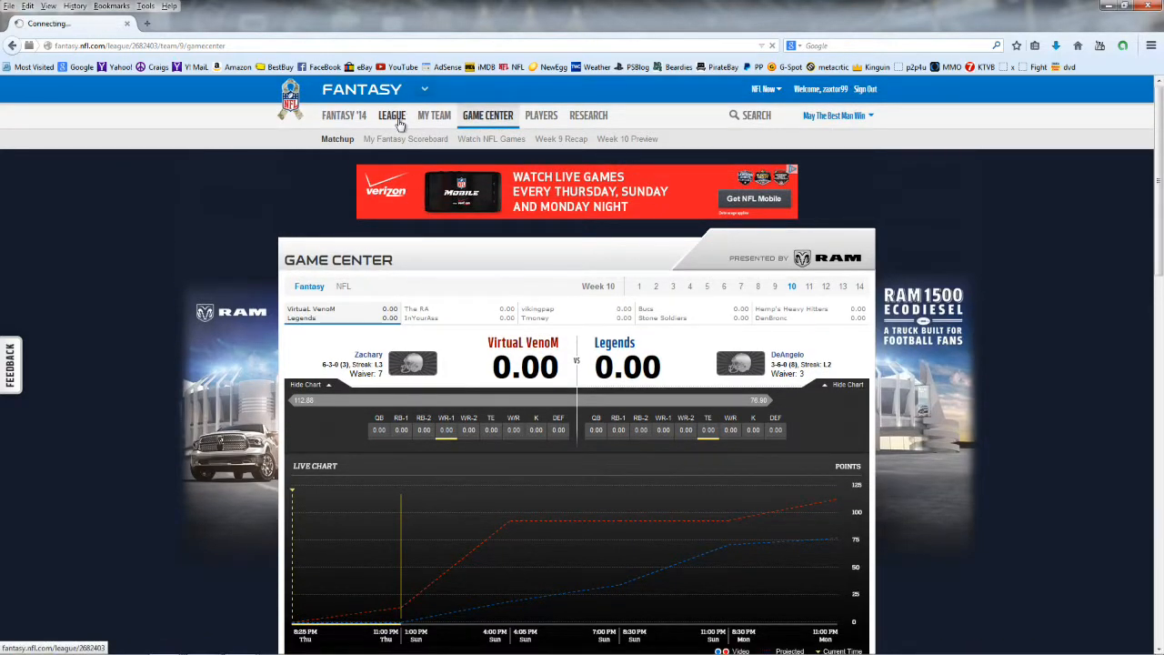
click(392, 114)
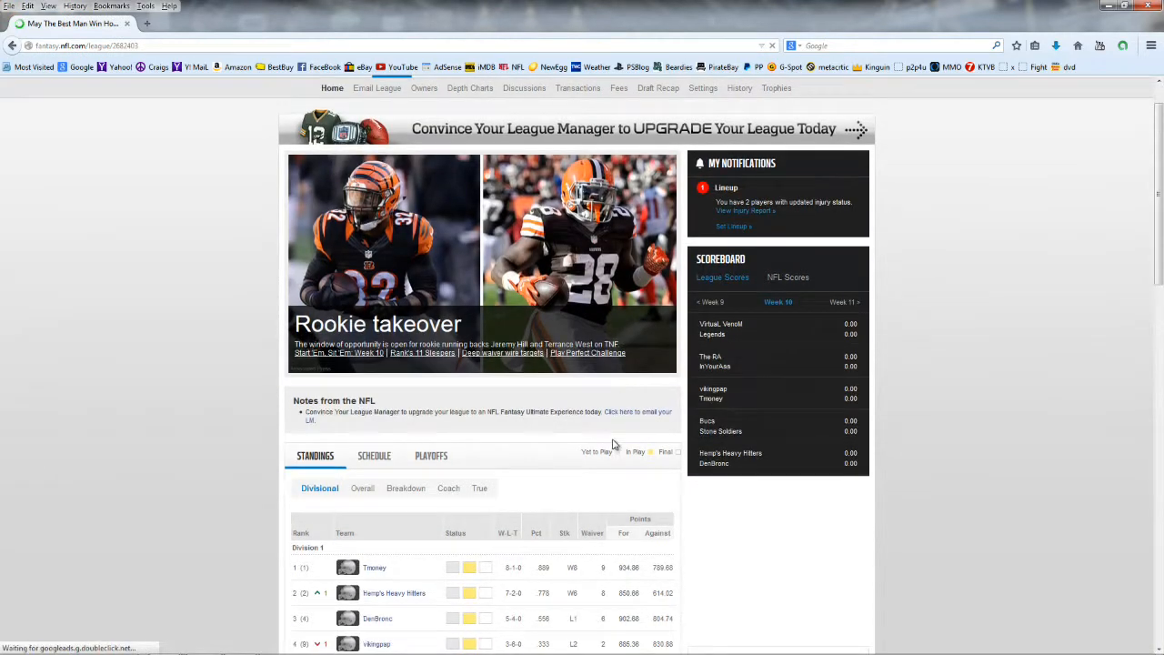
scroll(down, 3)
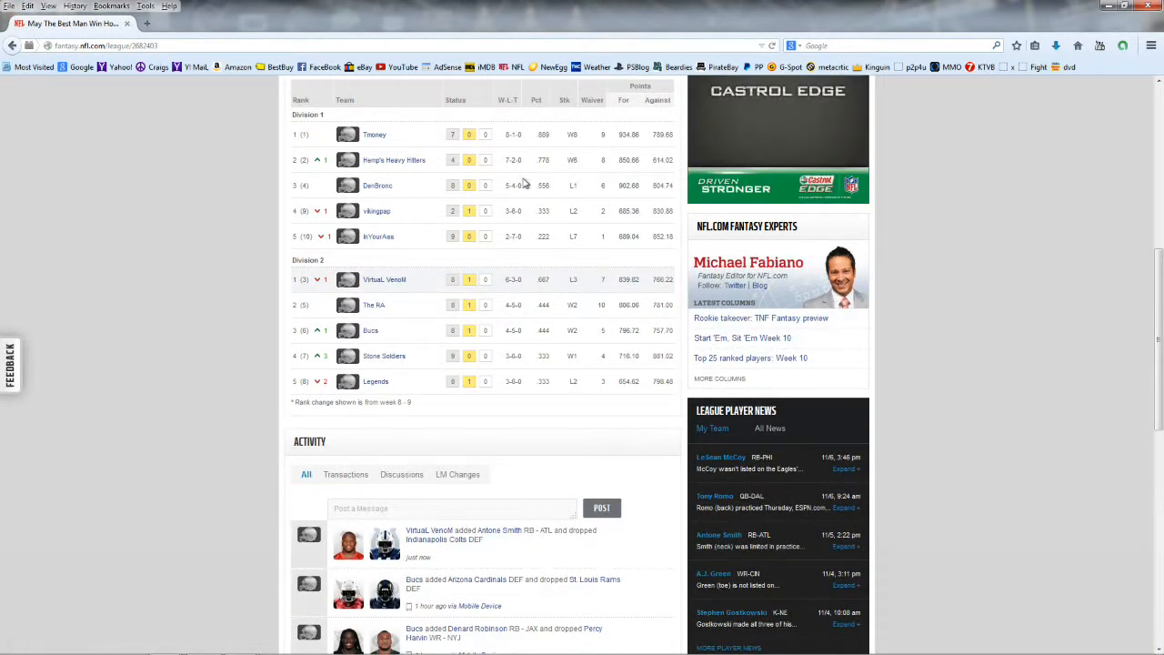